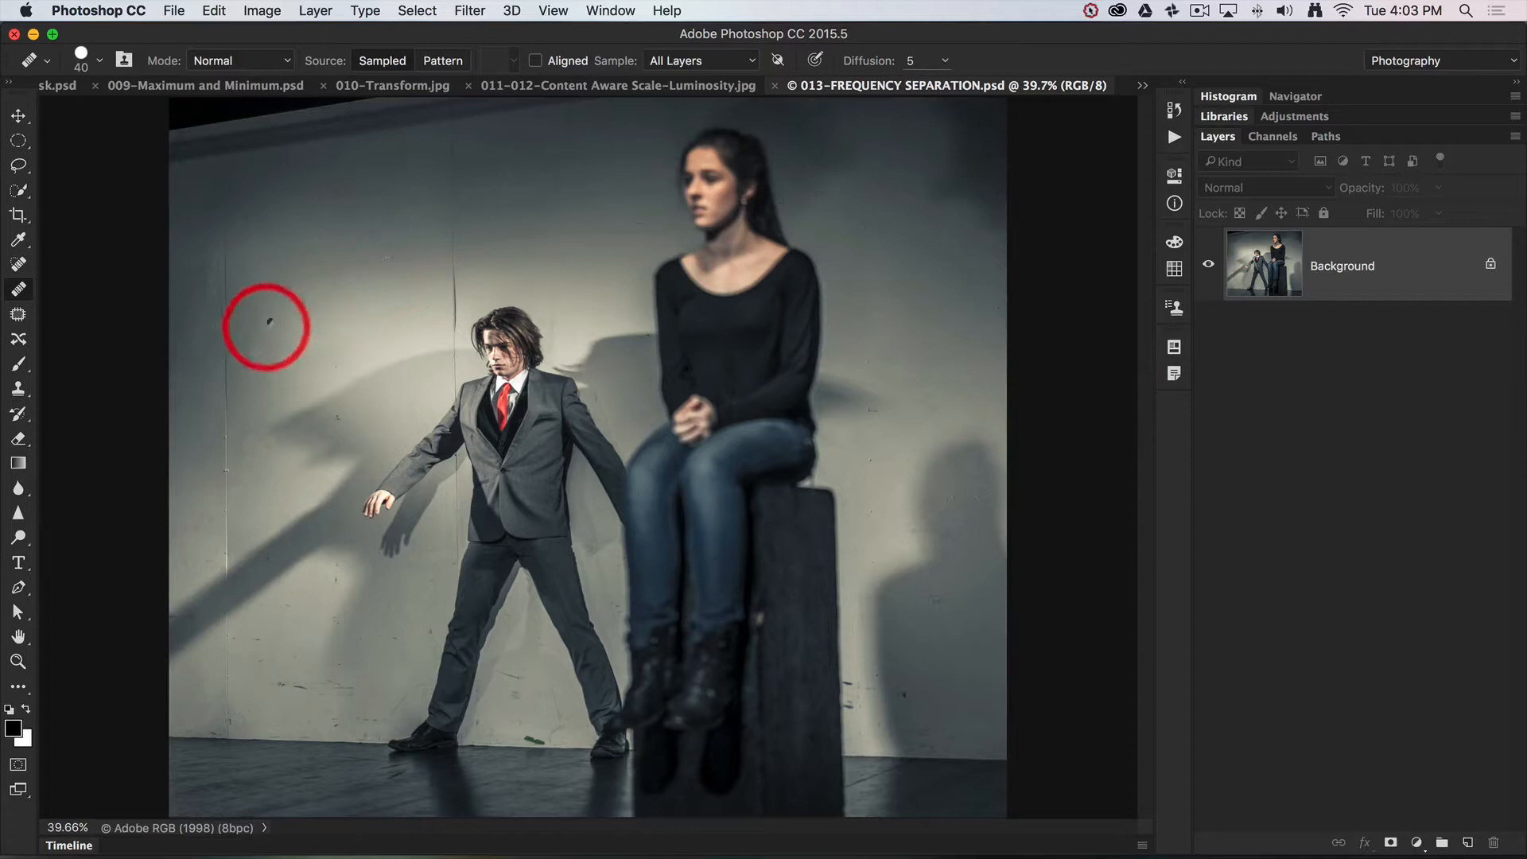
mouse_move(270, 482)
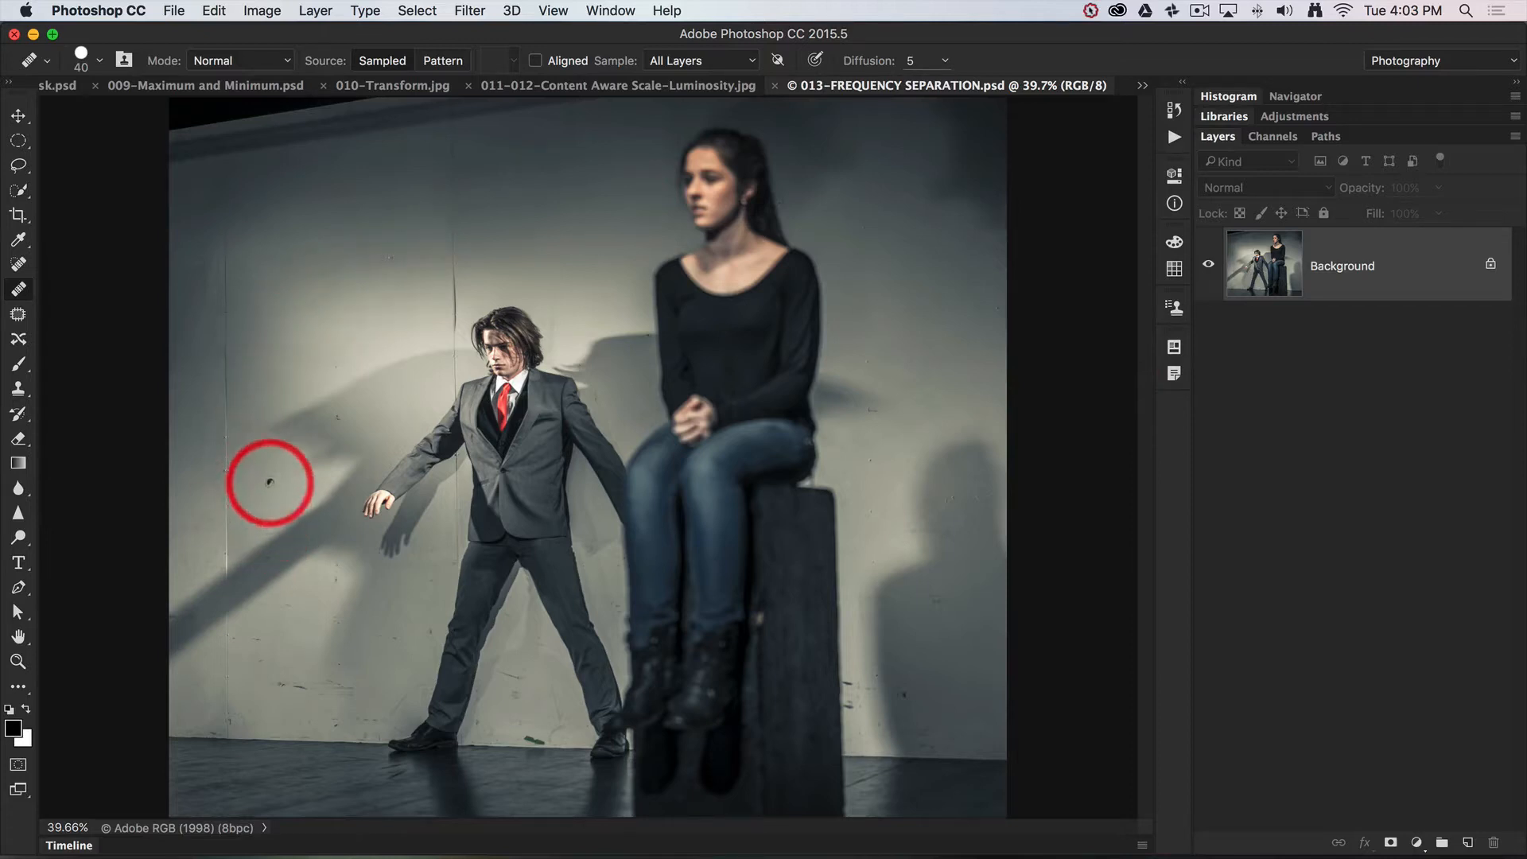
Step: Switch to the Move tool before bringing up the recorded actions
click(18, 116)
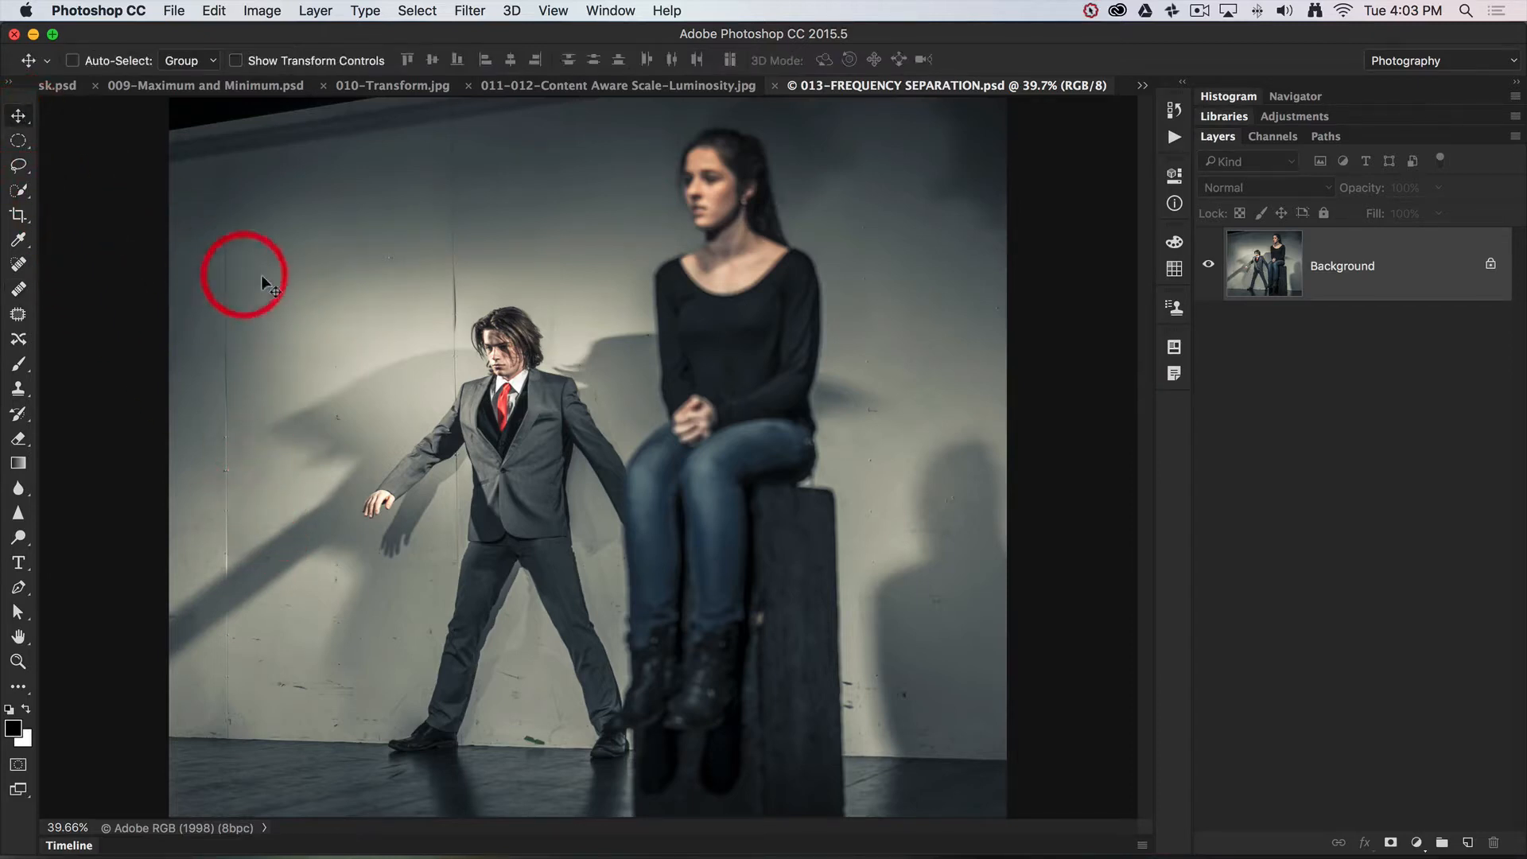
mouse_move(306, 378)
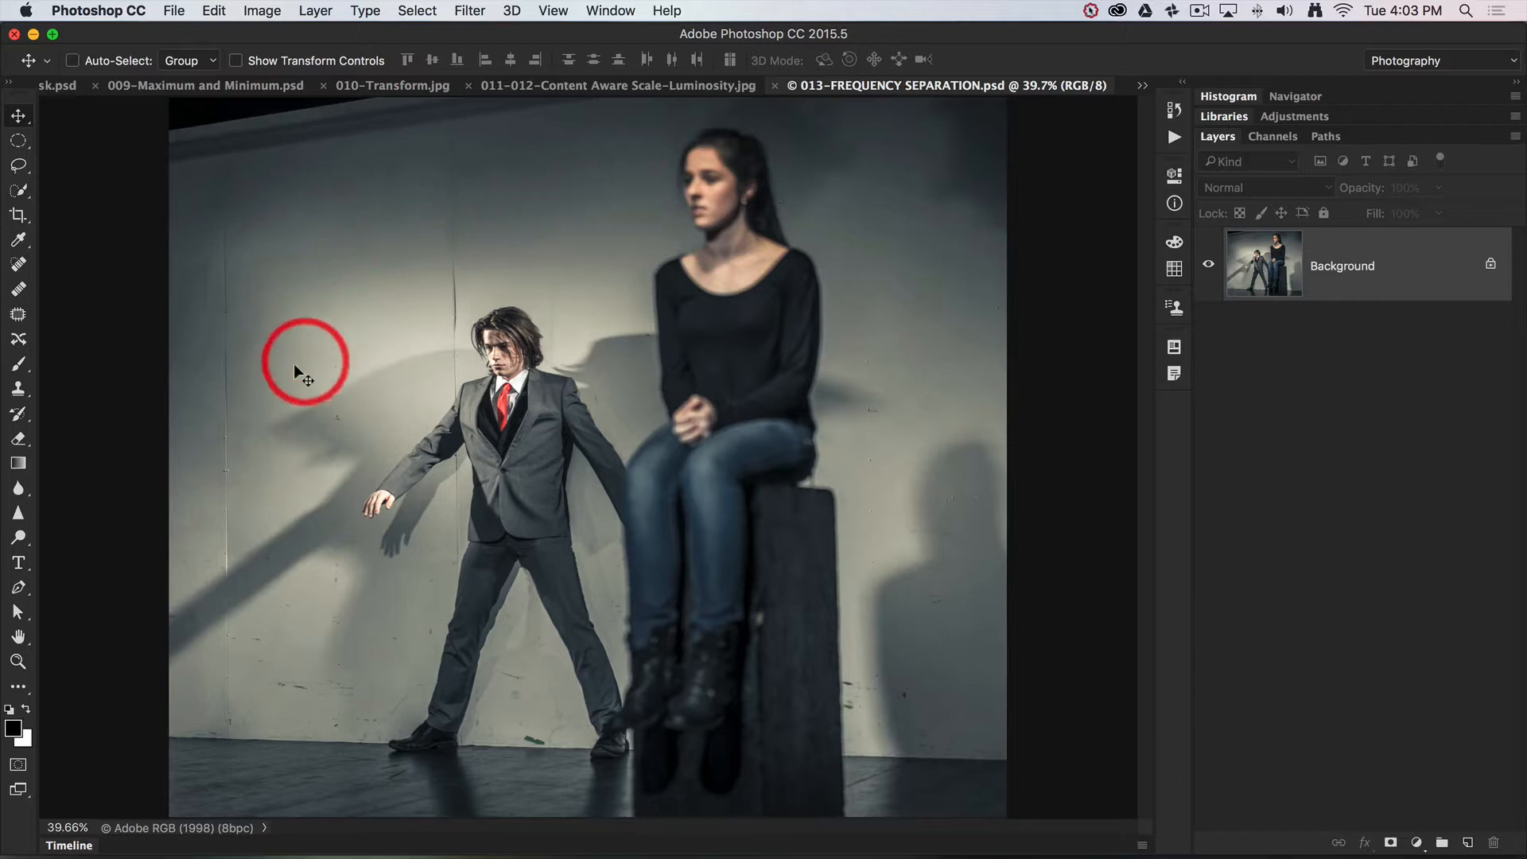
mouse_move(298, 456)
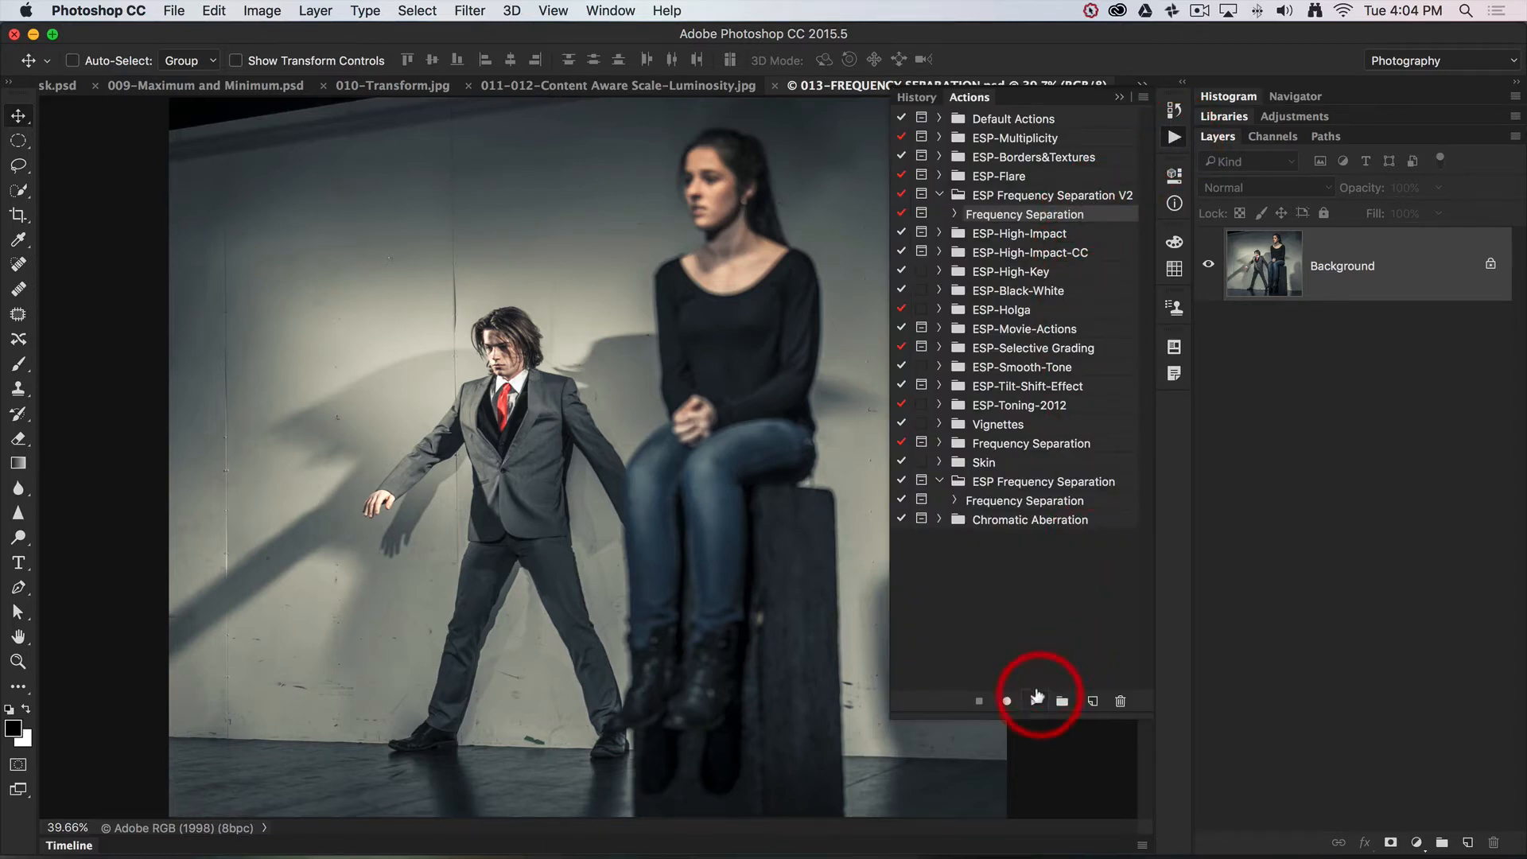
Step: Run the Frequency Separation action from the ESP Frequency Separation V2 set
click(1030, 699)
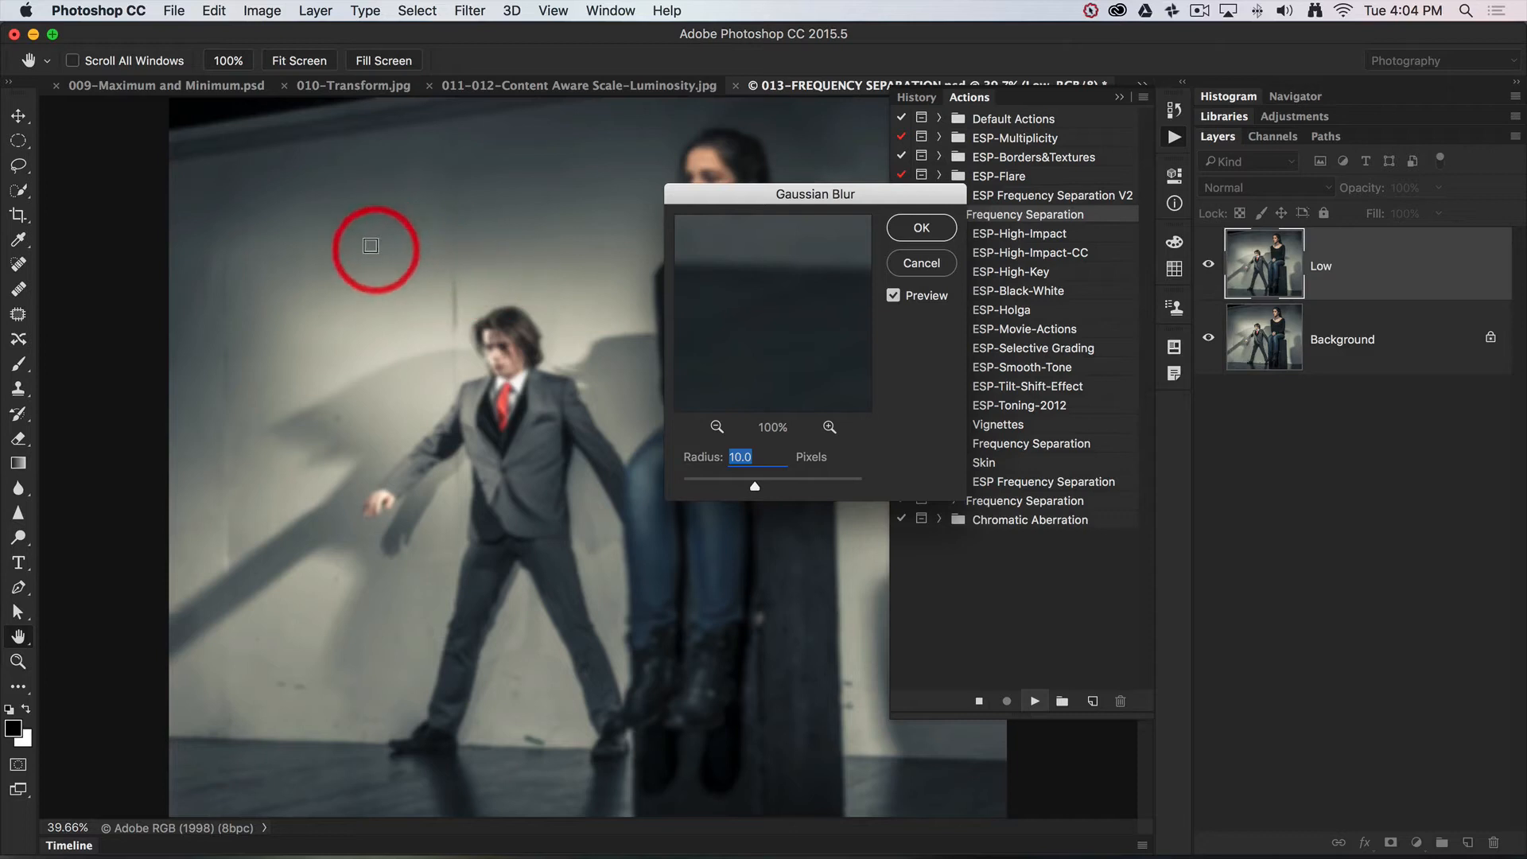
mouse_move(346, 271)
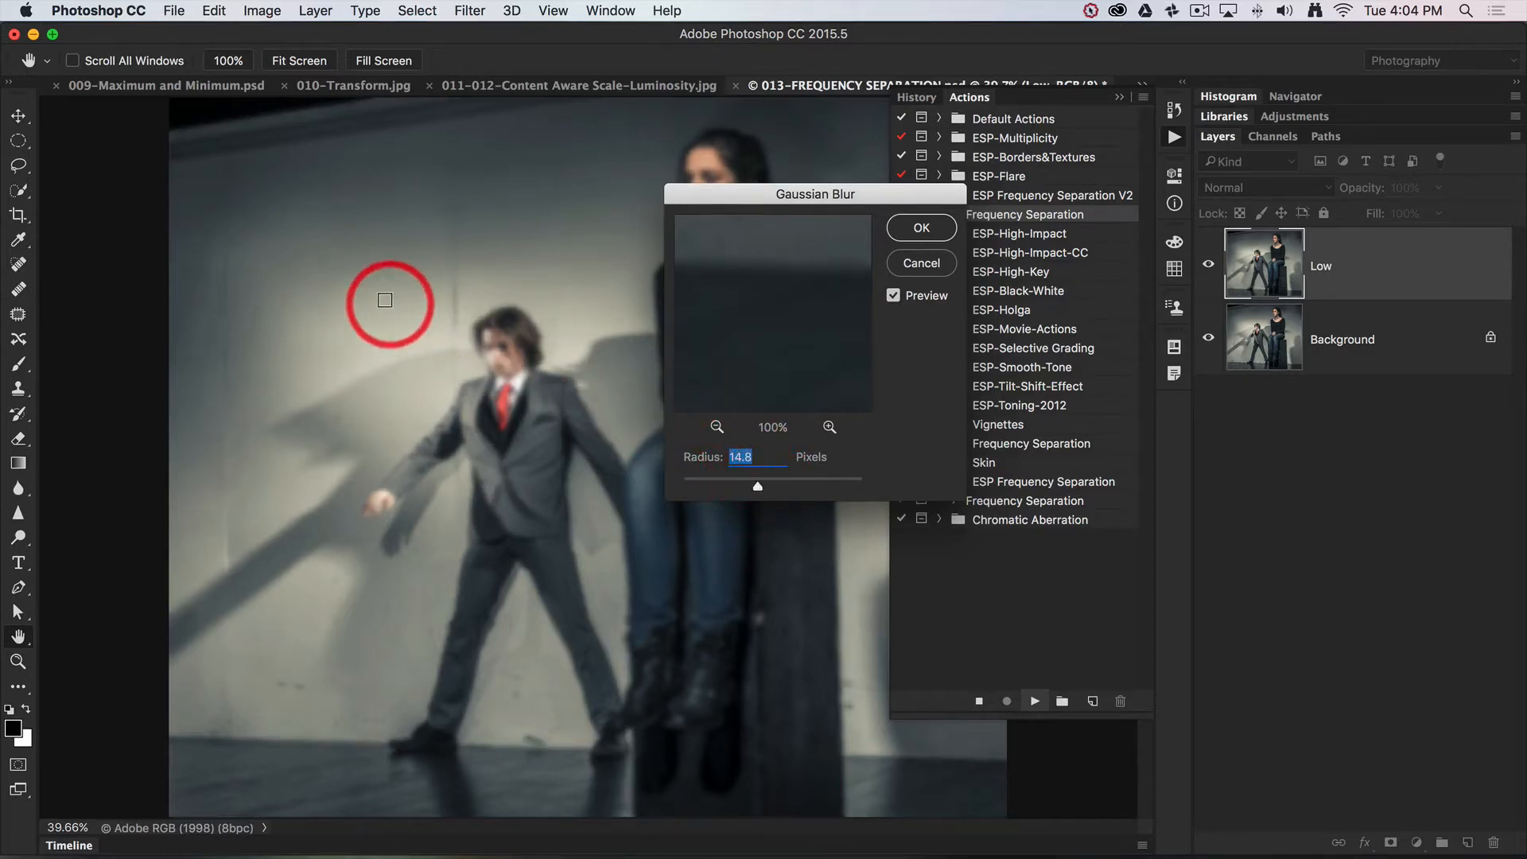
mouse_move(506, 208)
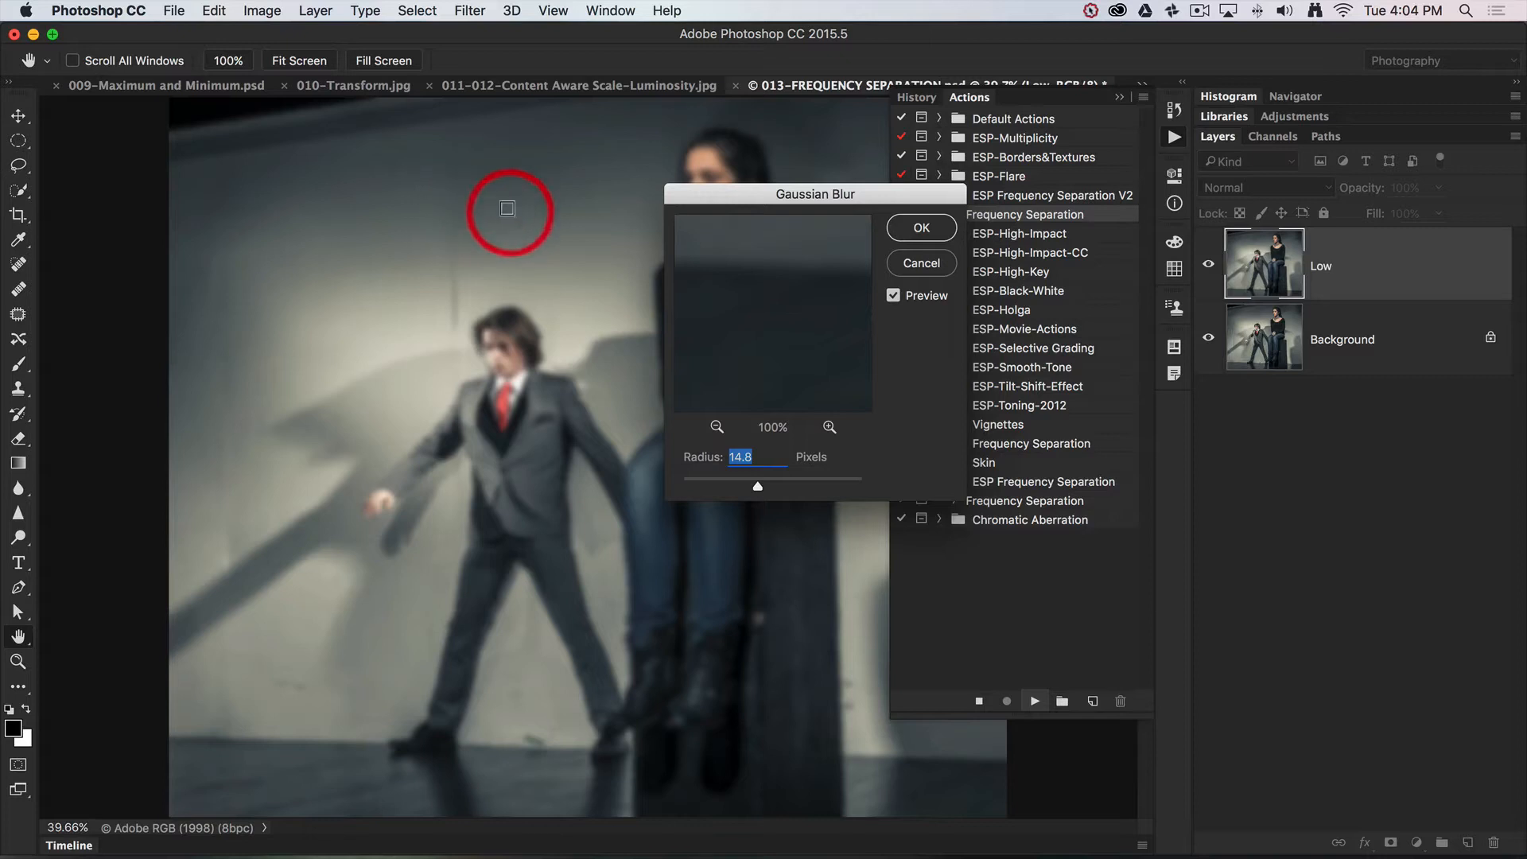
mouse_move(921, 227)
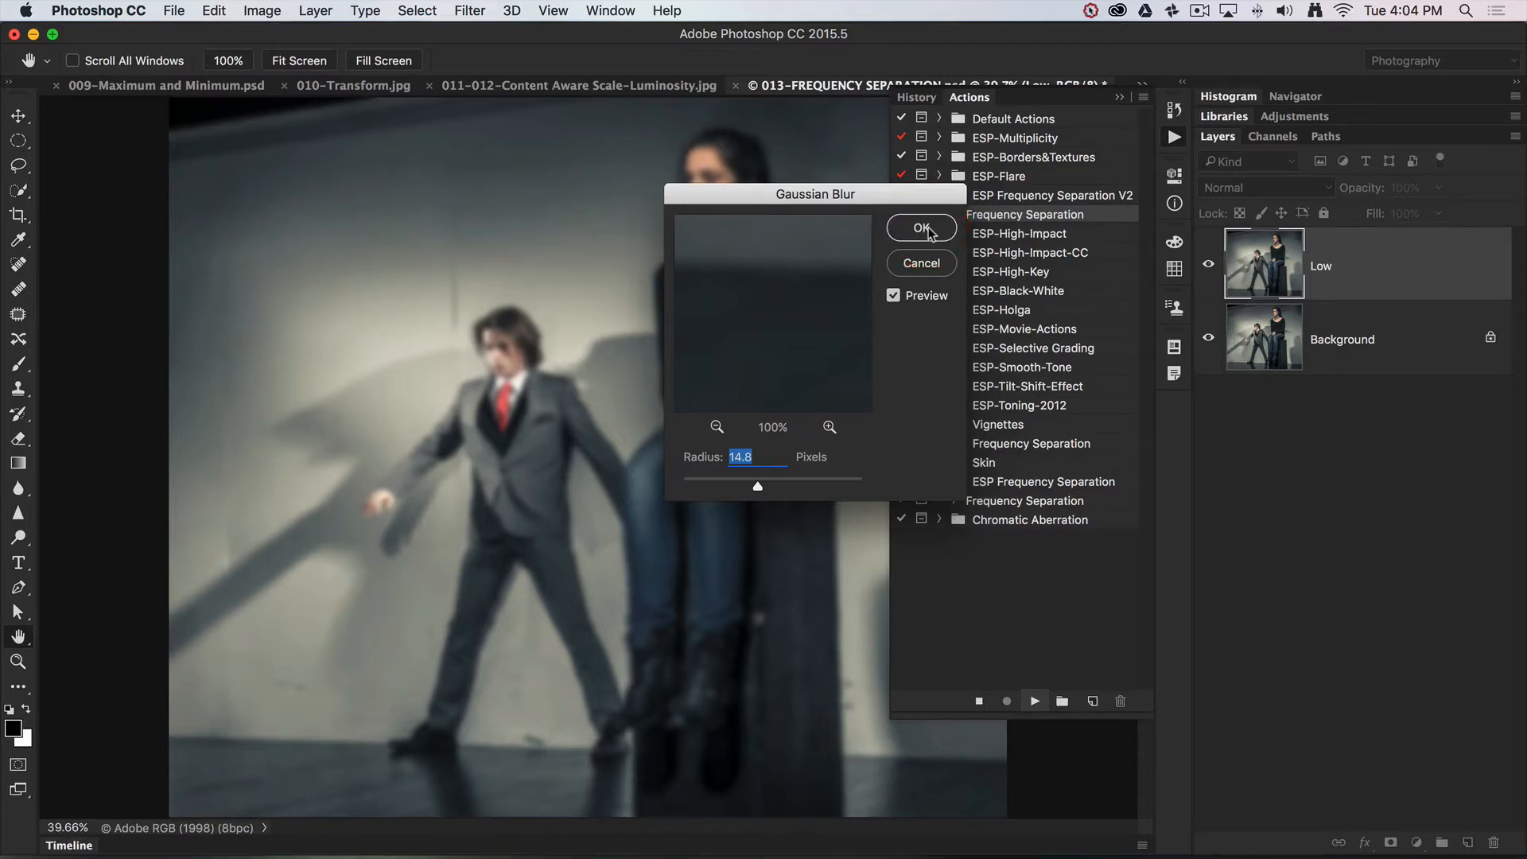
Step: Confirm the Gaussian Blur, expand the group and toggle High's visibility to compare against the blurred Low
click(921, 227)
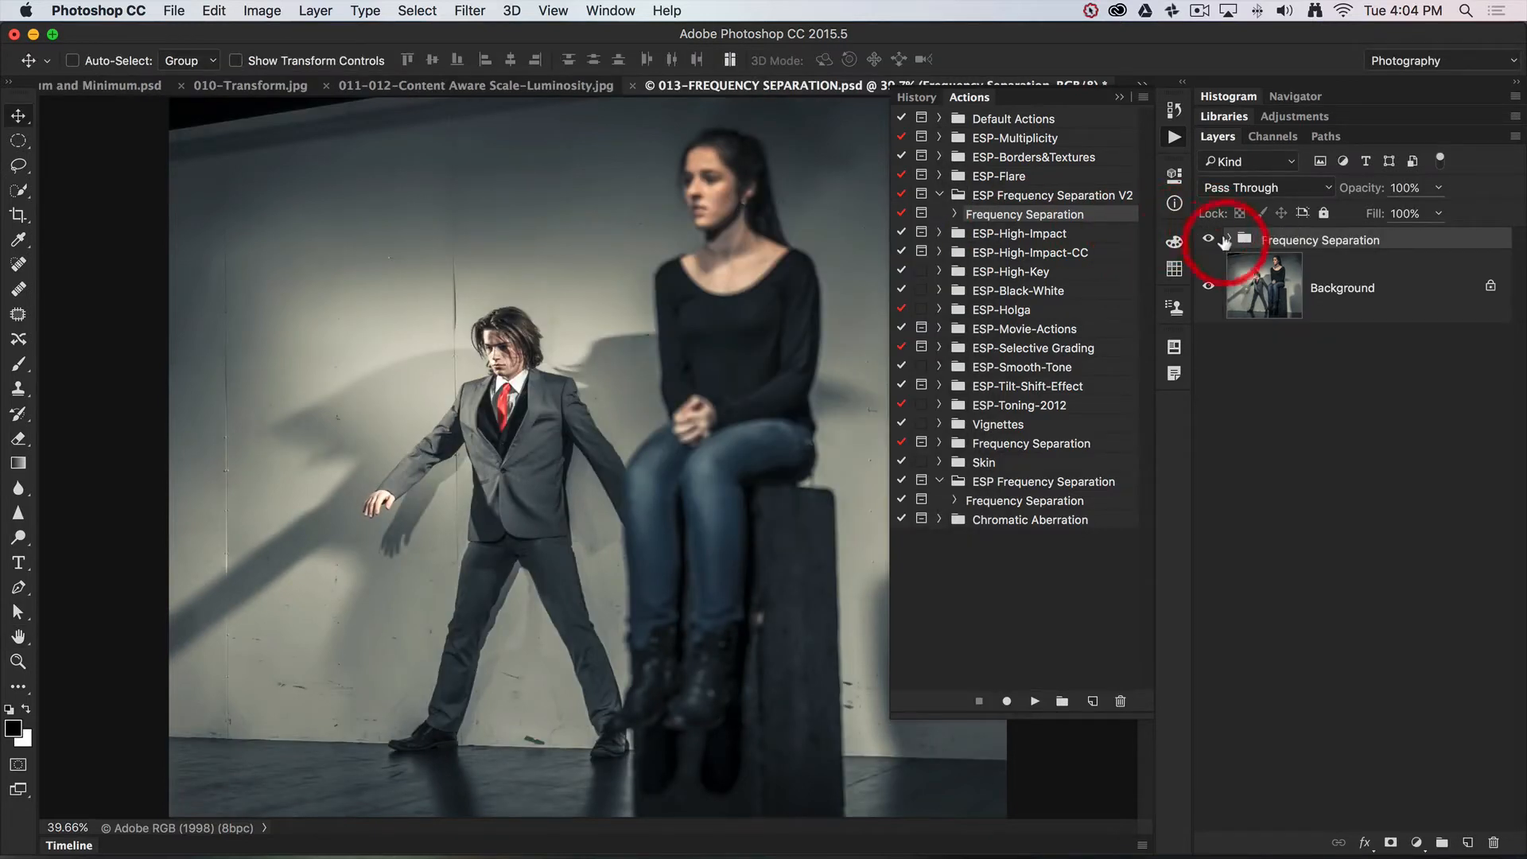
click(1228, 240)
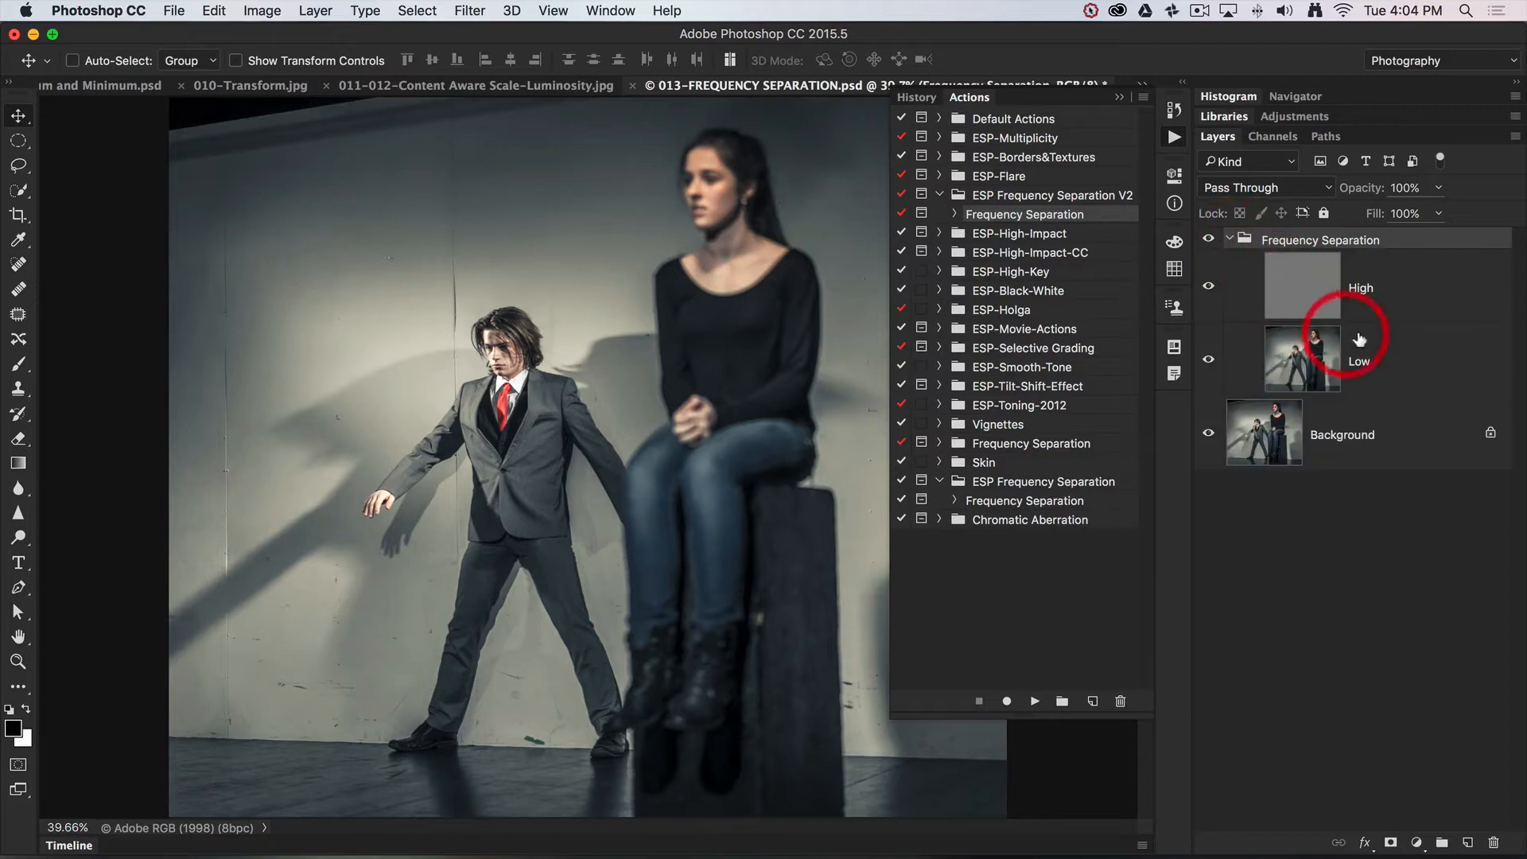
mouse_move(1396, 304)
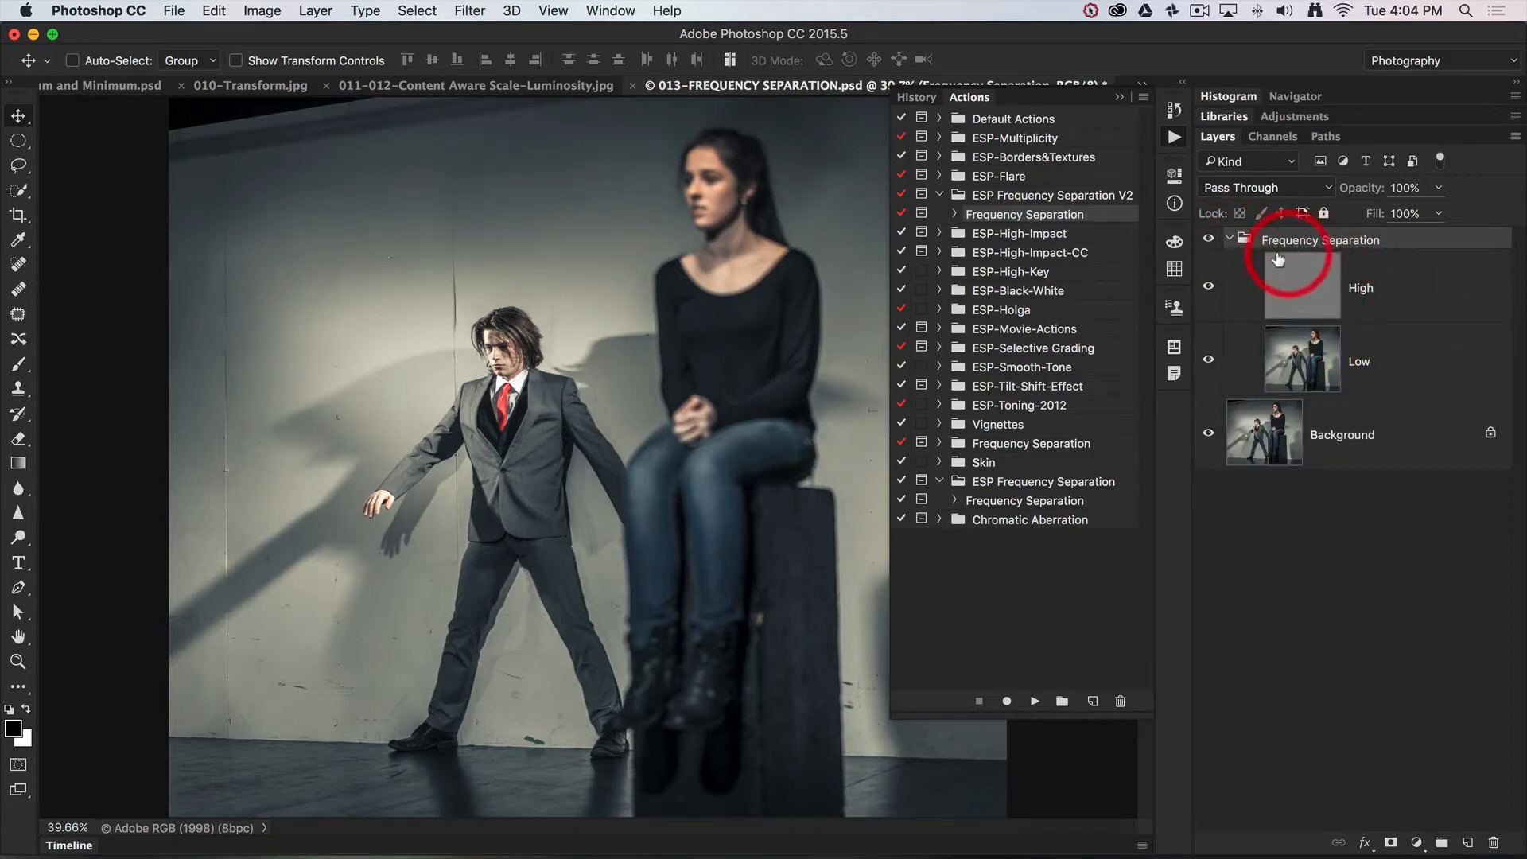
click(1208, 283)
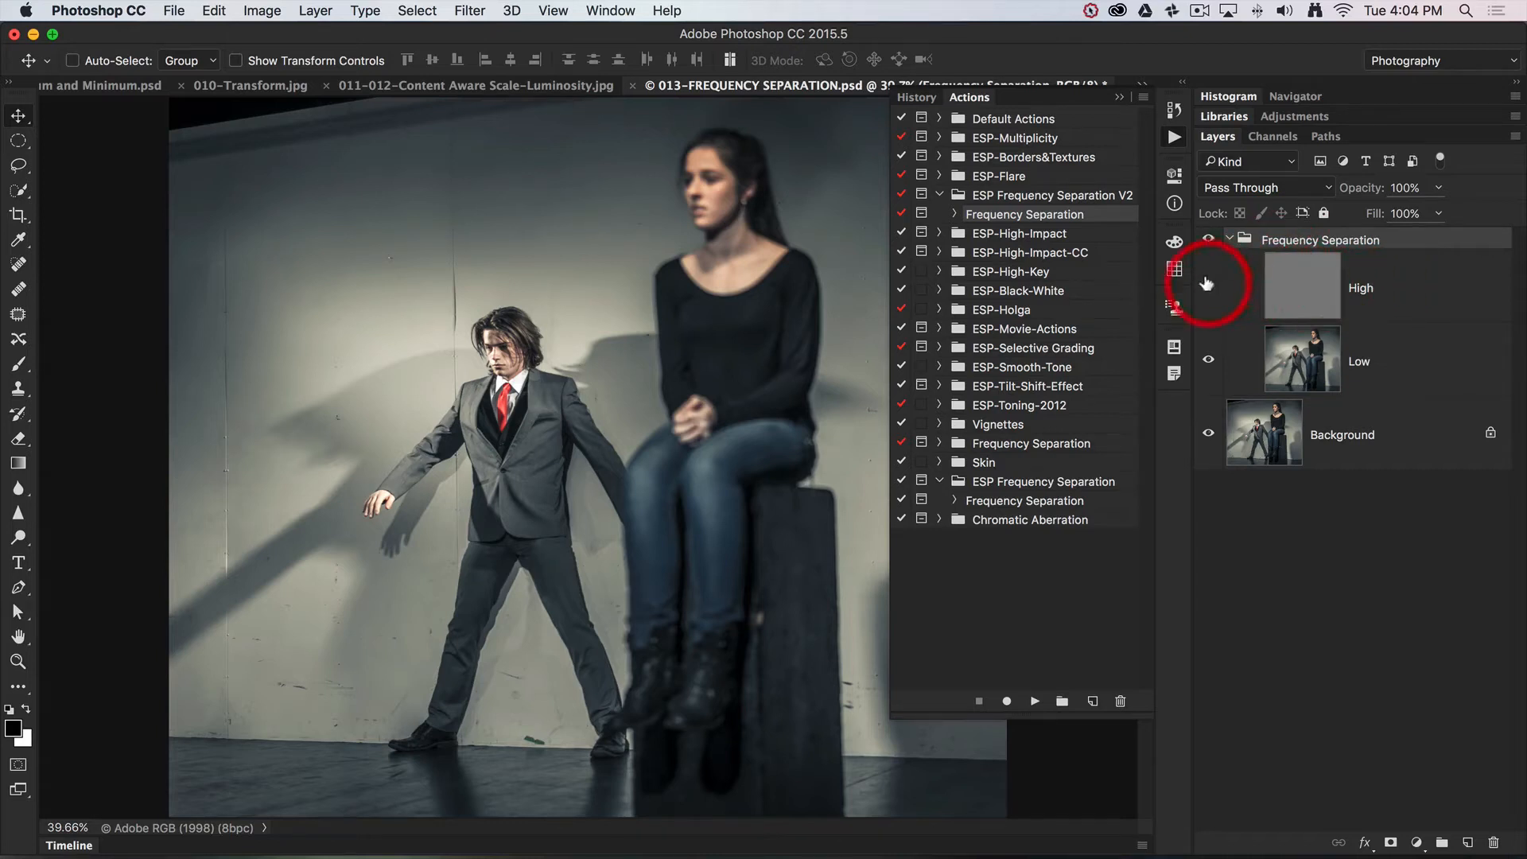
click(1206, 285)
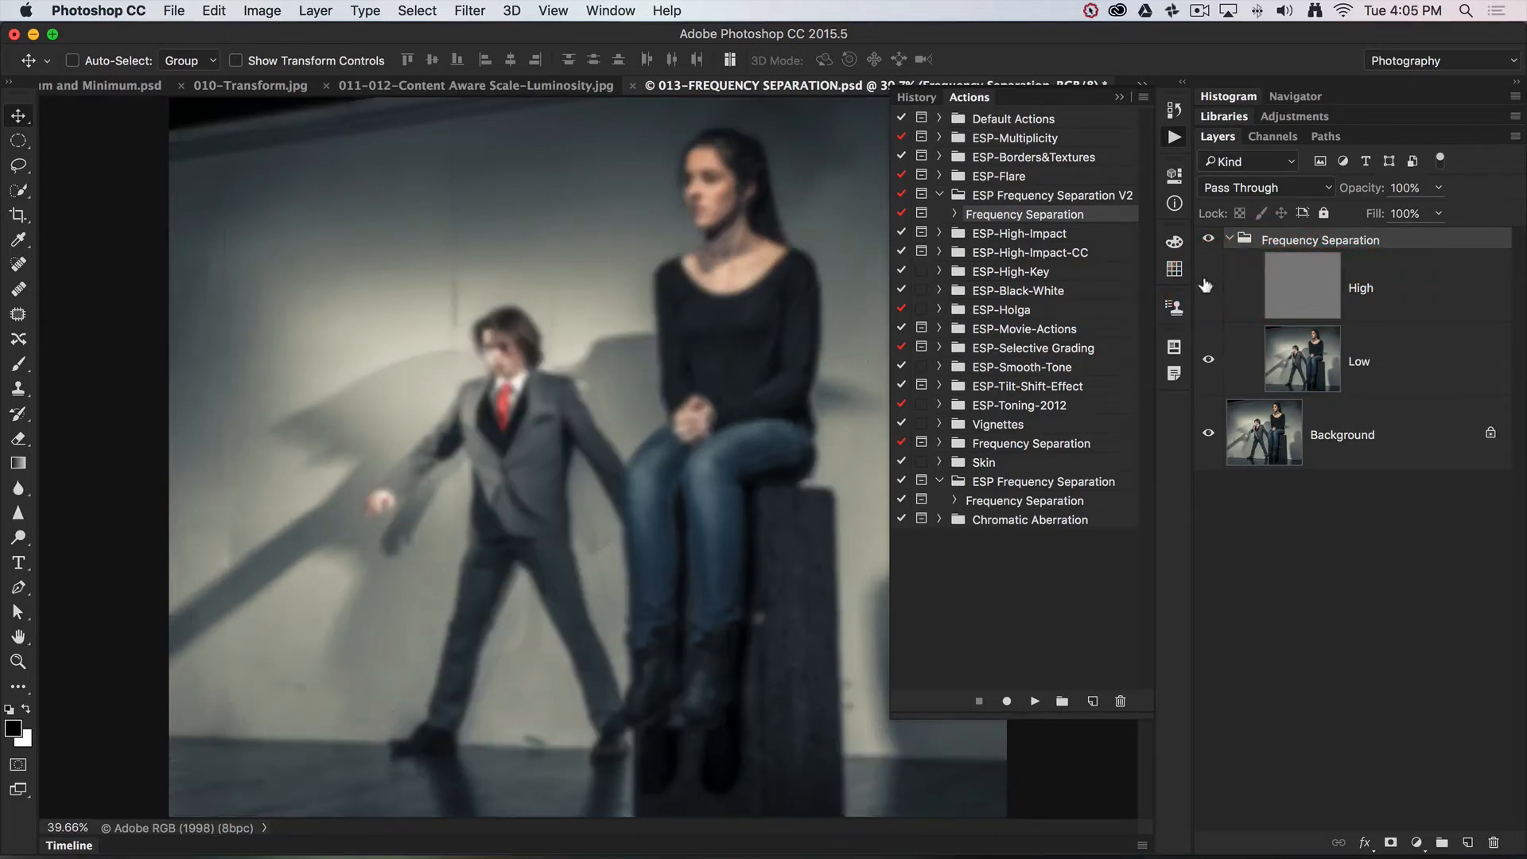
click(1207, 285)
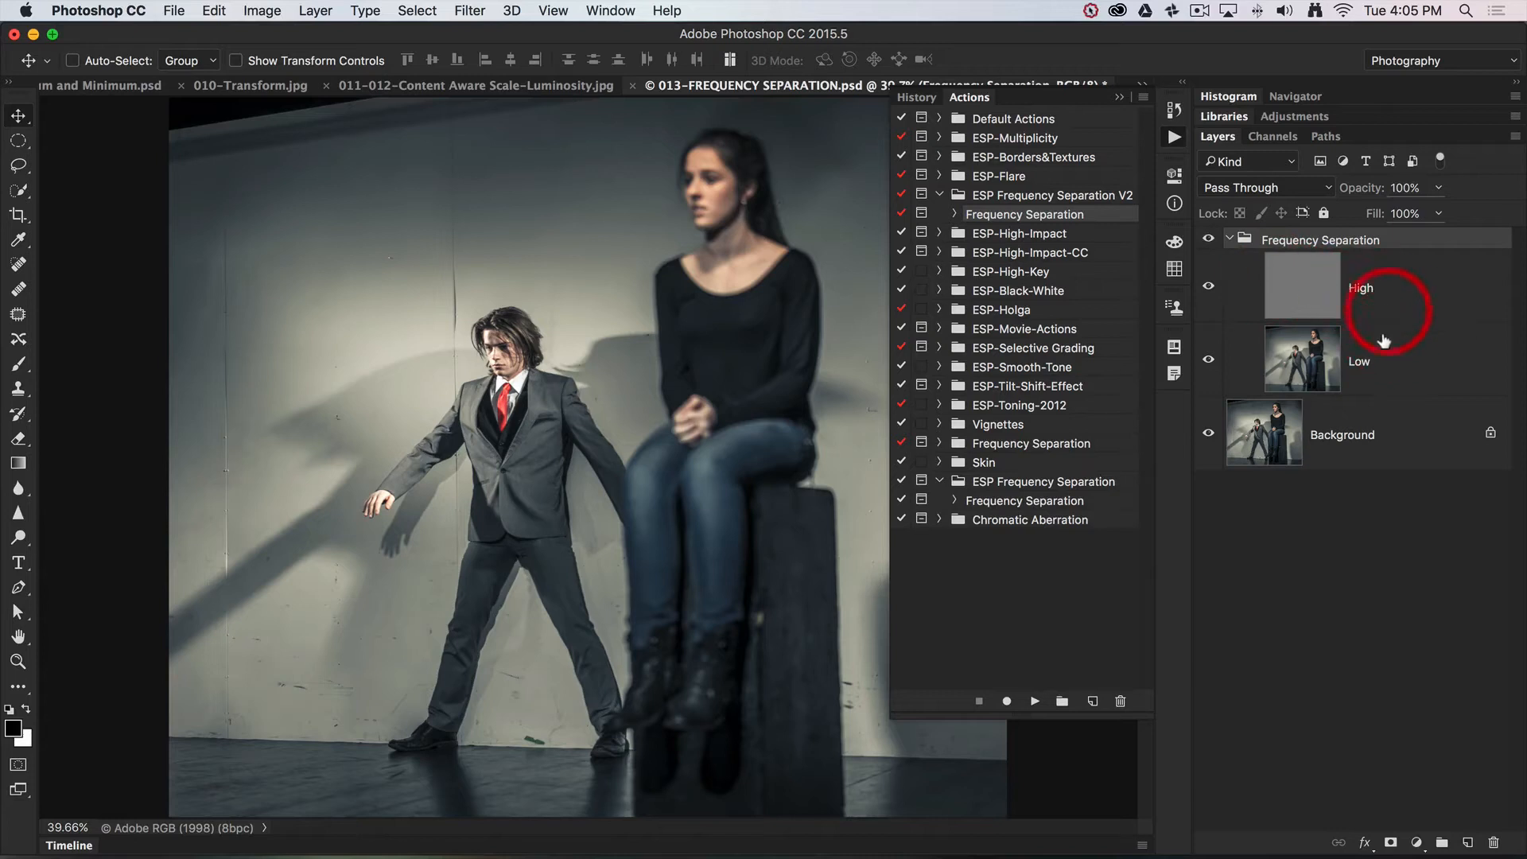
mouse_move(1387, 303)
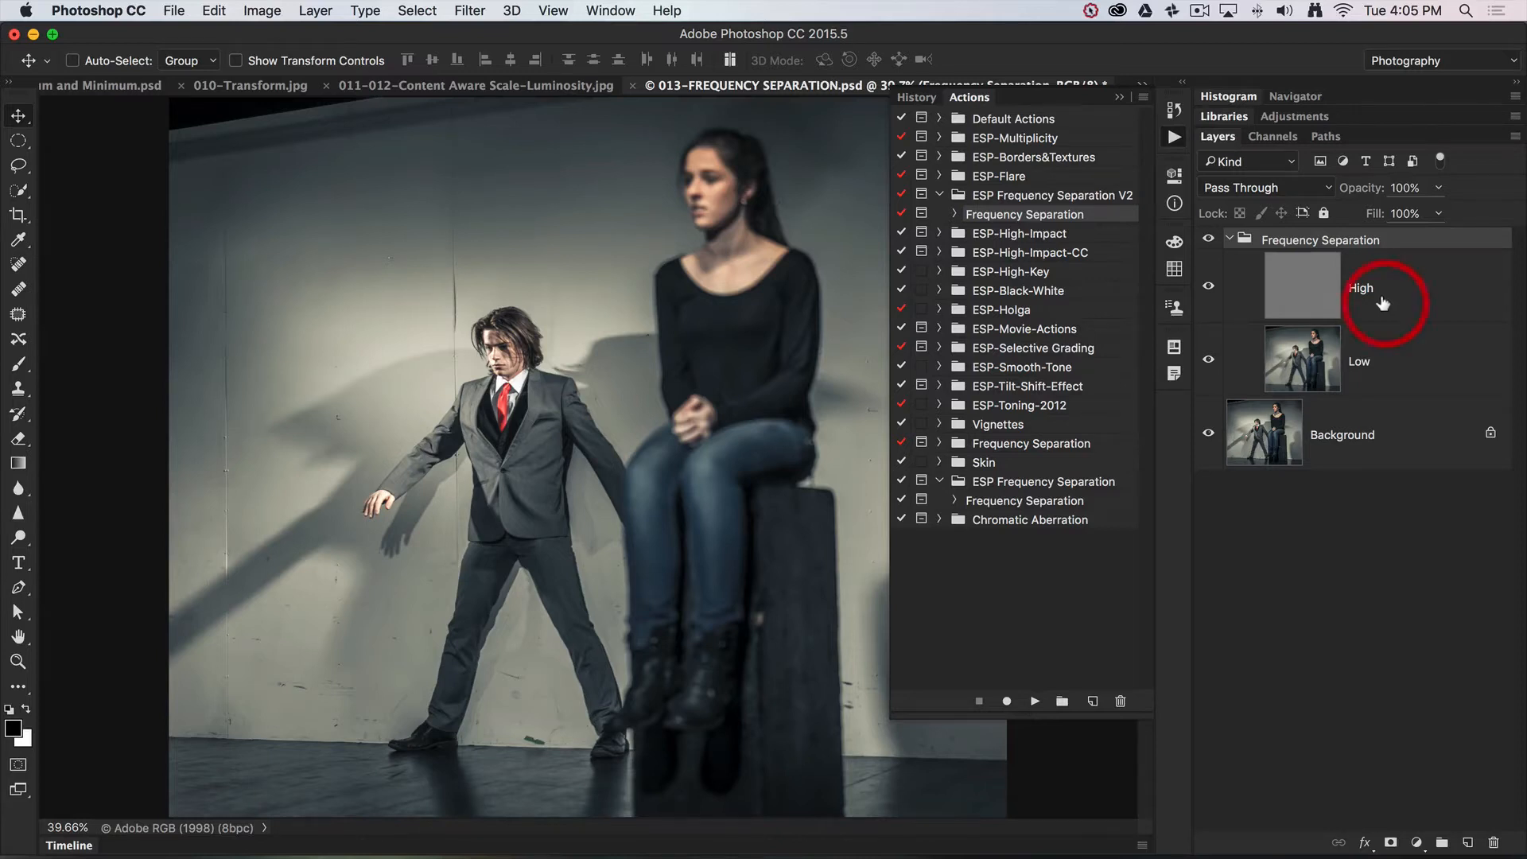
mouse_move(1374, 302)
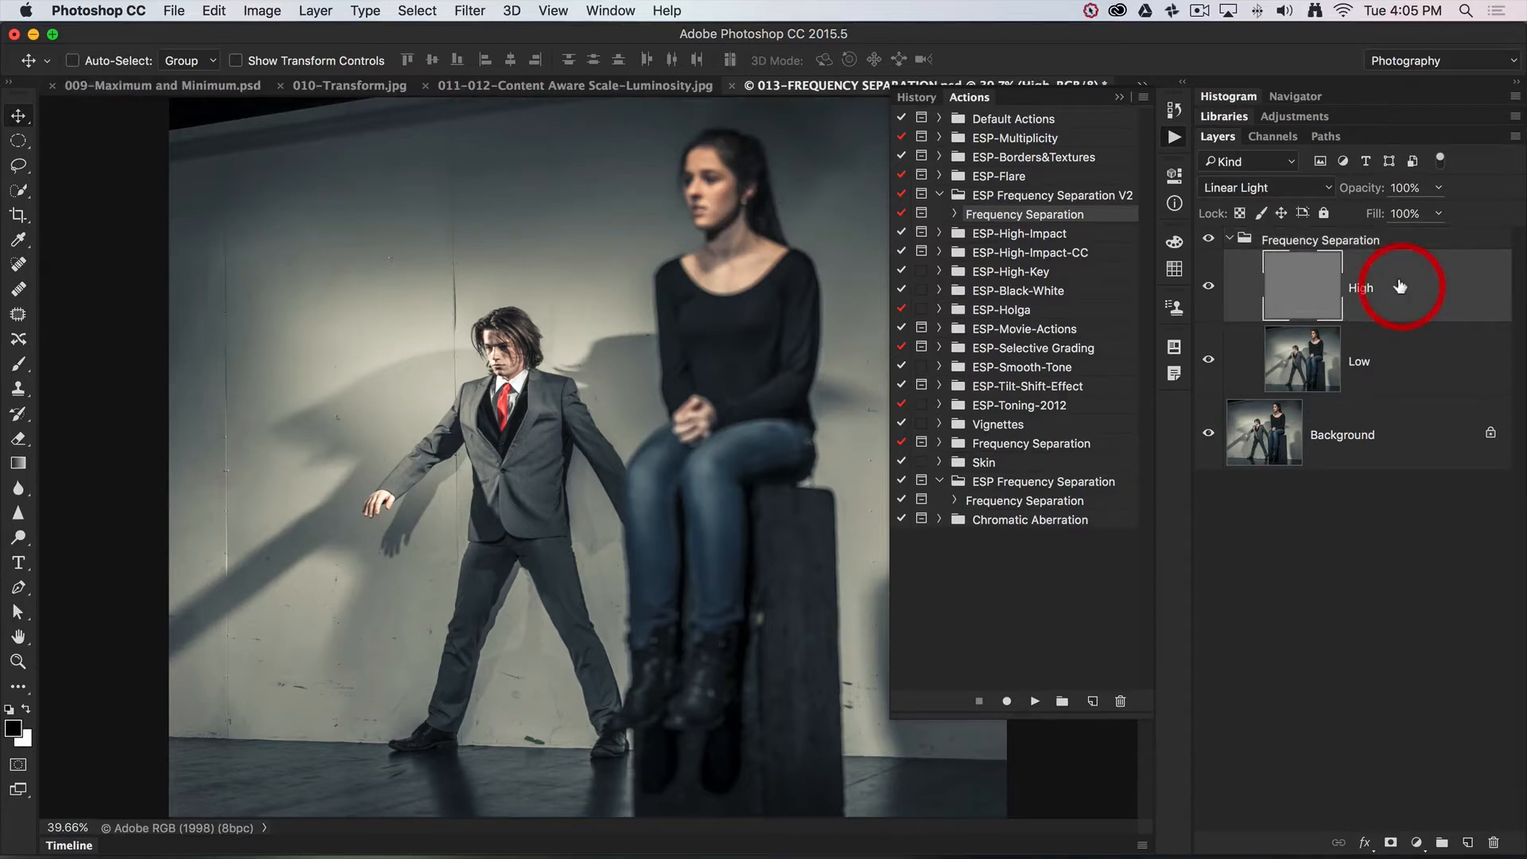
mouse_move(1399, 288)
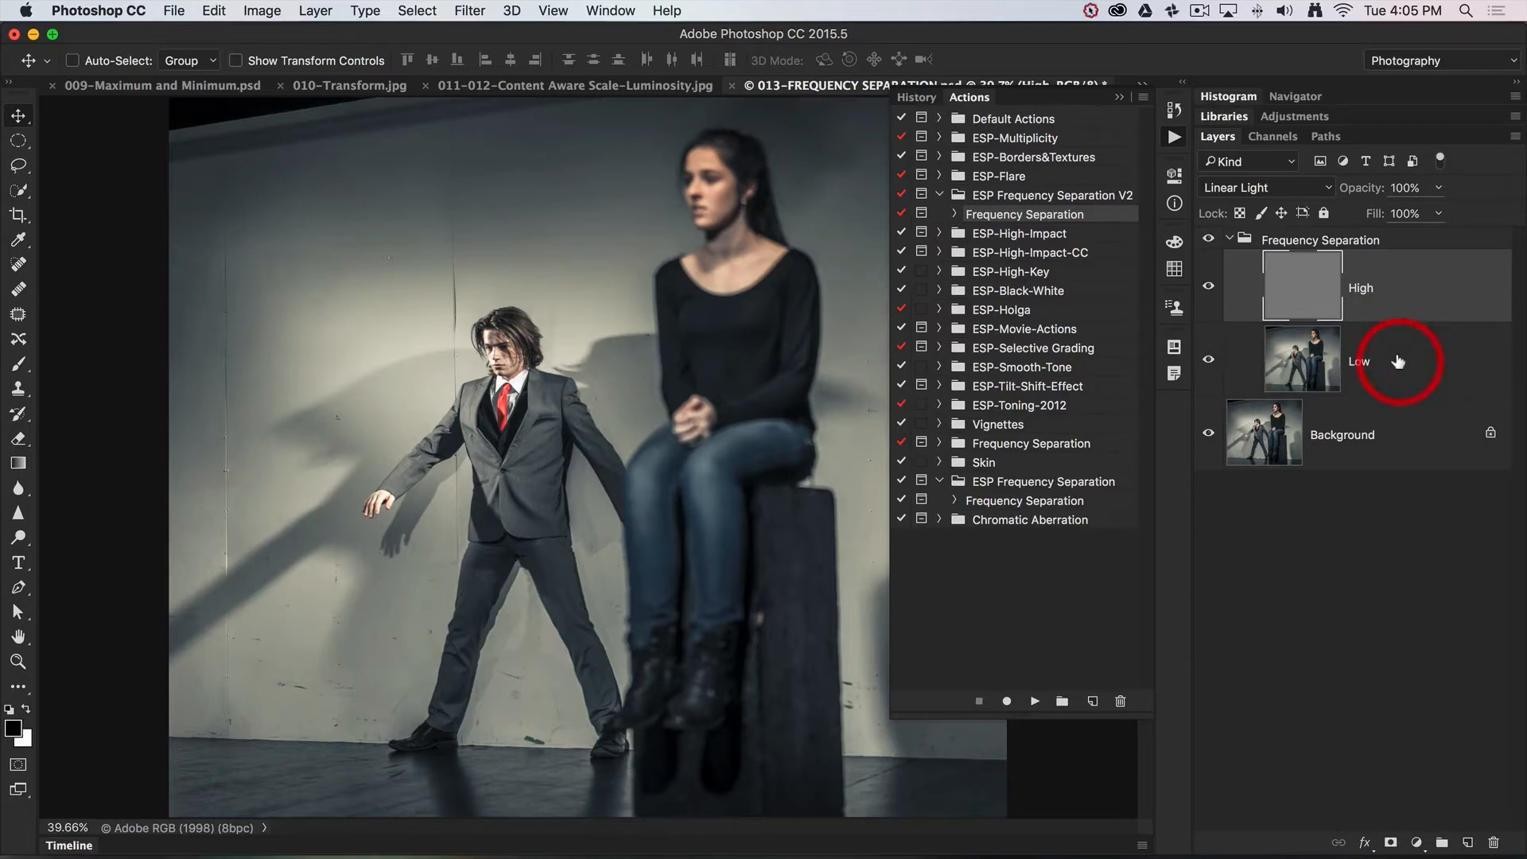
Step: Select the Low layer, close the Actions panel and hide the High layer
click(1302, 358)
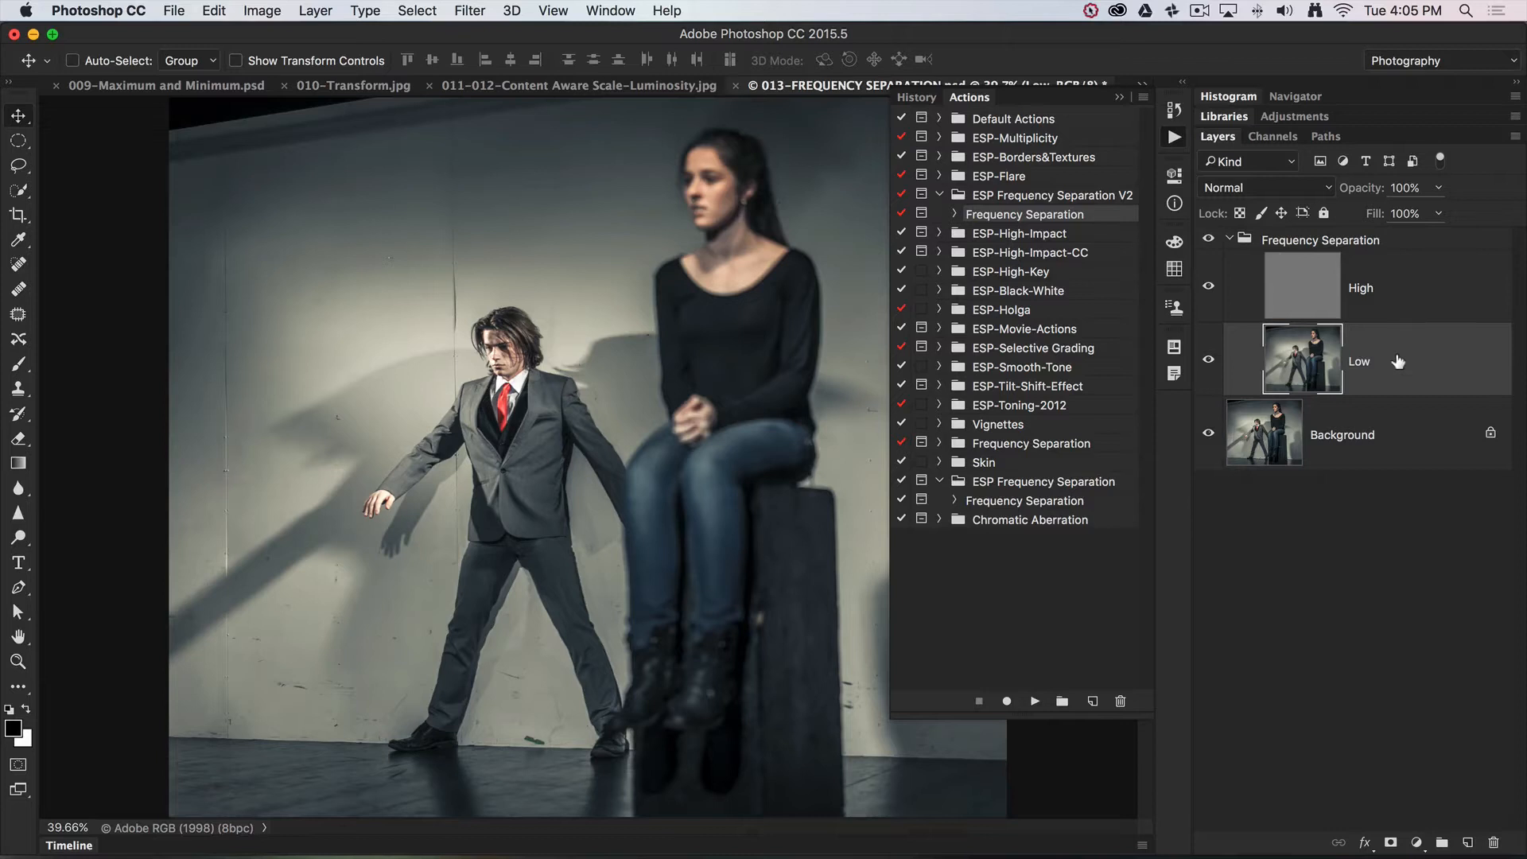
click(1119, 97)
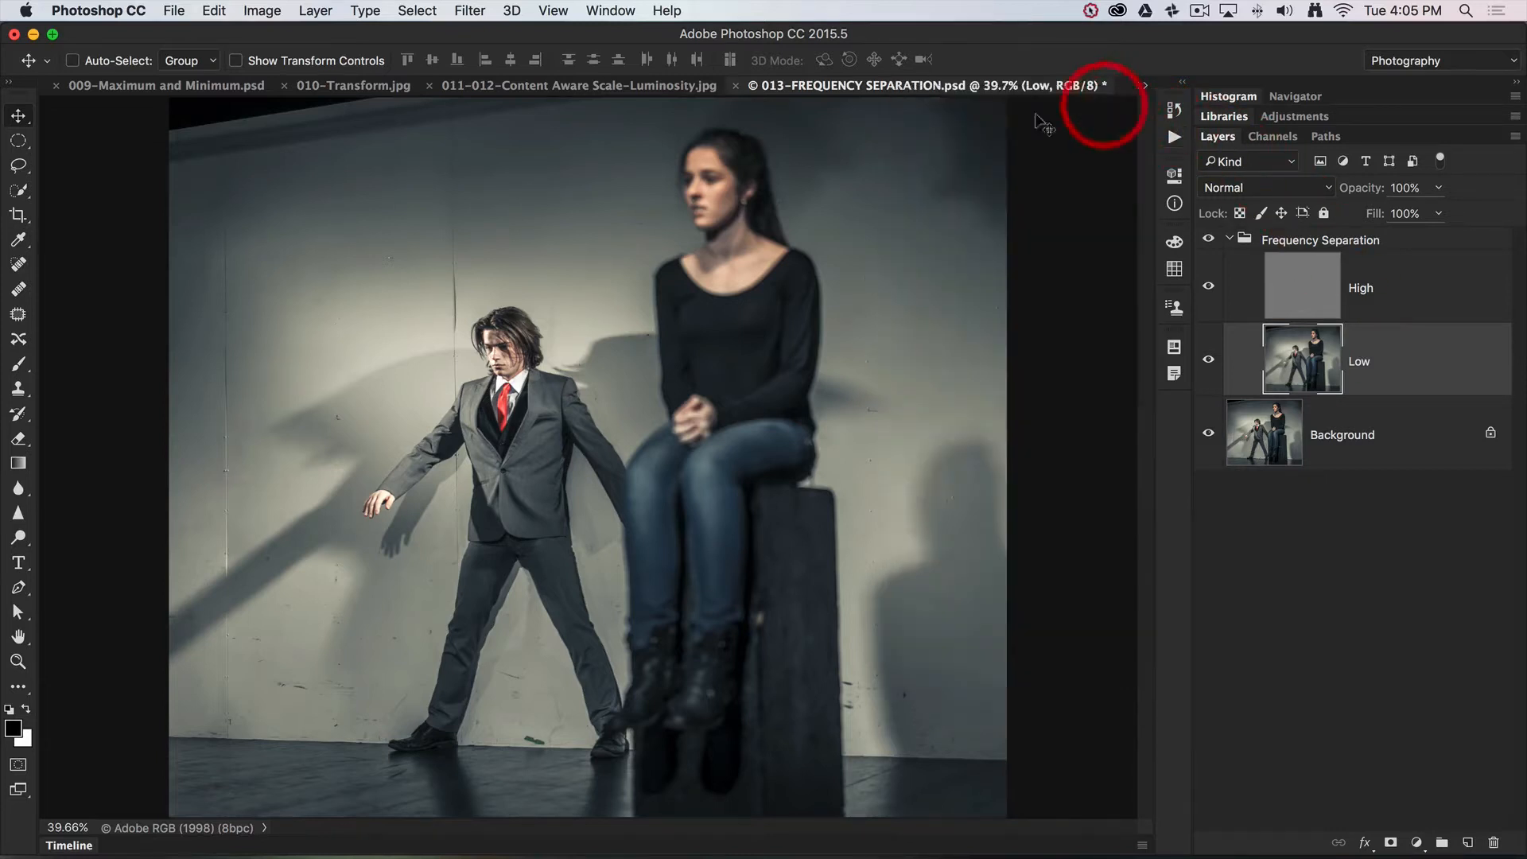
mouse_move(477, 272)
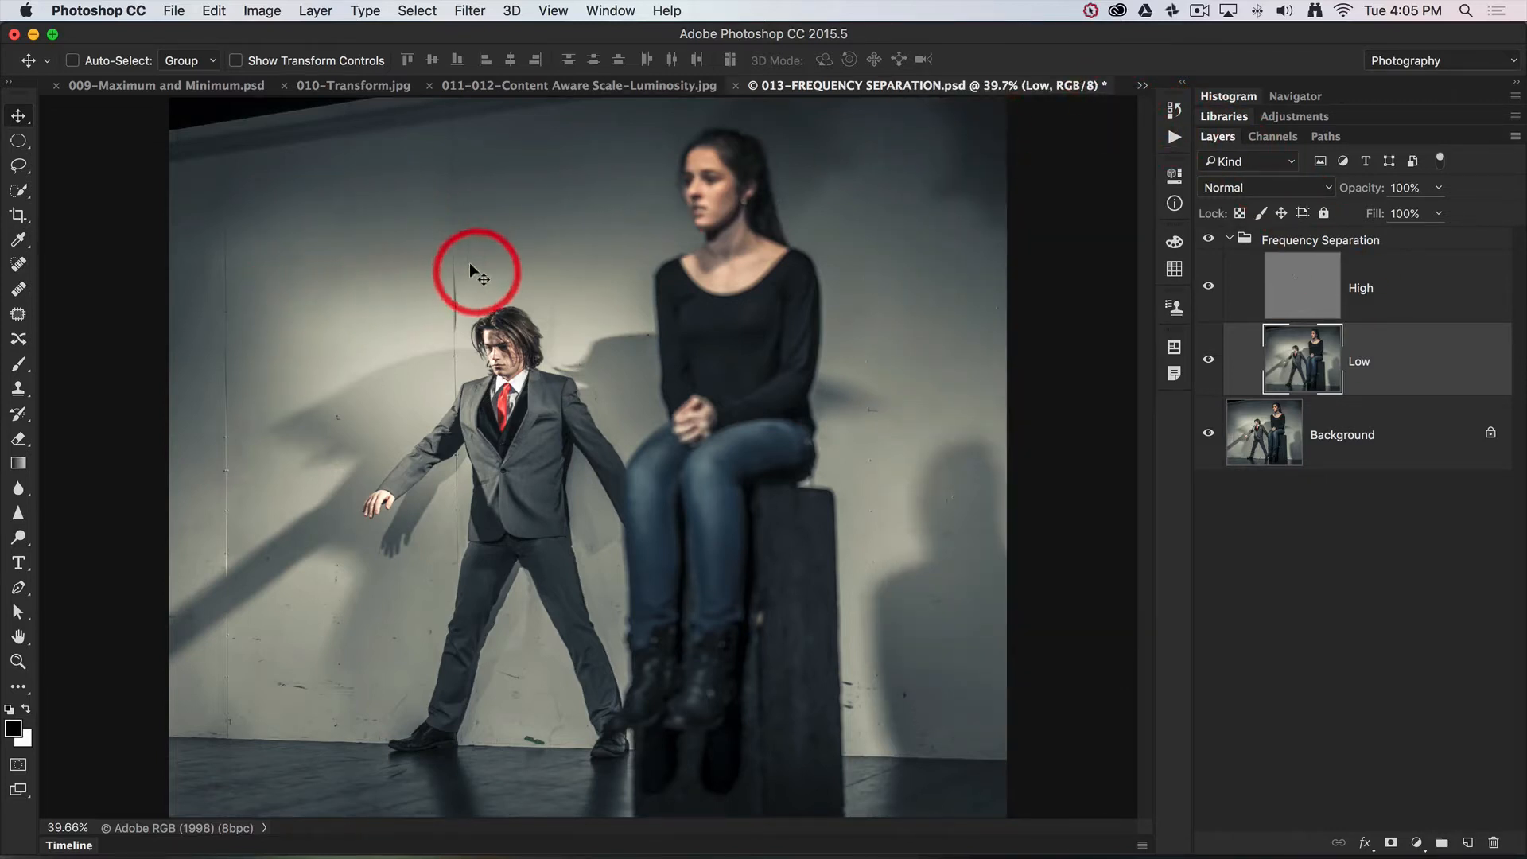
mouse_move(261, 171)
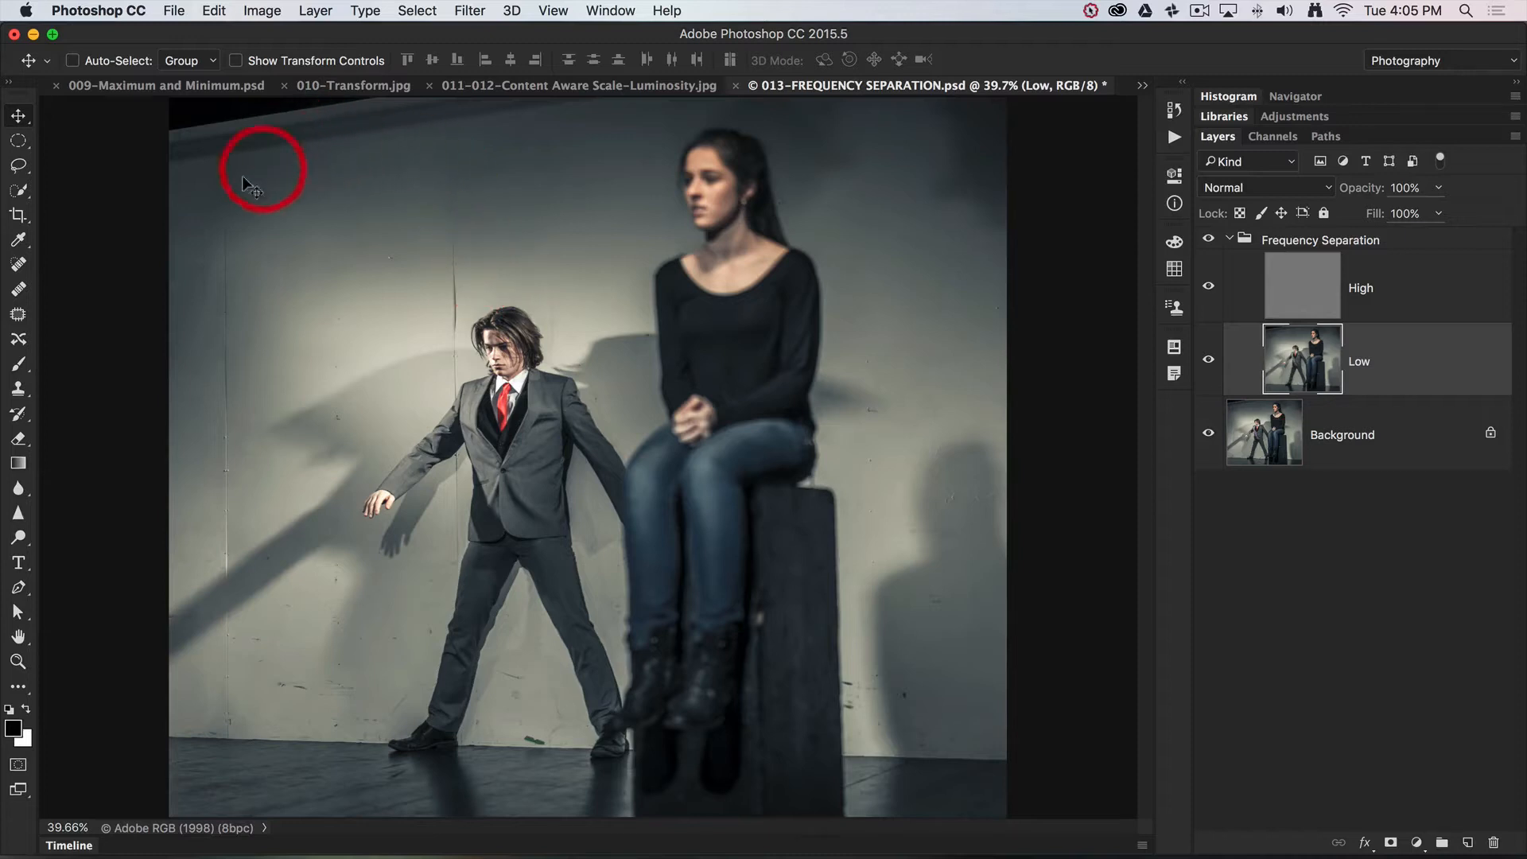
mouse_move(417, 175)
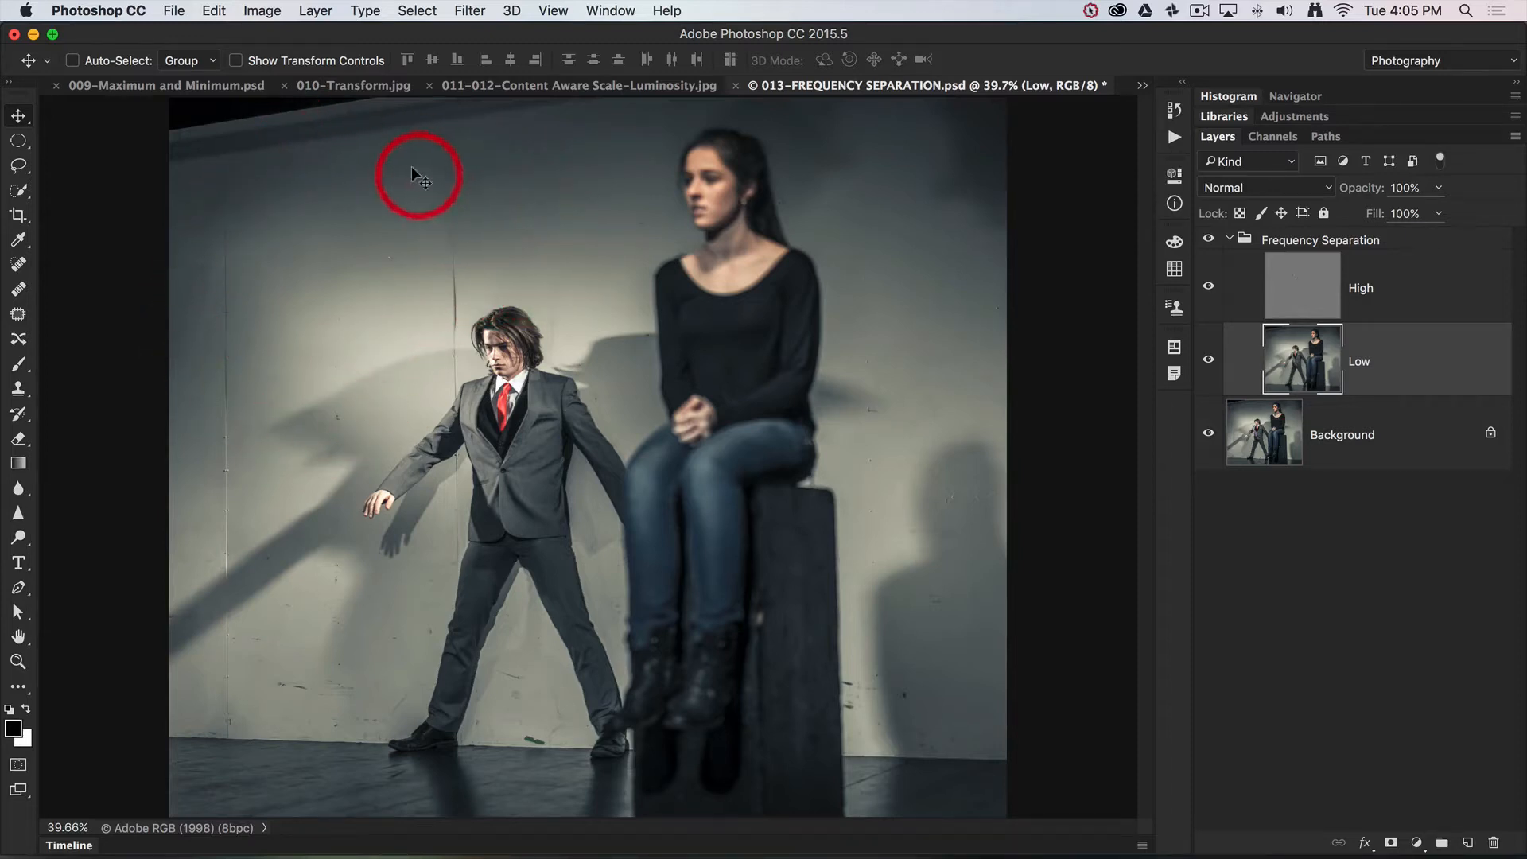
mouse_move(383, 237)
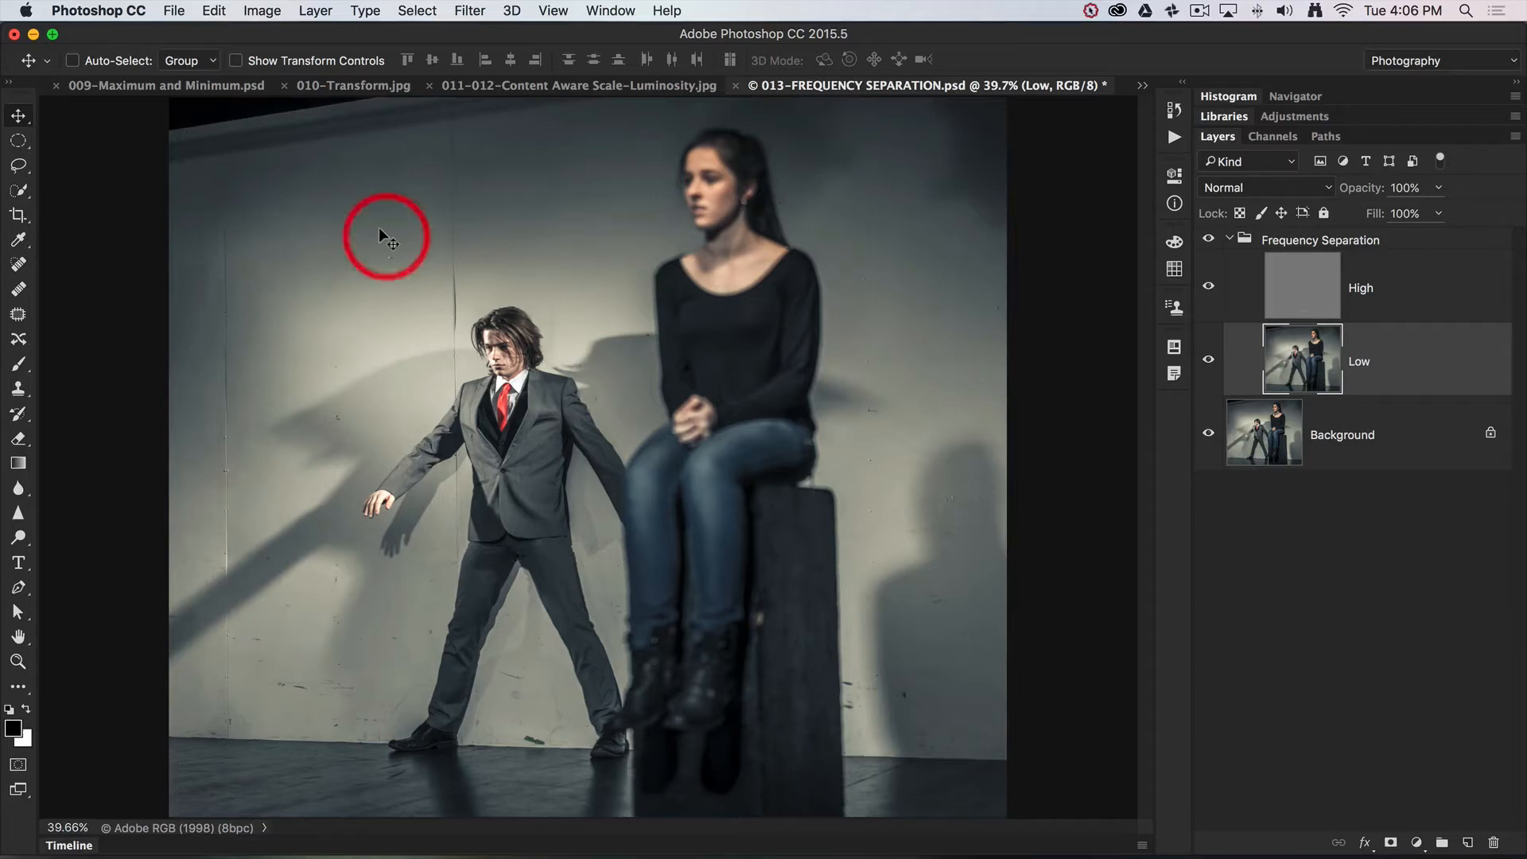
click(1208, 288)
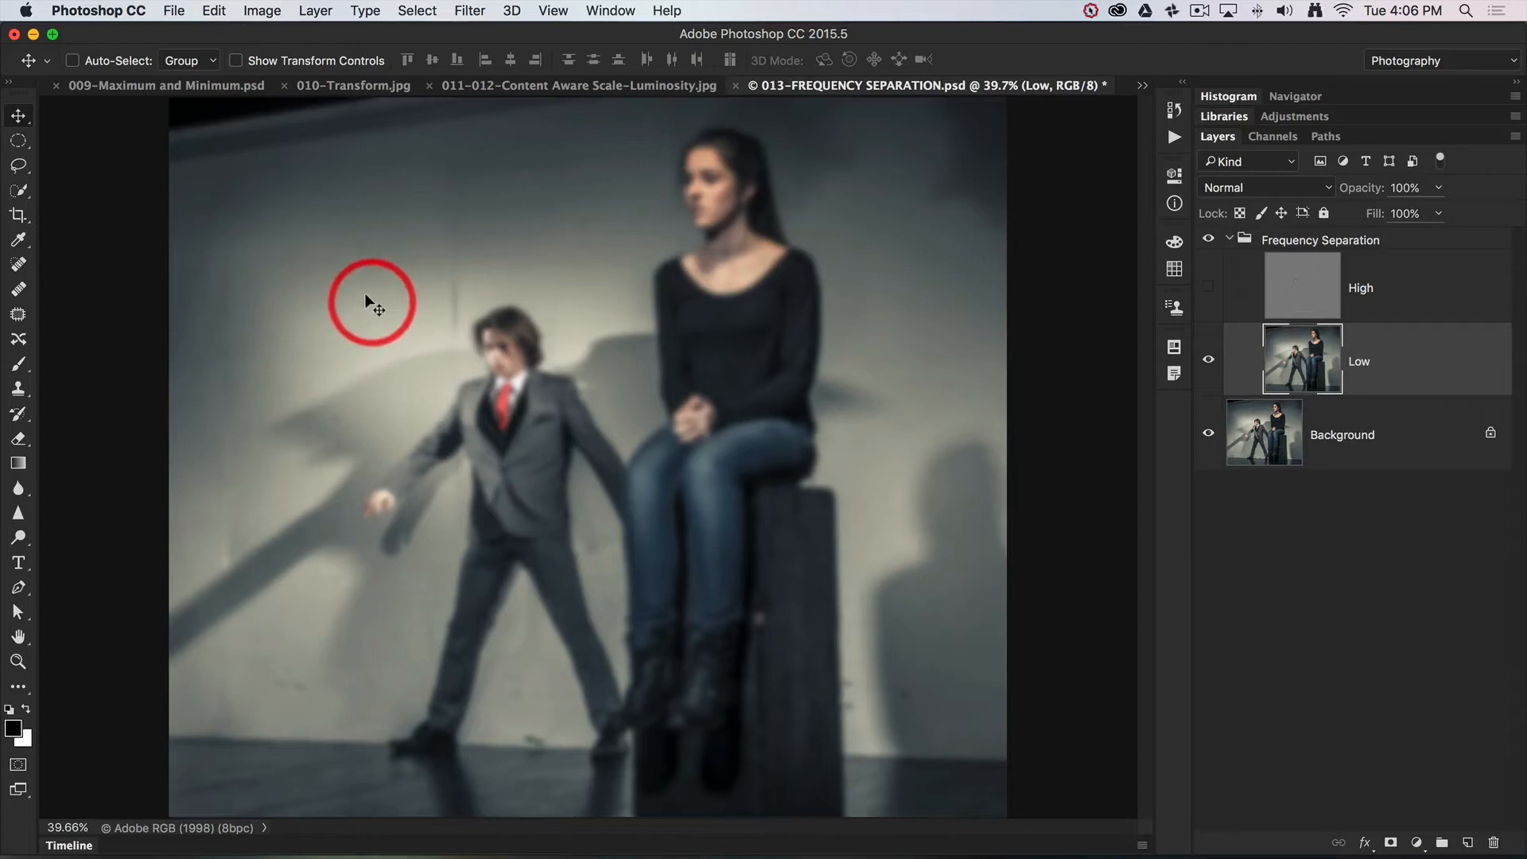
mouse_move(200, 283)
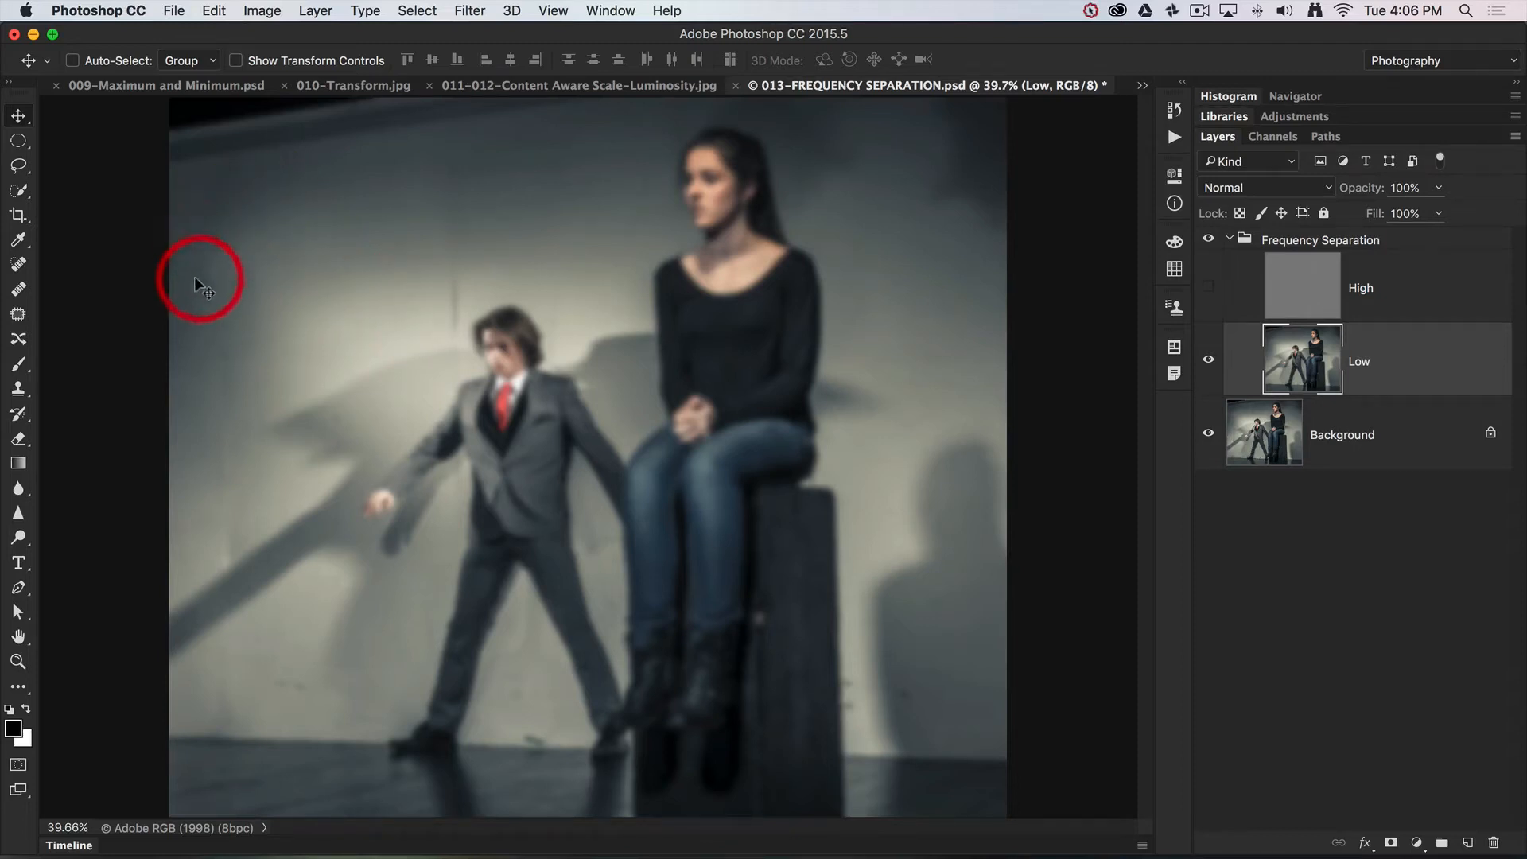
mouse_move(293, 321)
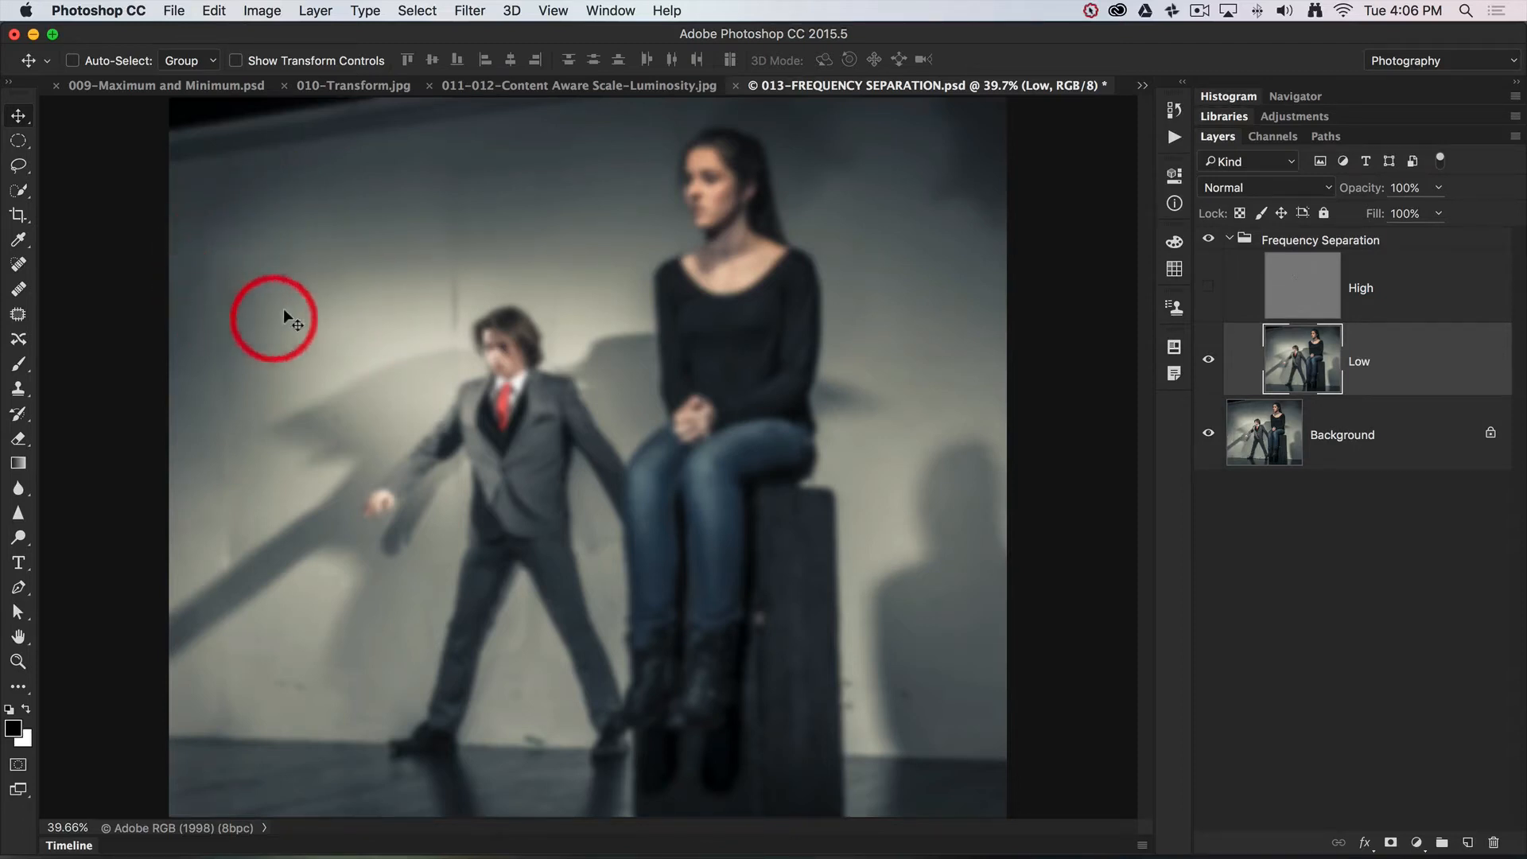
mouse_move(38, 128)
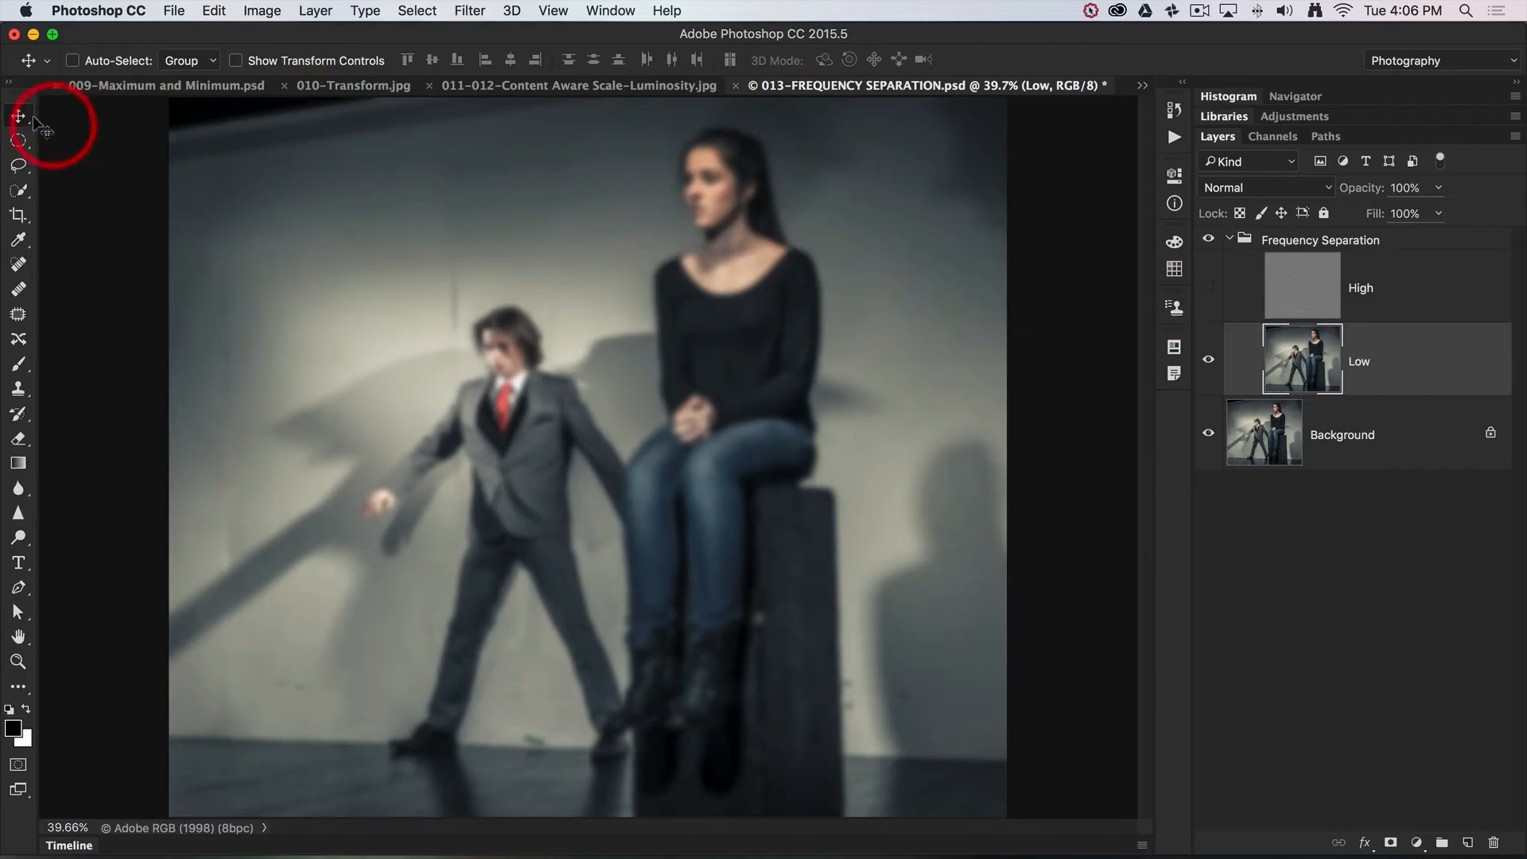
Step: Lasso a patch of upper-left wall on Low and run Gaussian Blur over it
click(17, 166)
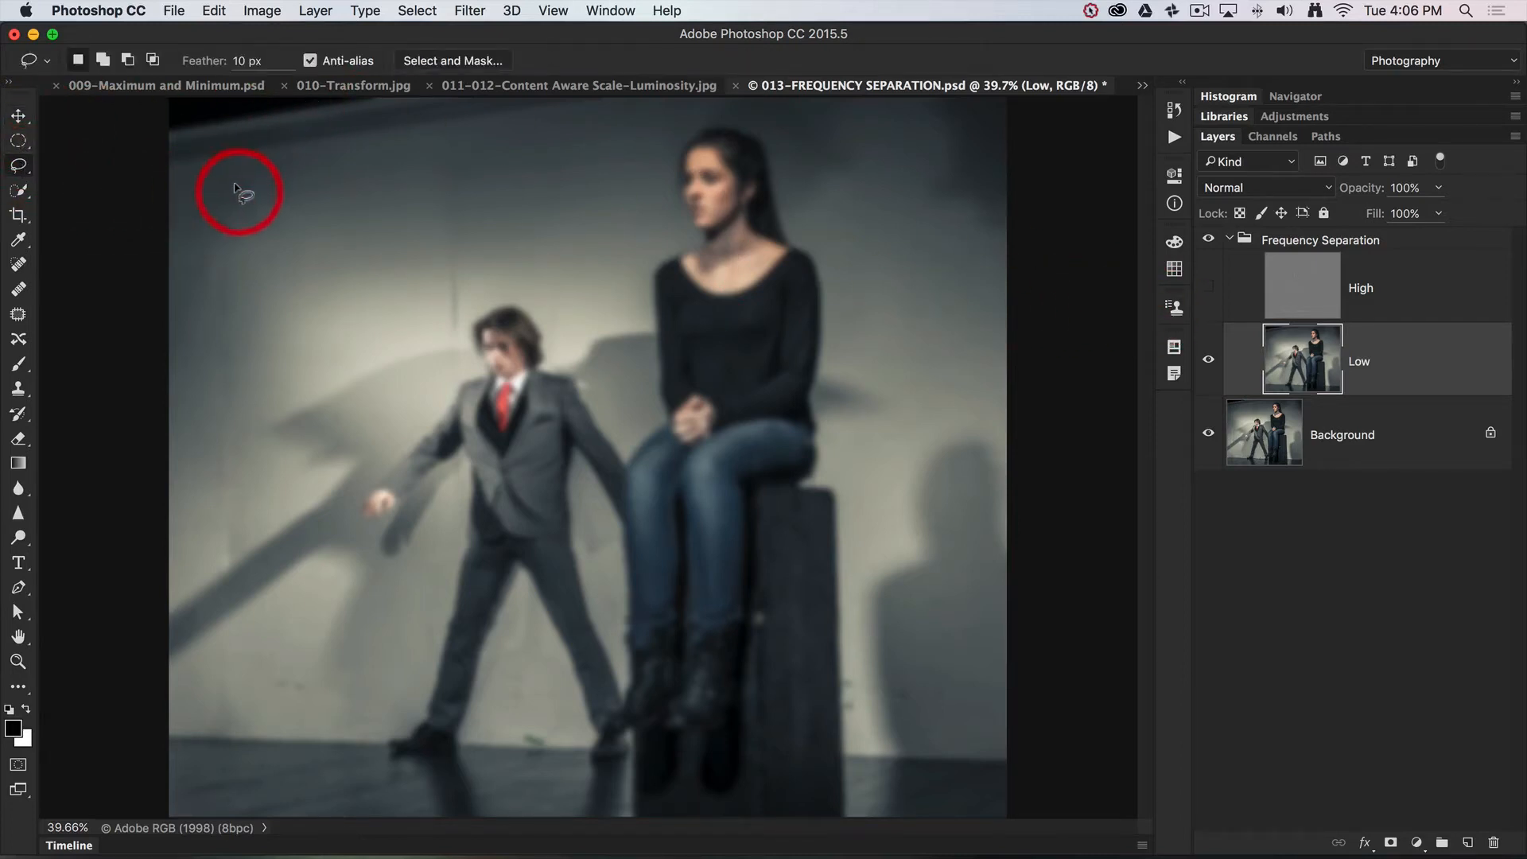
drag(240, 191, 184, 390)
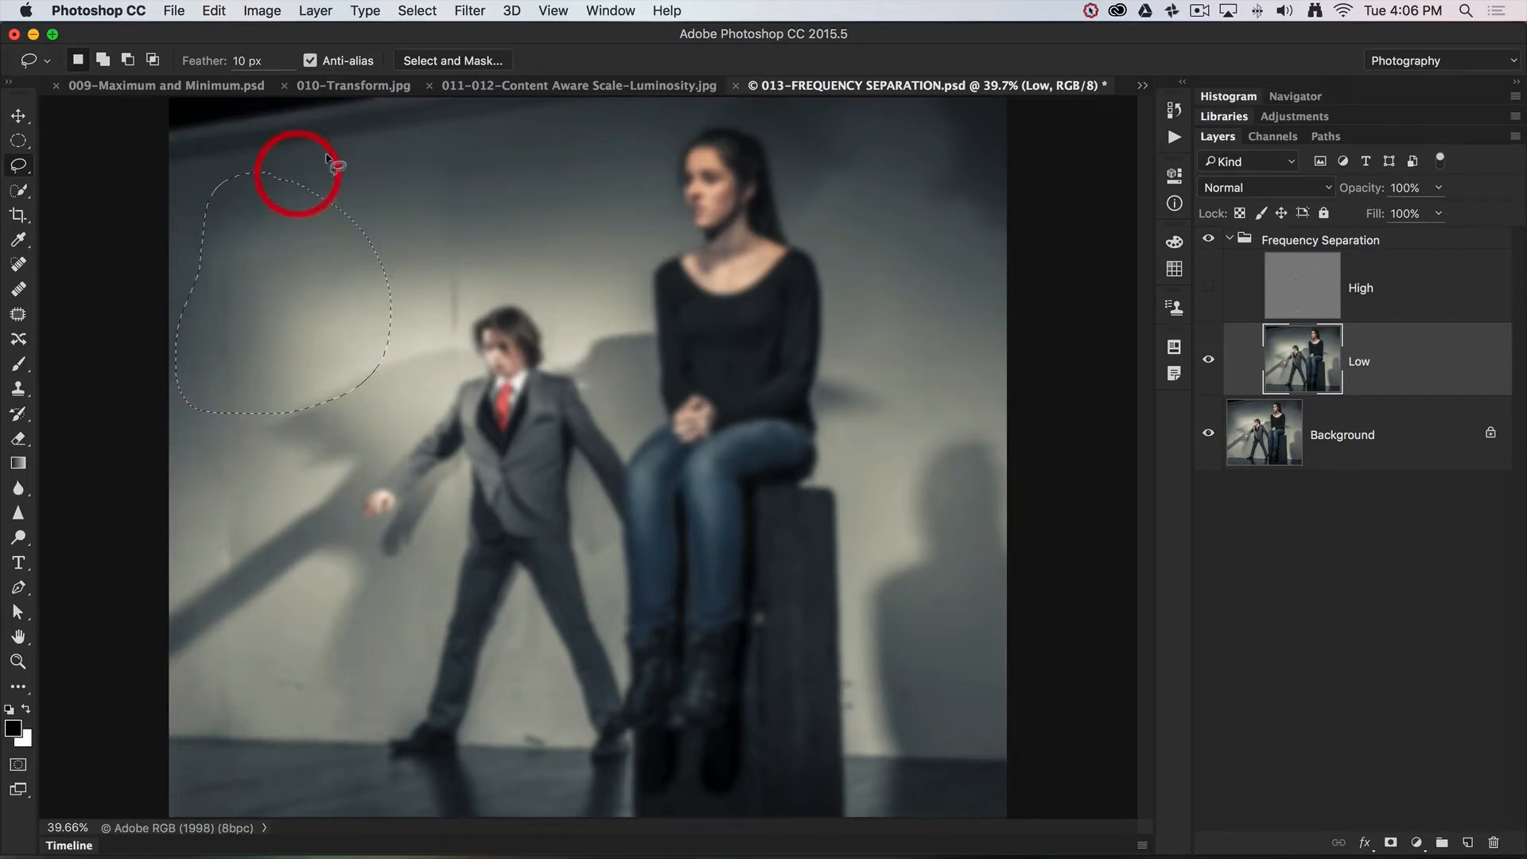
click(467, 11)
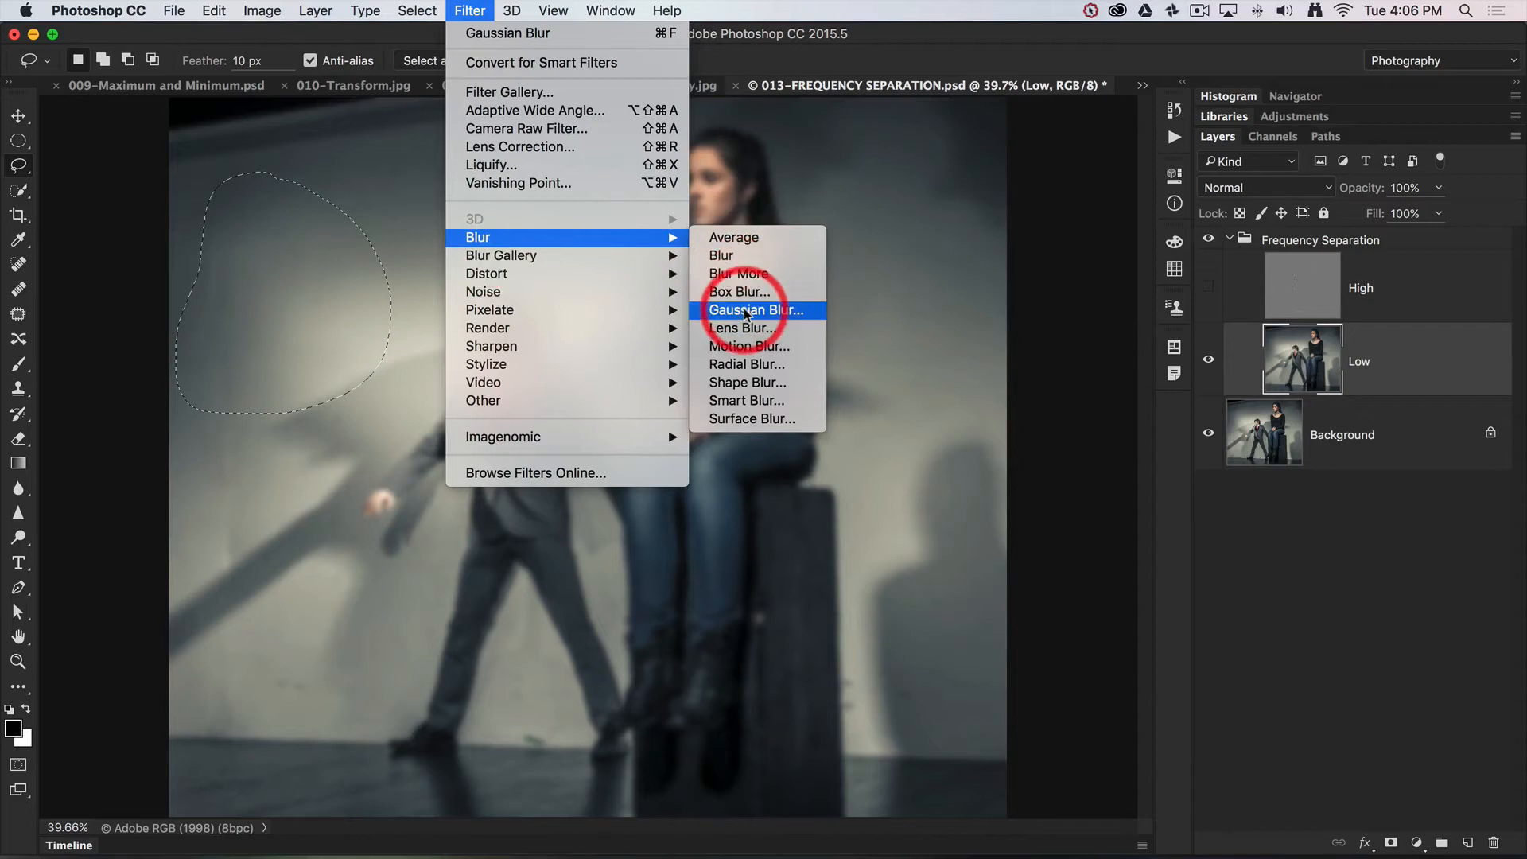
click(757, 310)
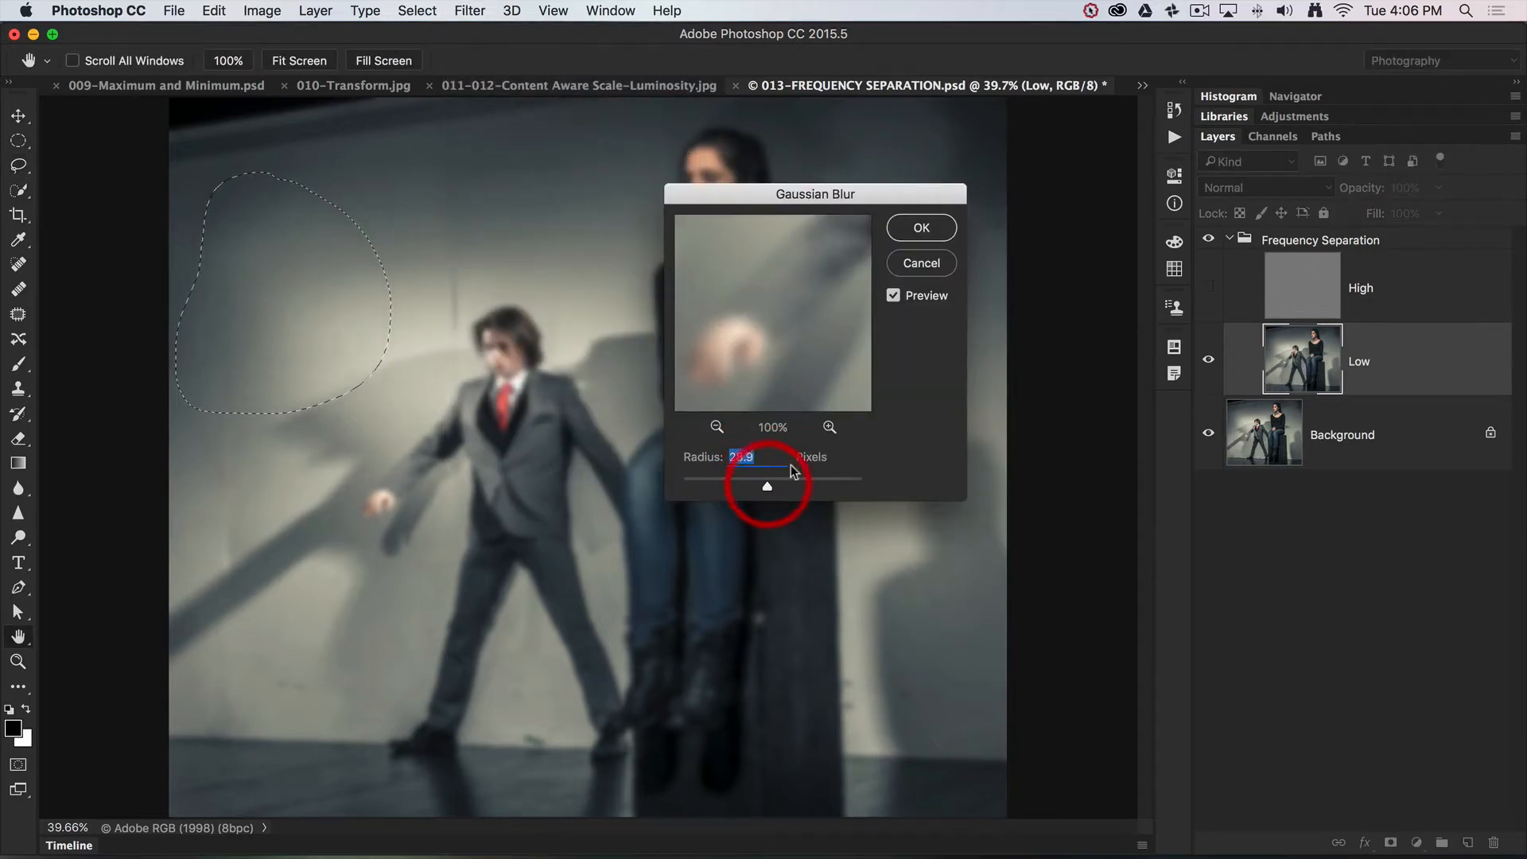
click(917, 228)
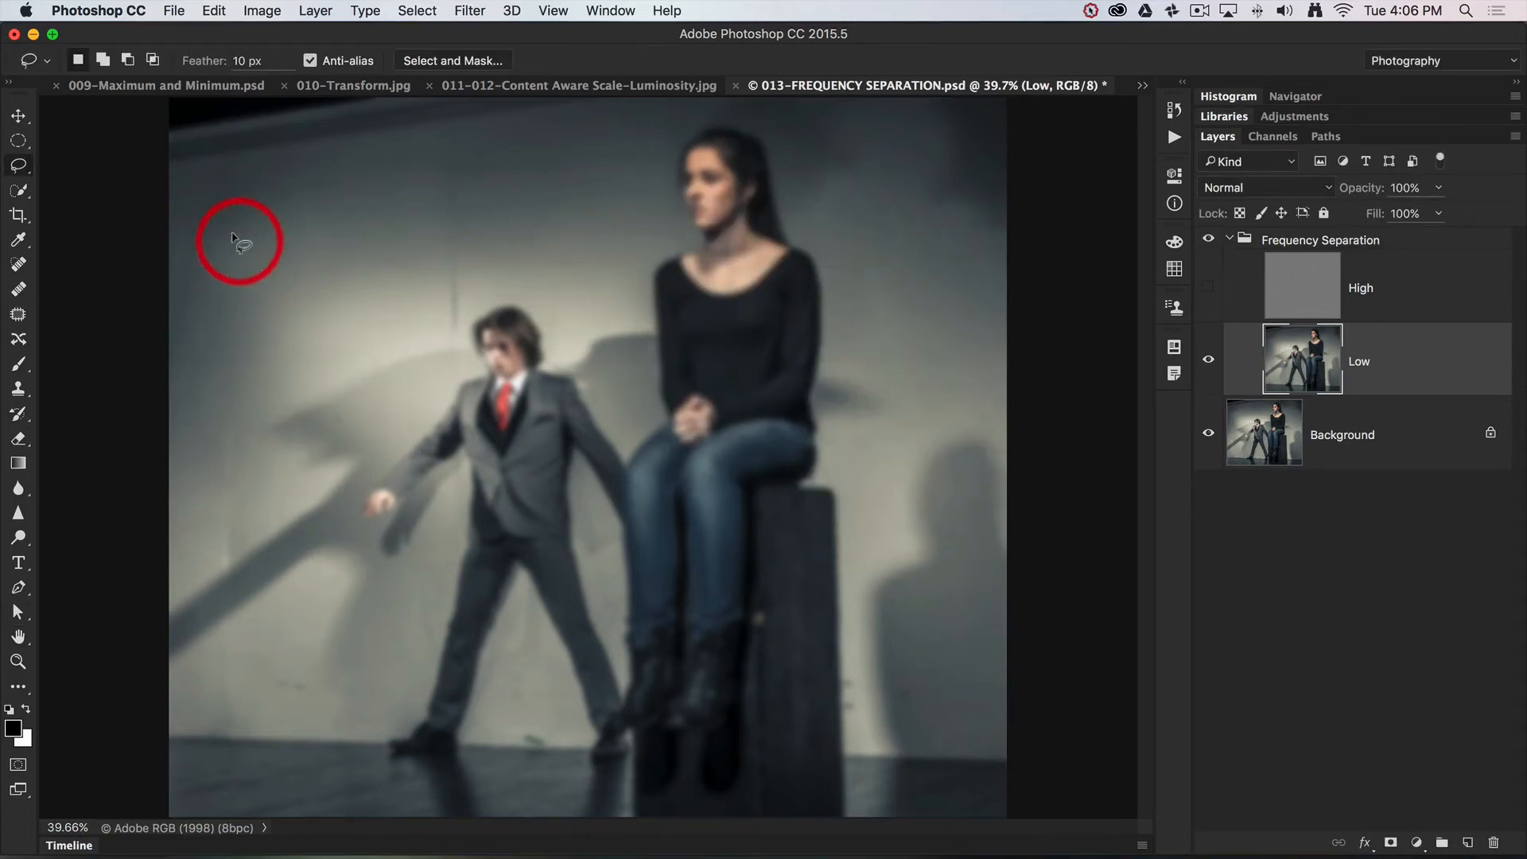
mouse_move(353, 283)
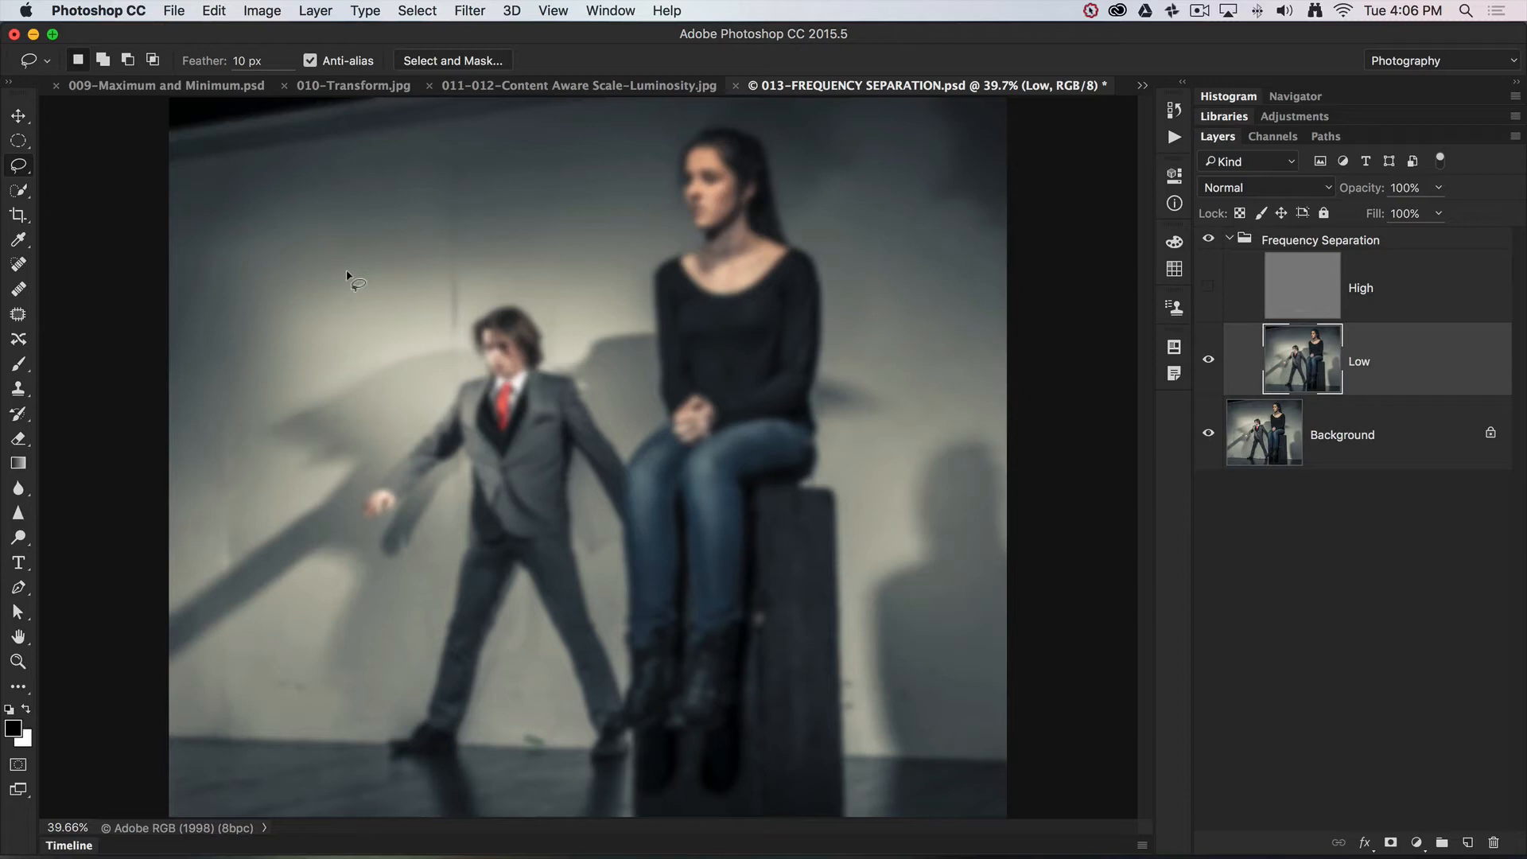
mouse_move(825, 280)
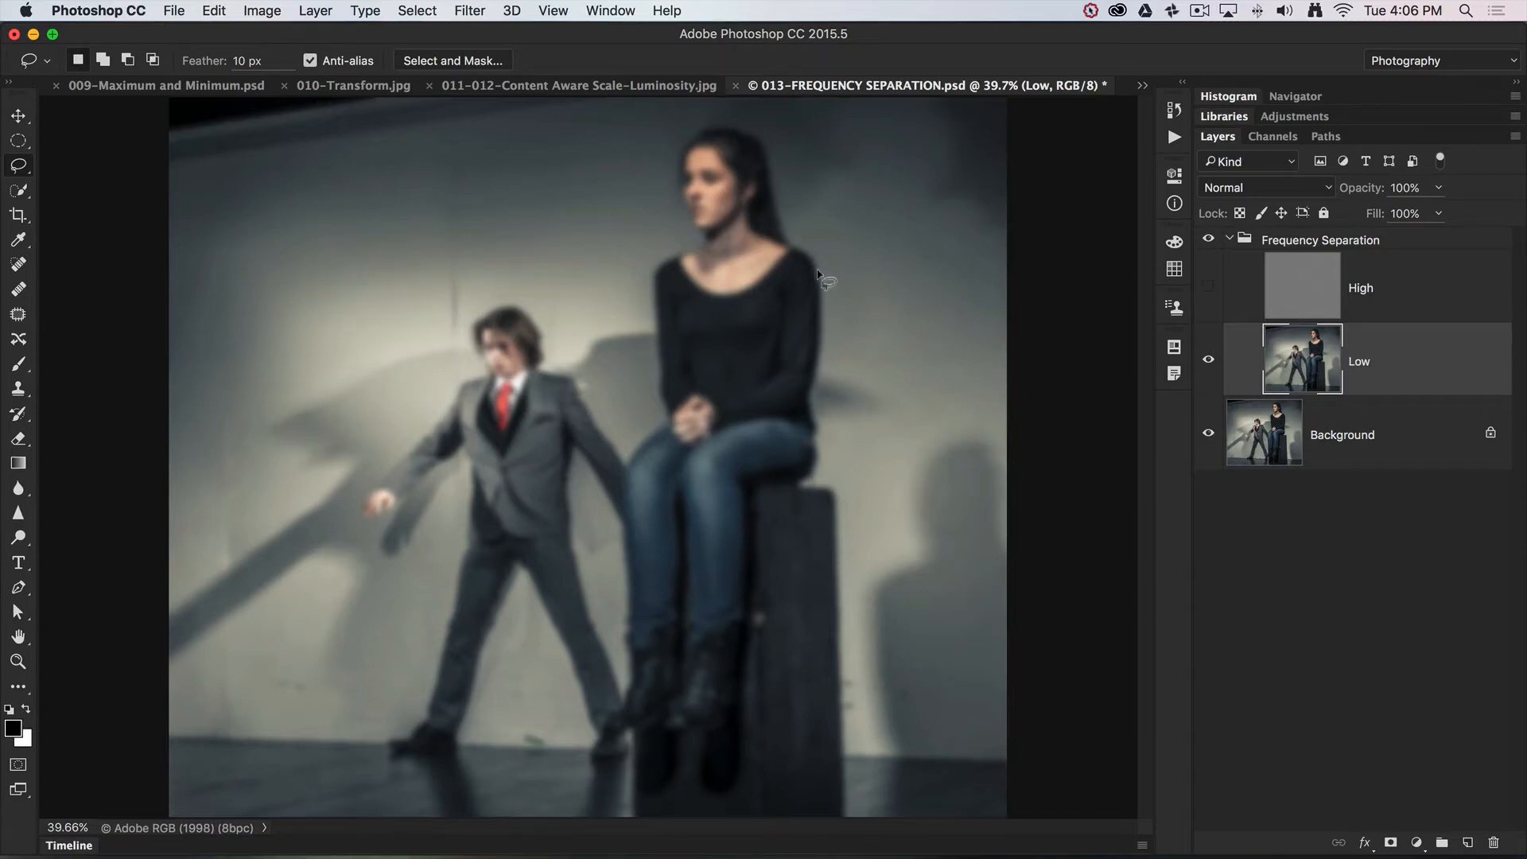
Step: Show and select the High layer, then load the saved Wall channel as a selection
click(1208, 284)
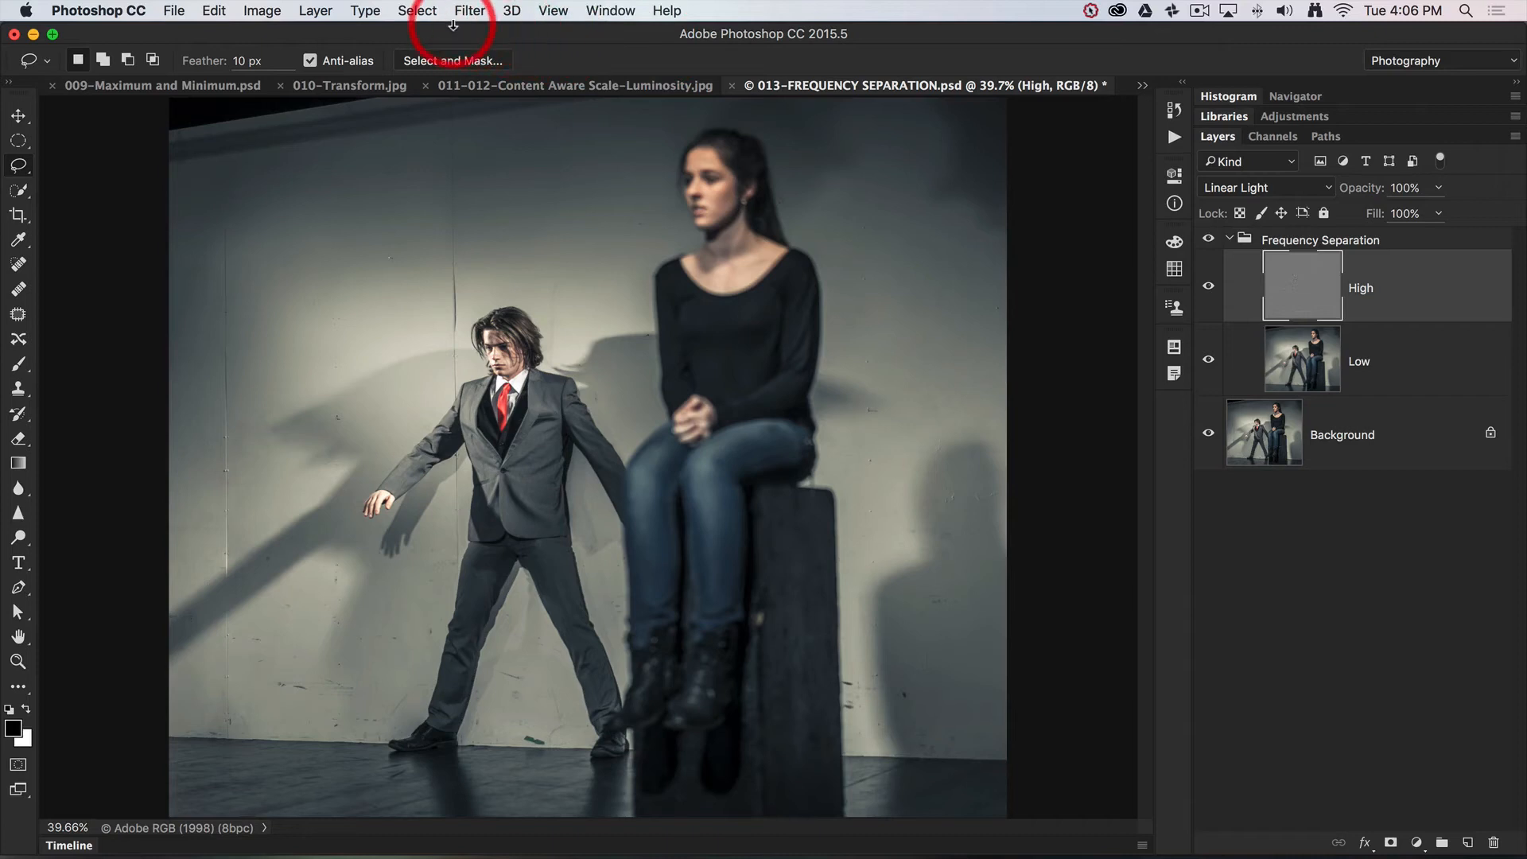
mouse_move(416, 11)
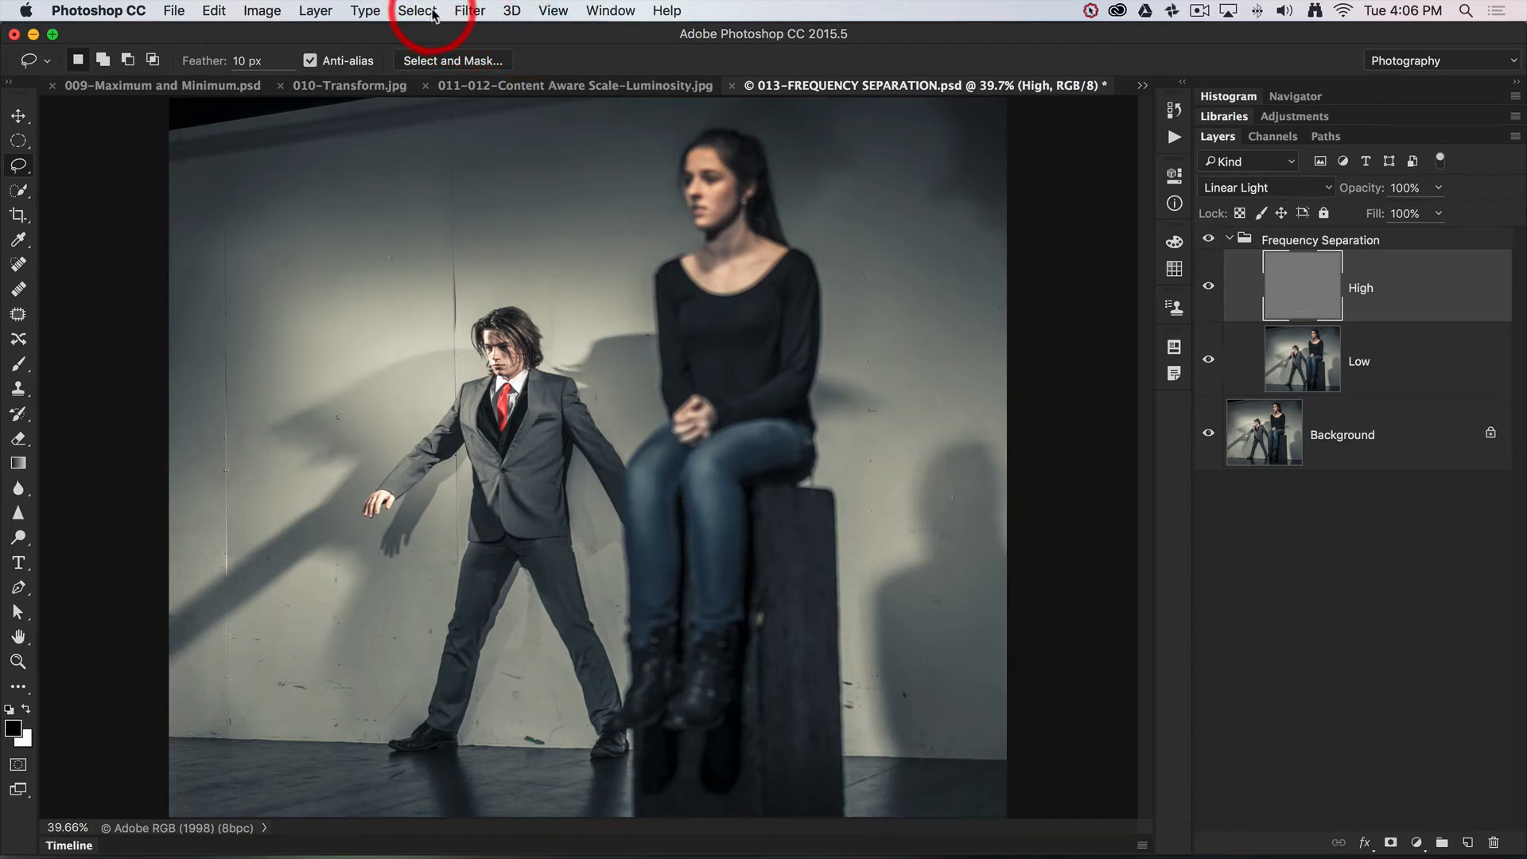
click(415, 11)
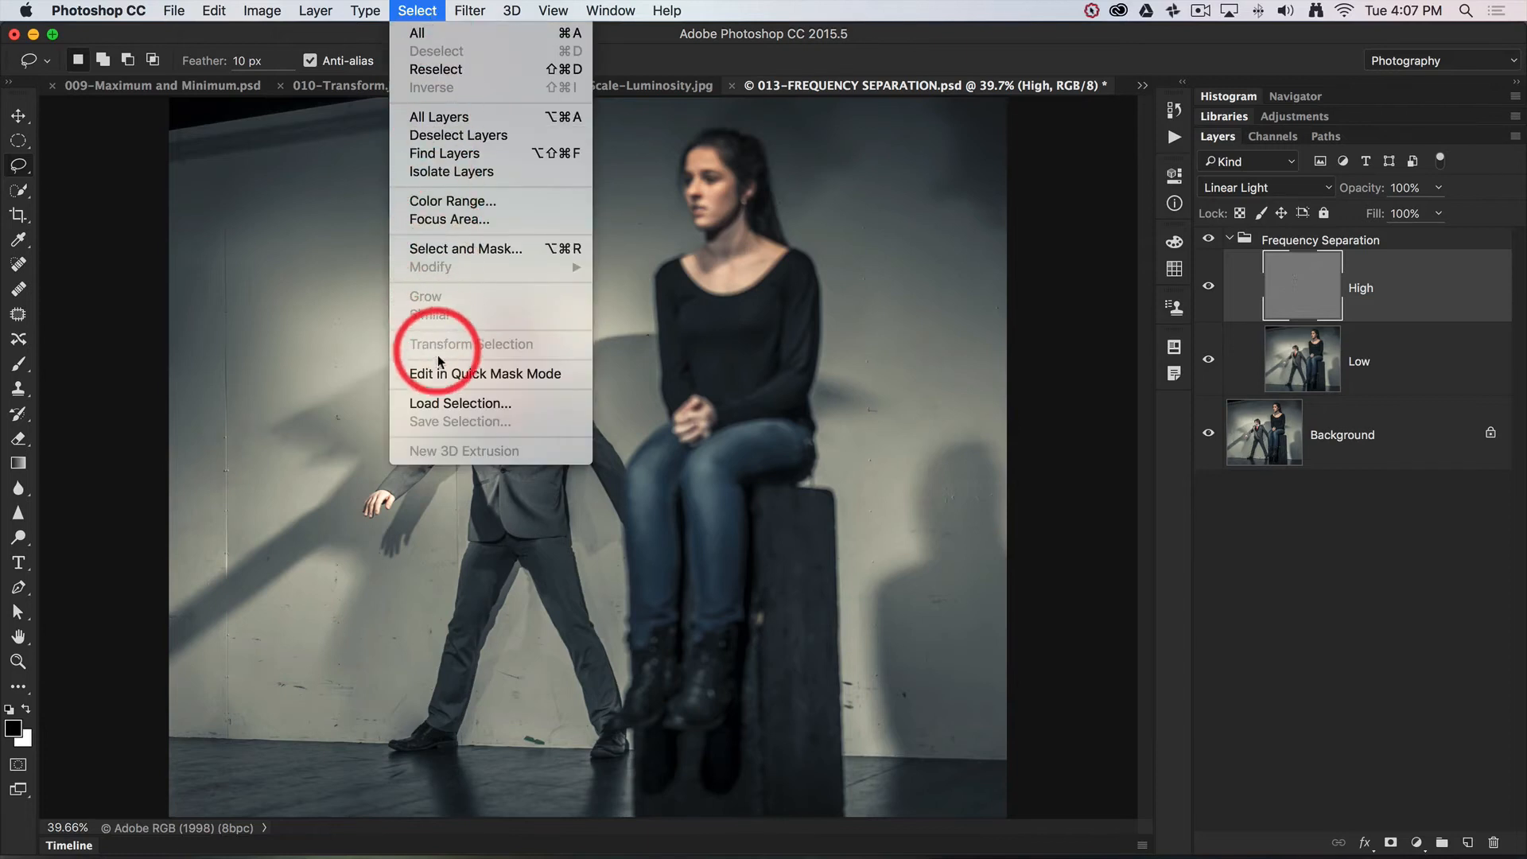
click(459, 403)
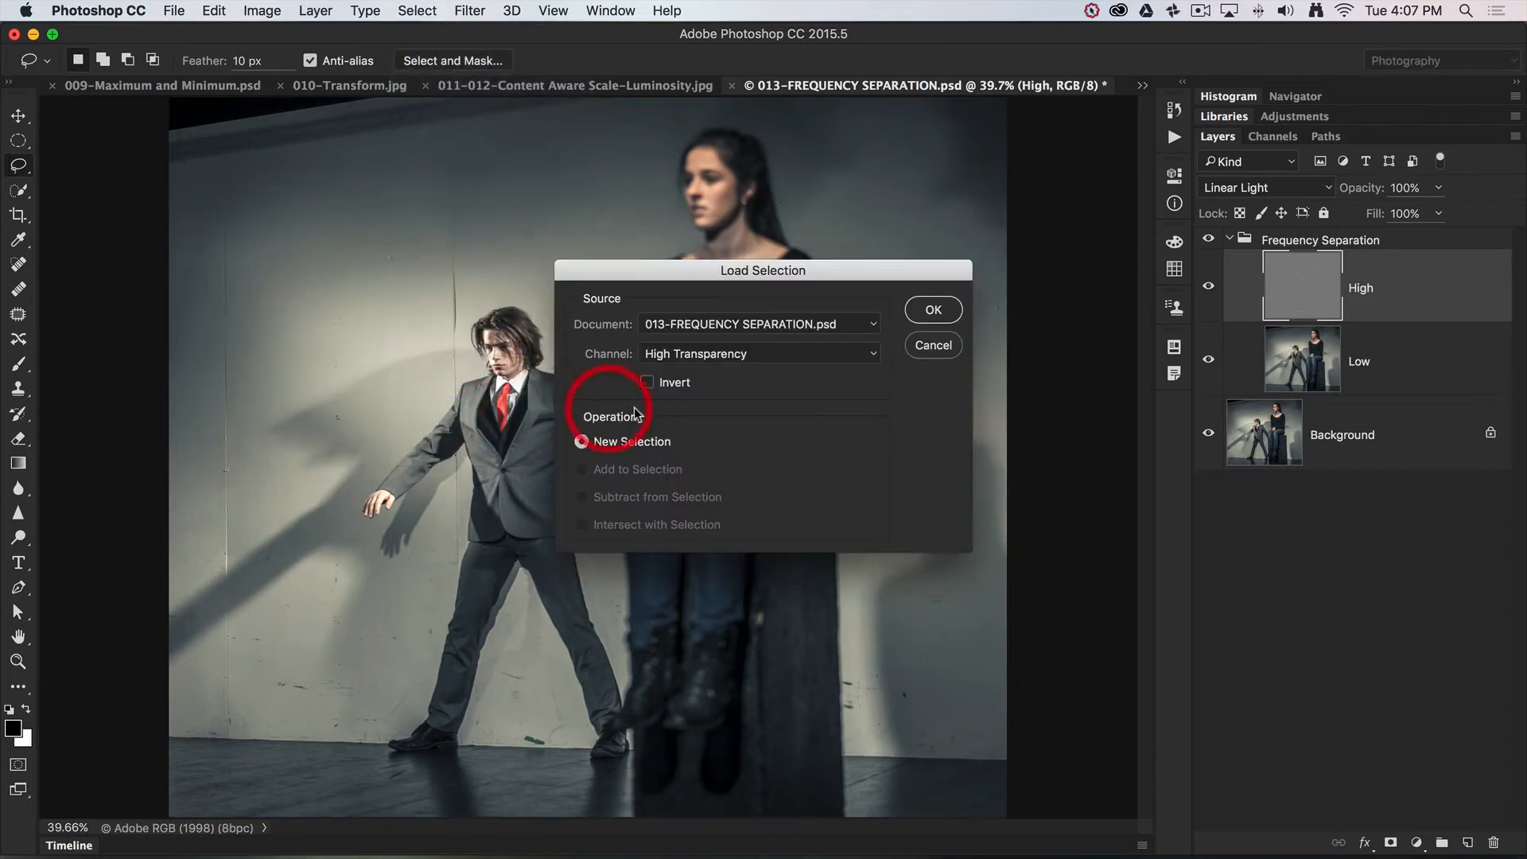
mouse_move(806, 361)
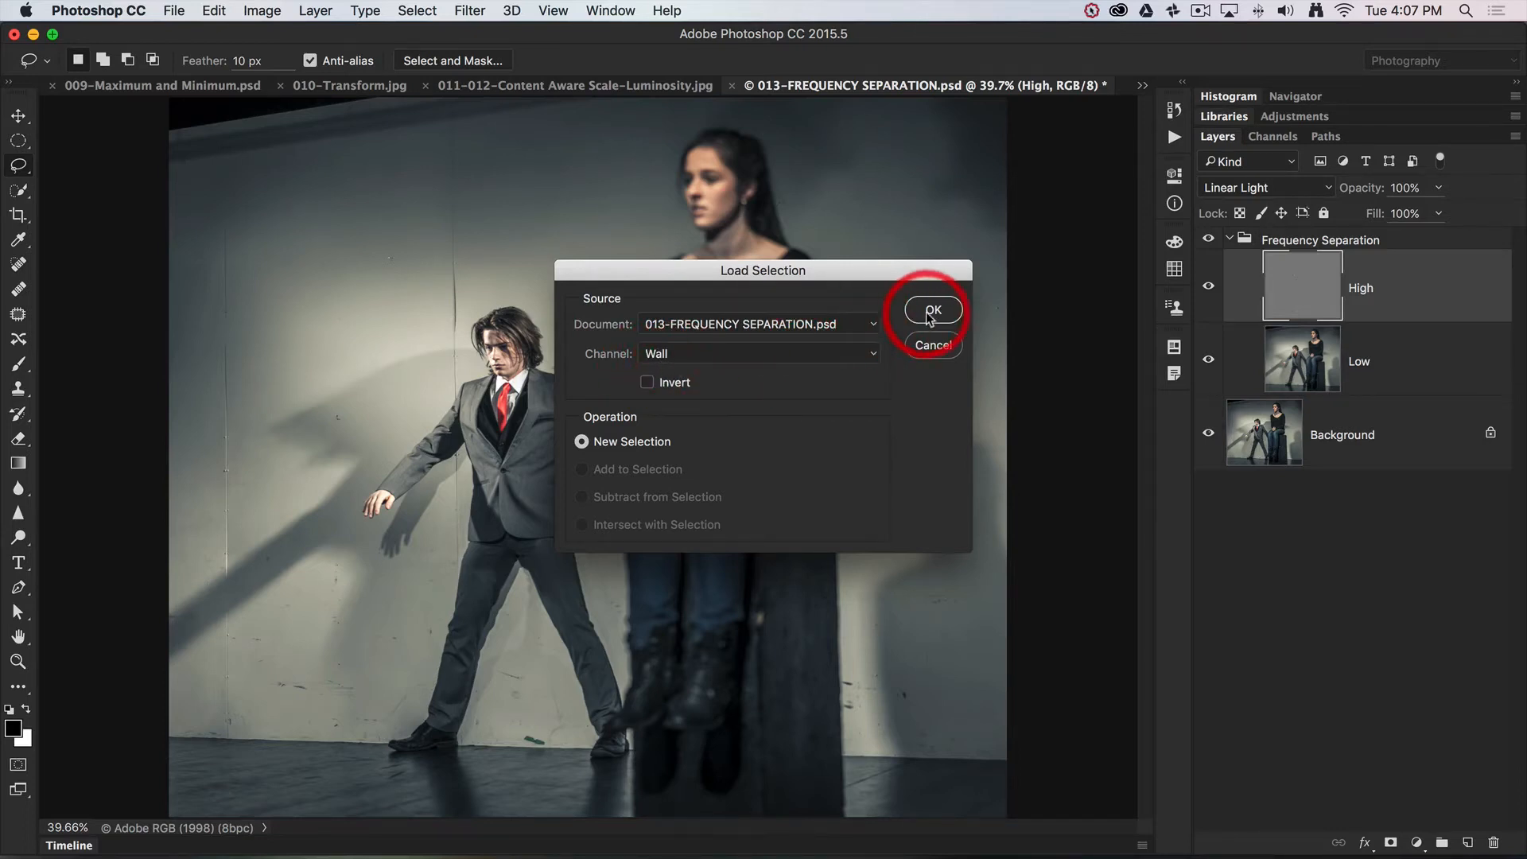
click(931, 311)
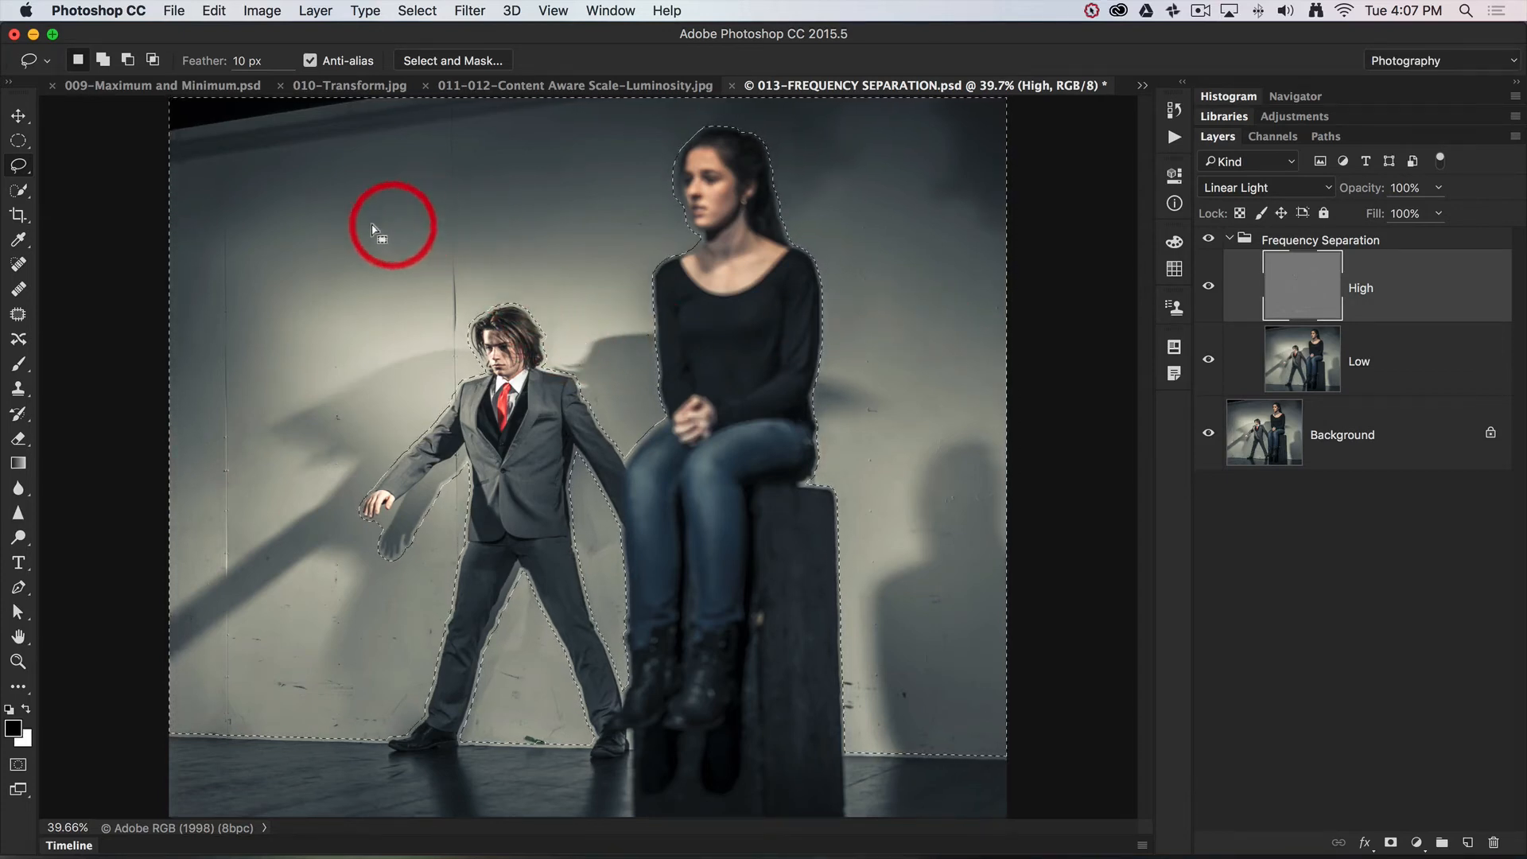
mouse_move(463, 277)
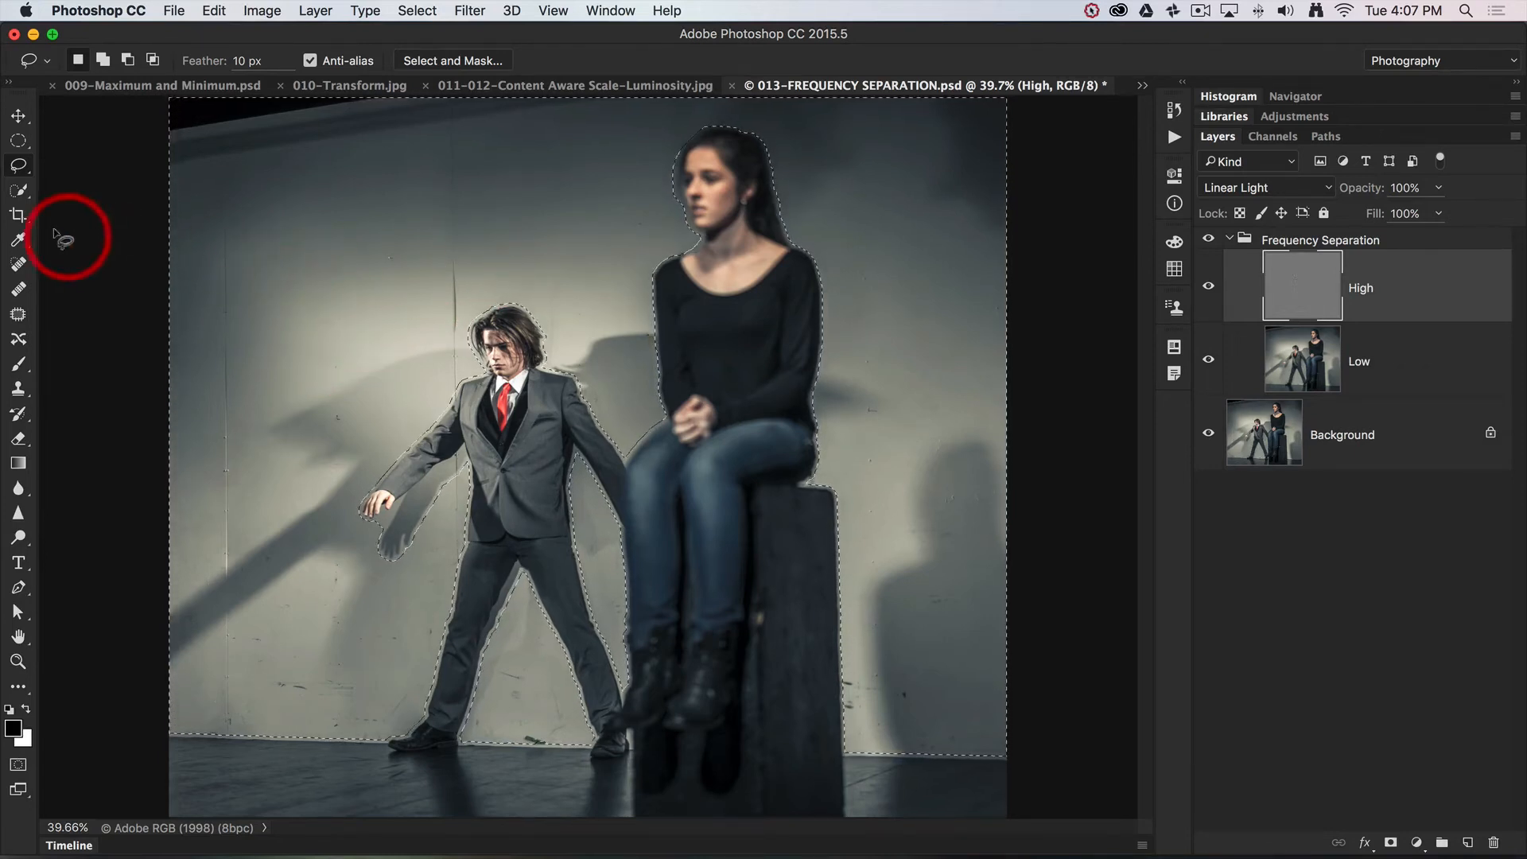
Step: Choose the Spot Healing Brush at size 100 with Sample All Layers turned off
click(18, 262)
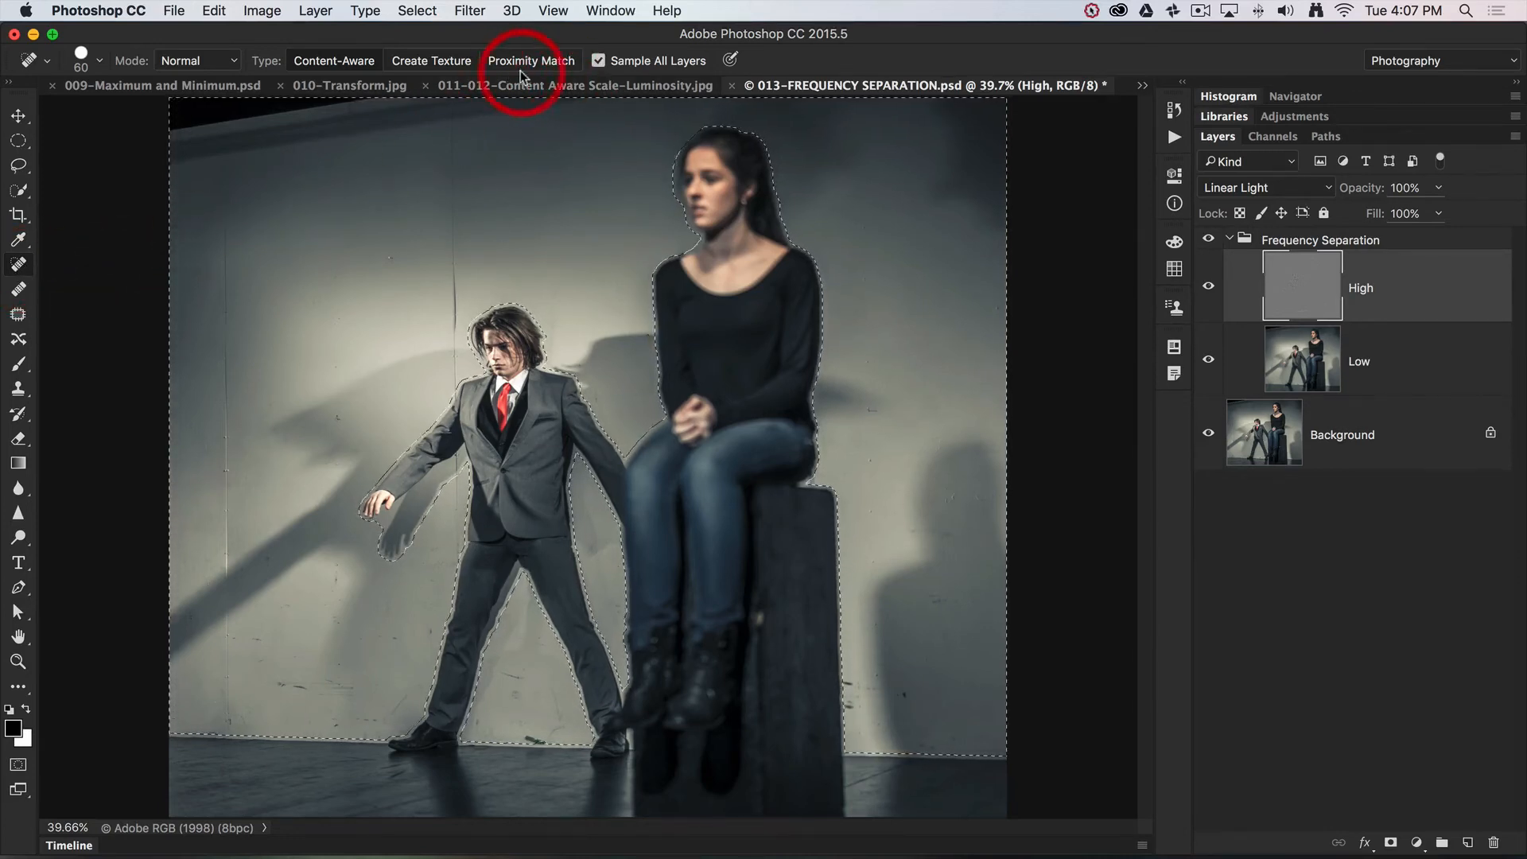
mouse_move(341, 423)
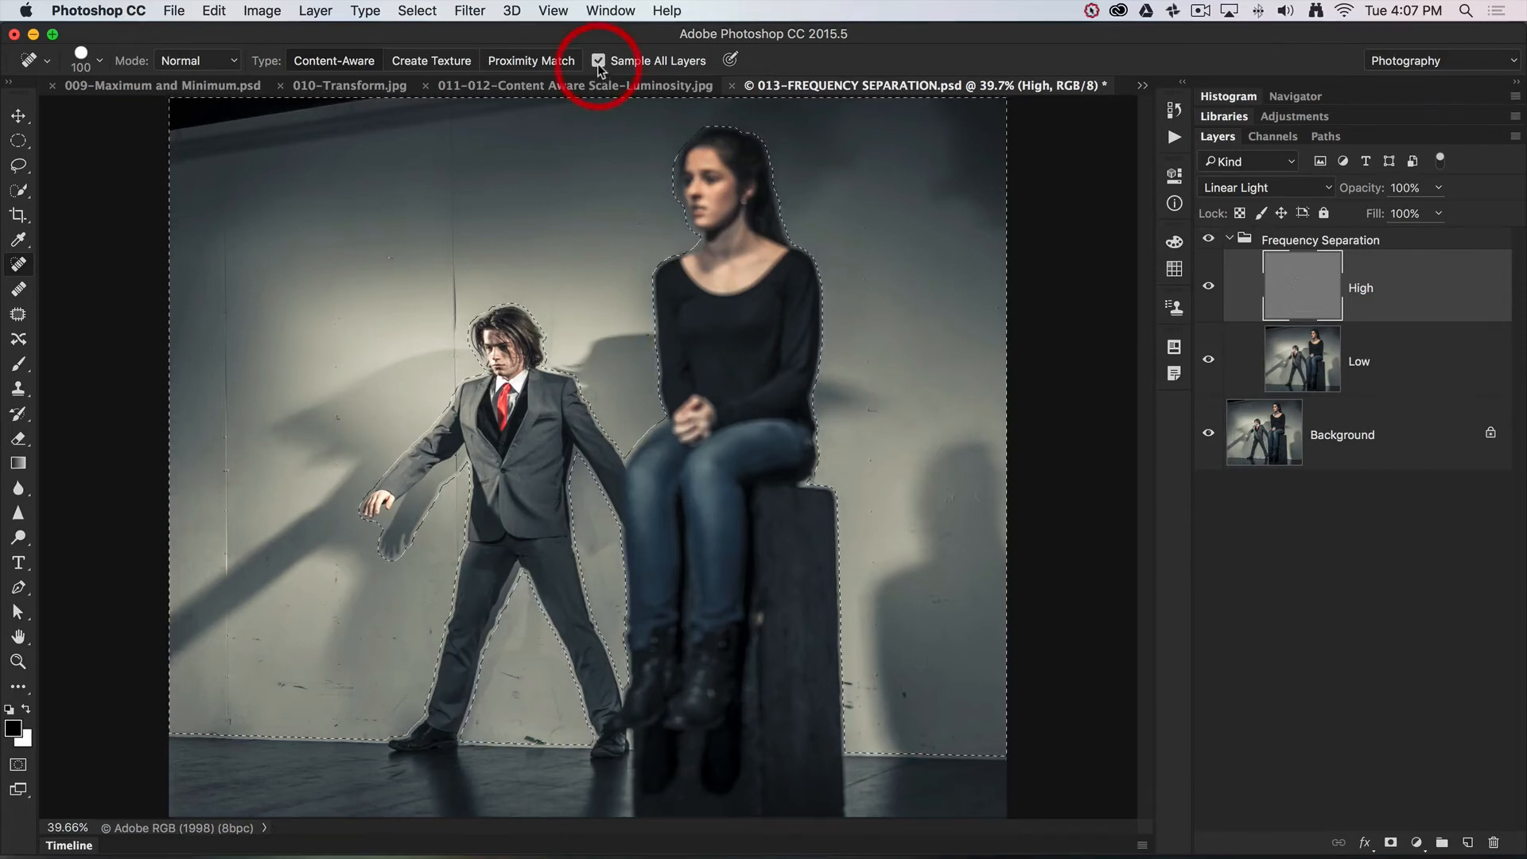
click(599, 60)
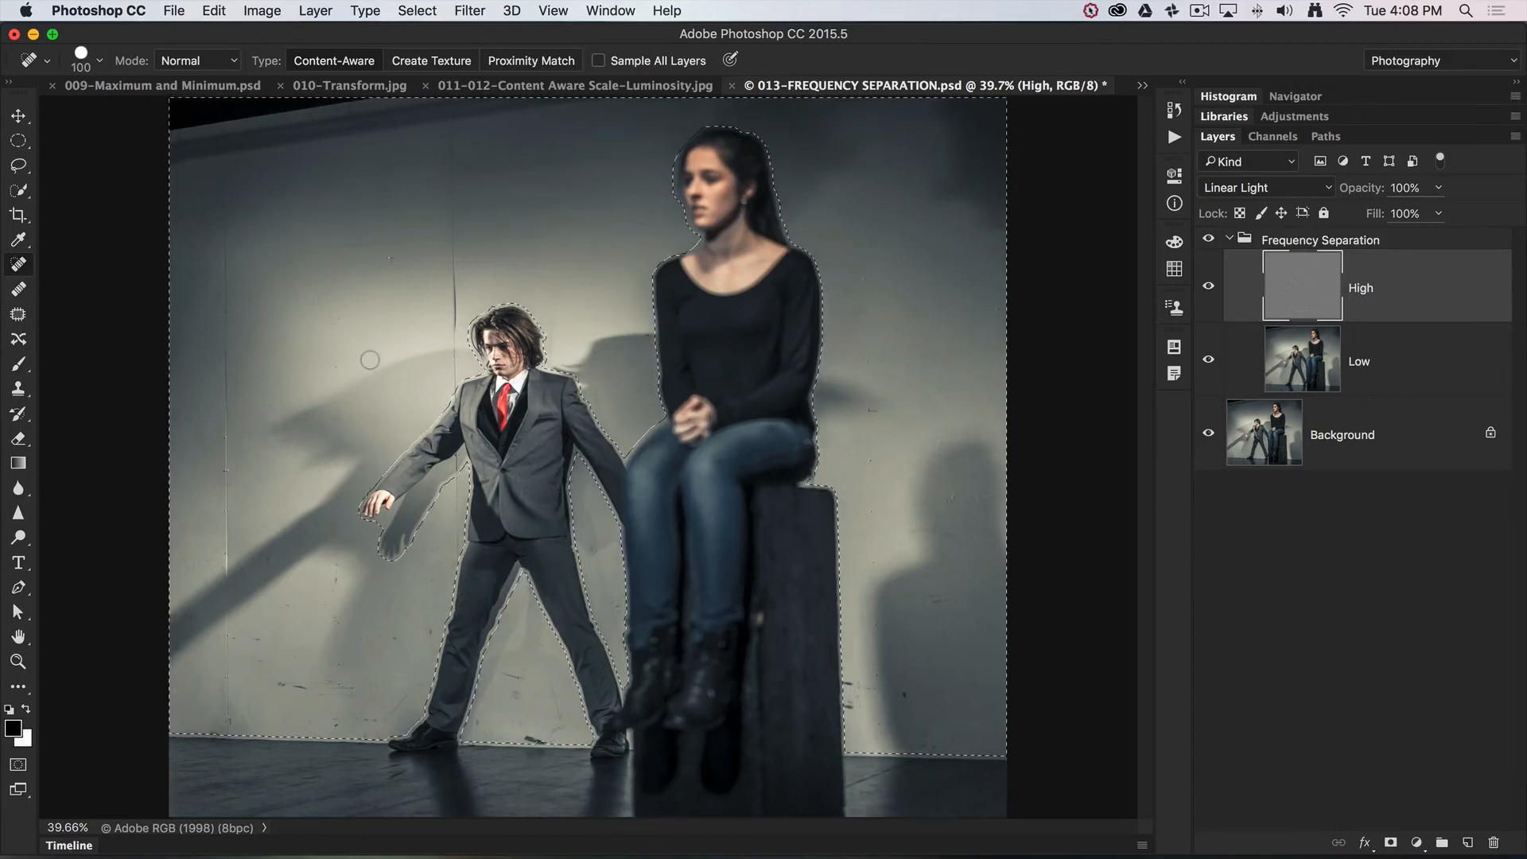
mouse_move(369, 353)
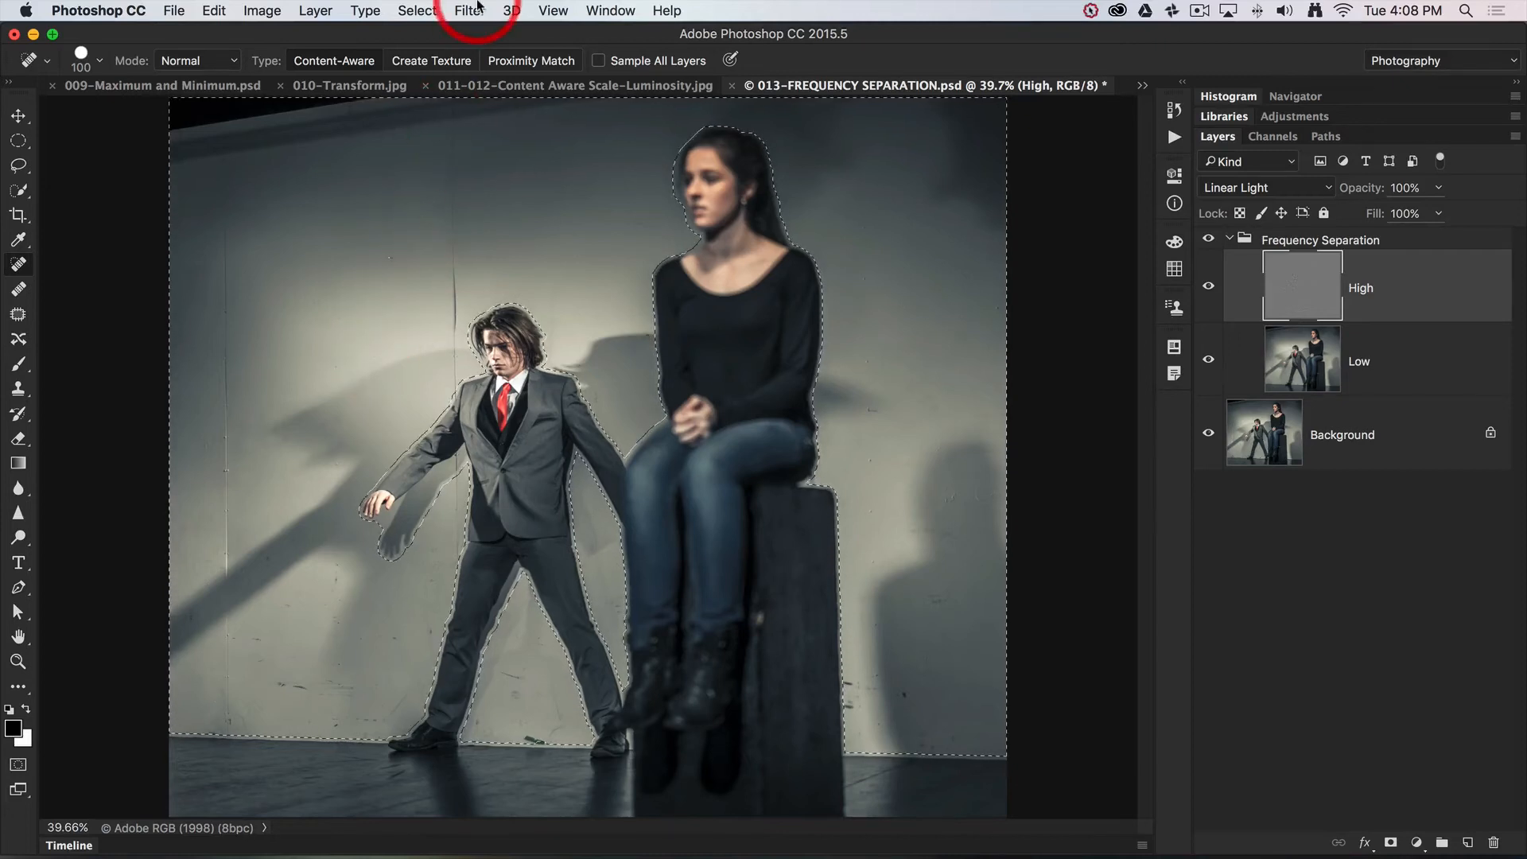
Step: Run Noise > Dust & Scratches on High with Radius 27 and Threshold 5
click(468, 11)
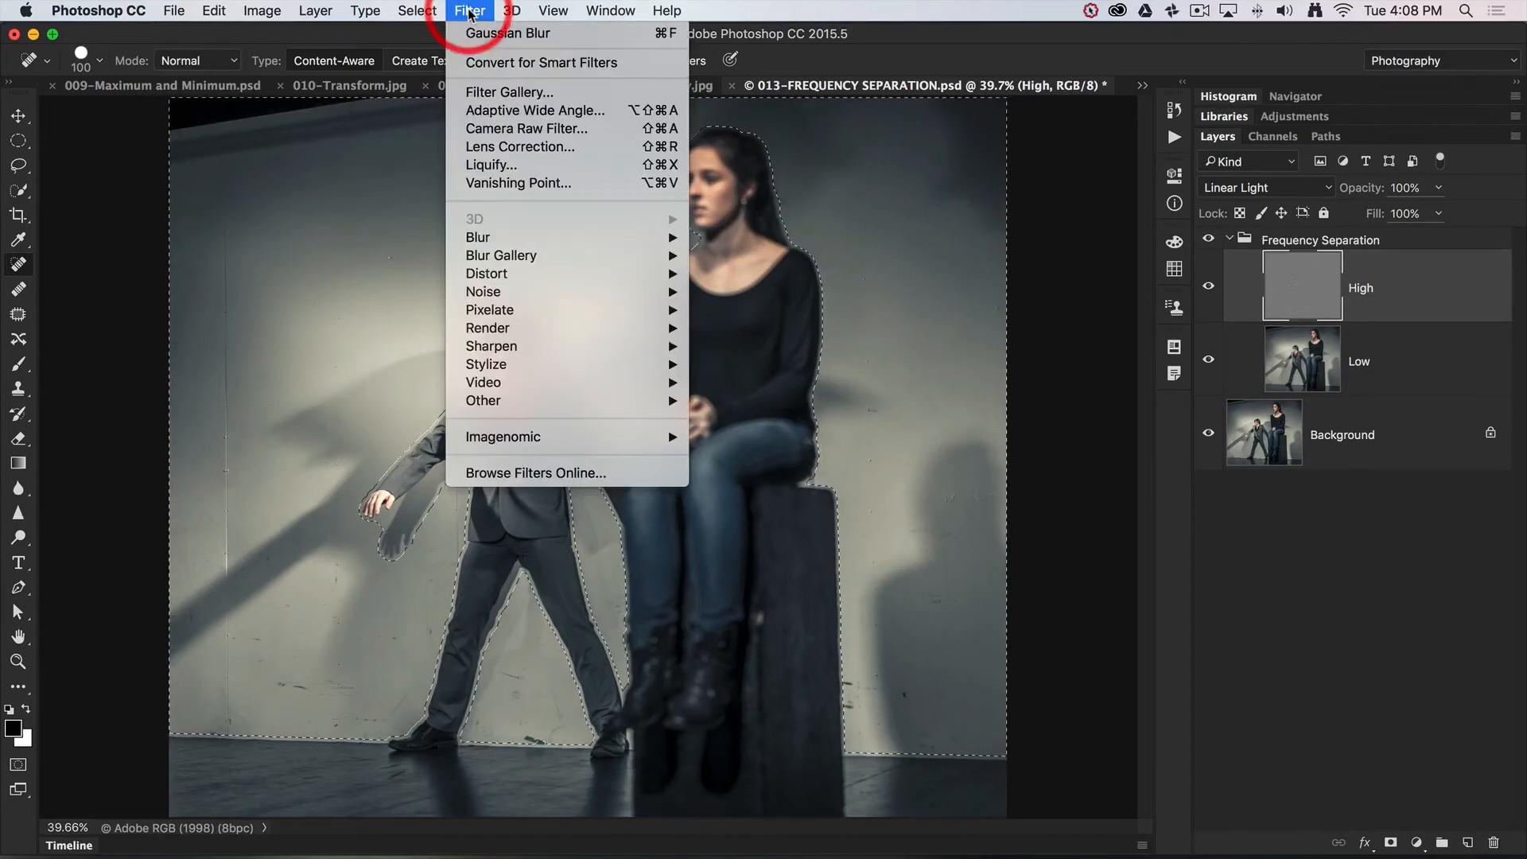
mouse_move(484, 291)
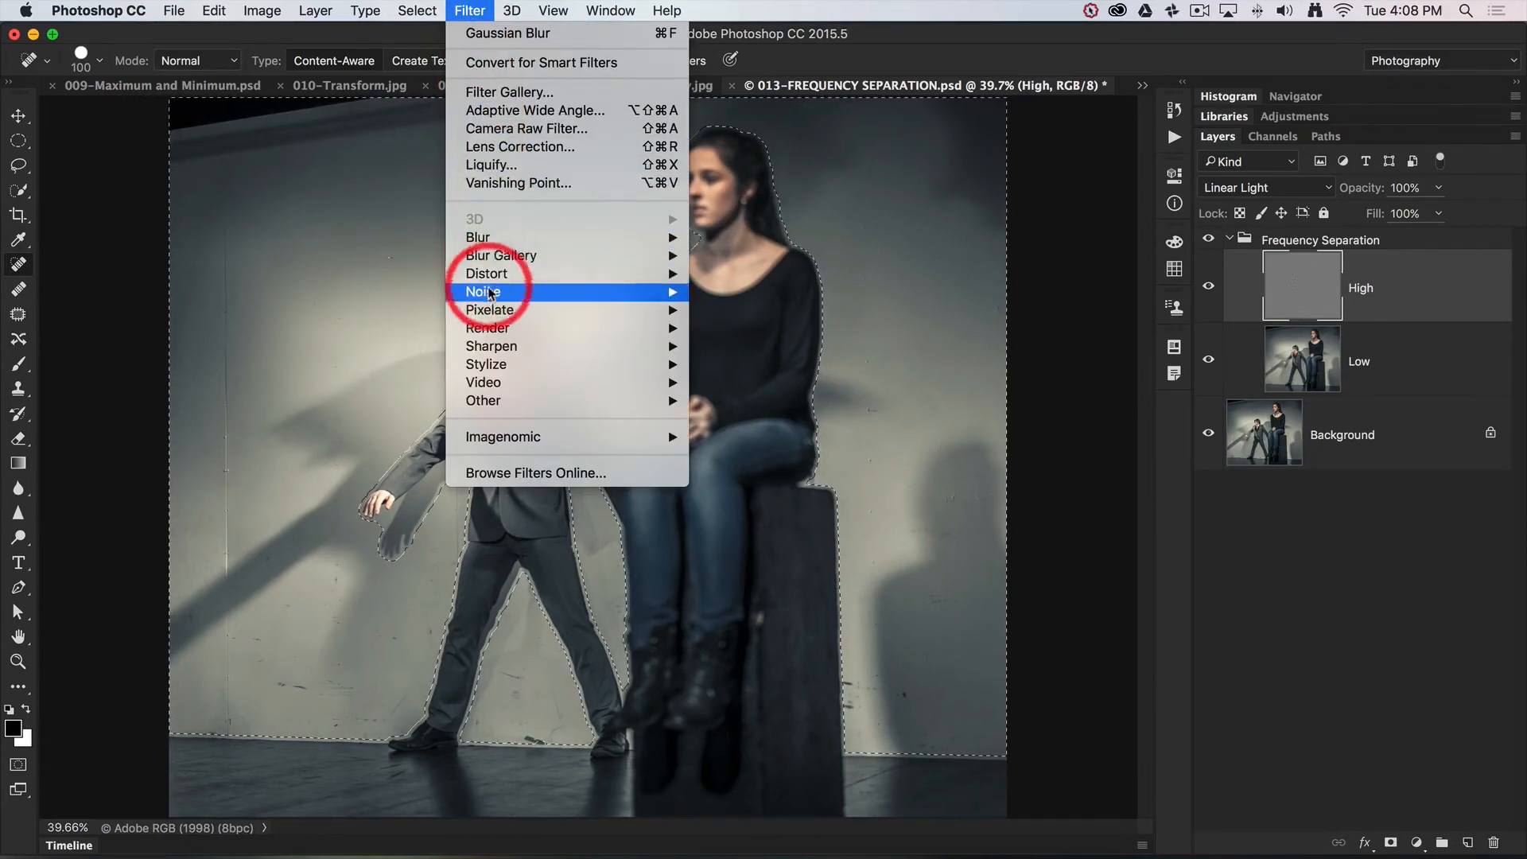
mouse_move(482, 291)
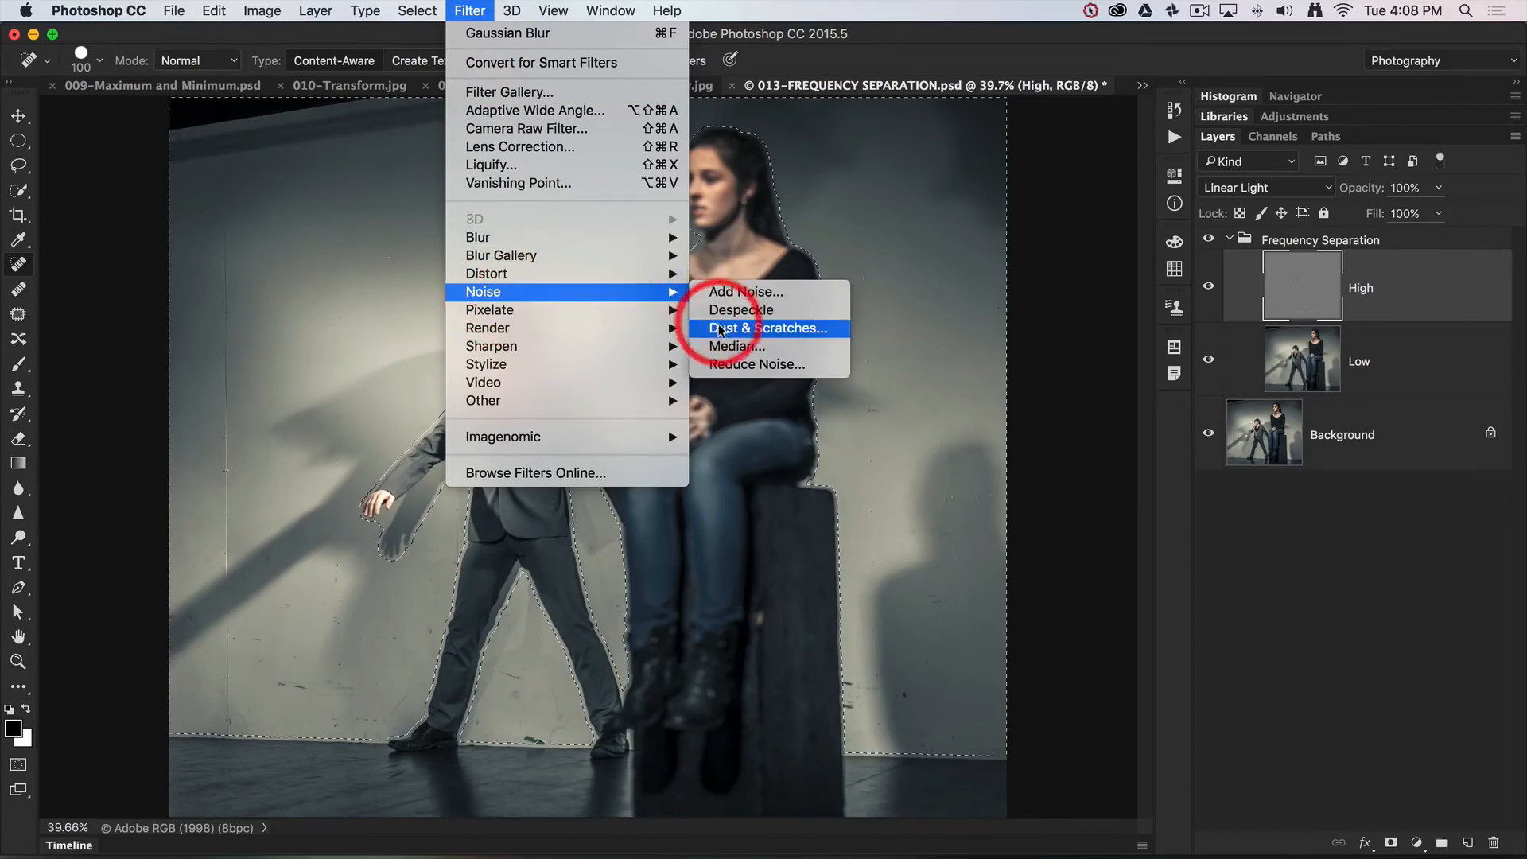
click(766, 327)
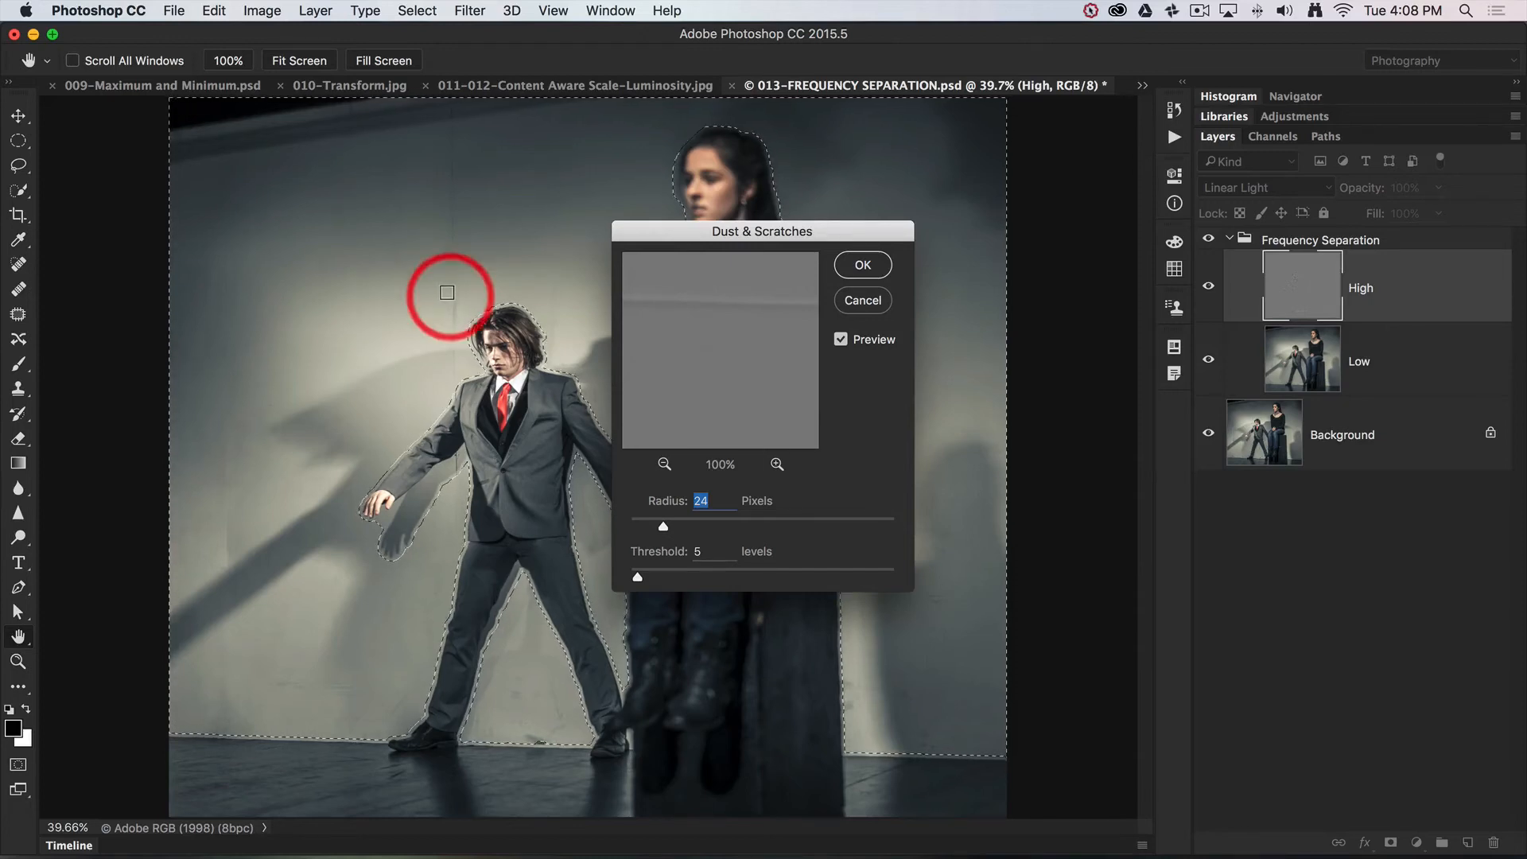
mouse_move(440, 237)
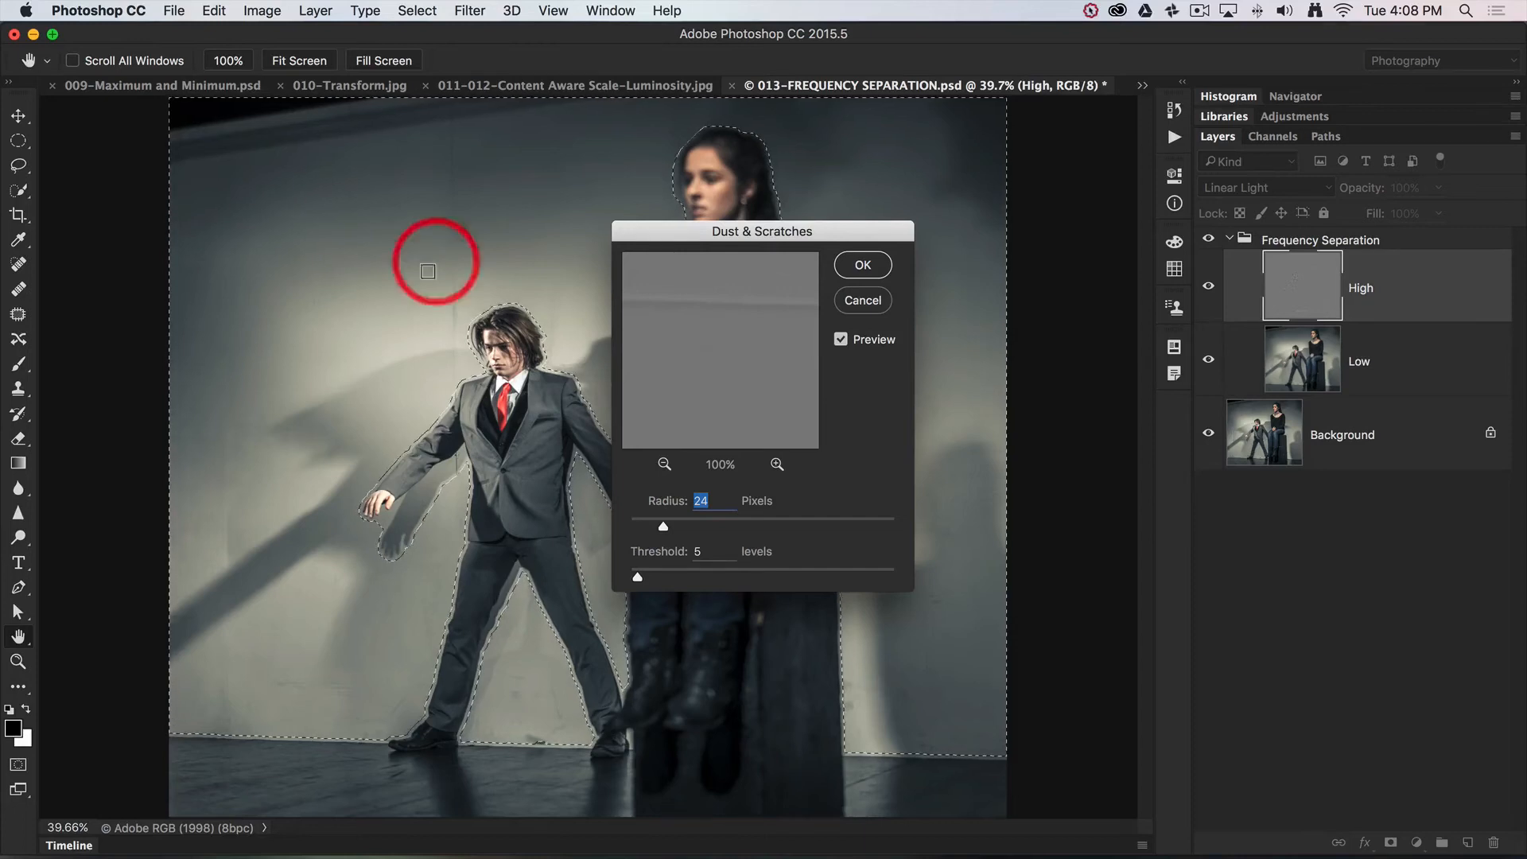
mouse_move(610, 587)
text(27)
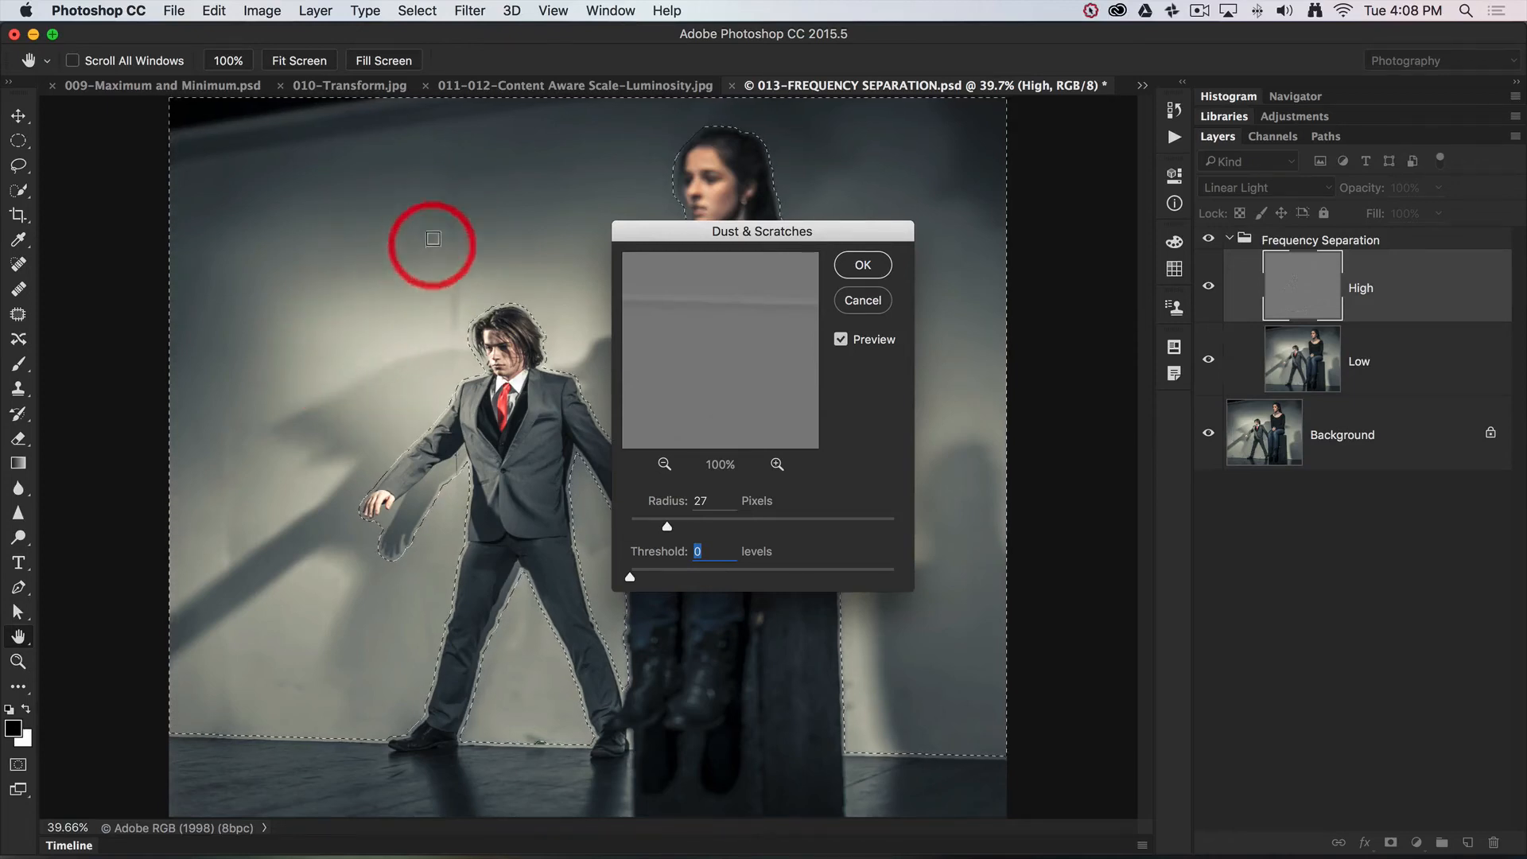
mouse_move(601, 365)
text(5)
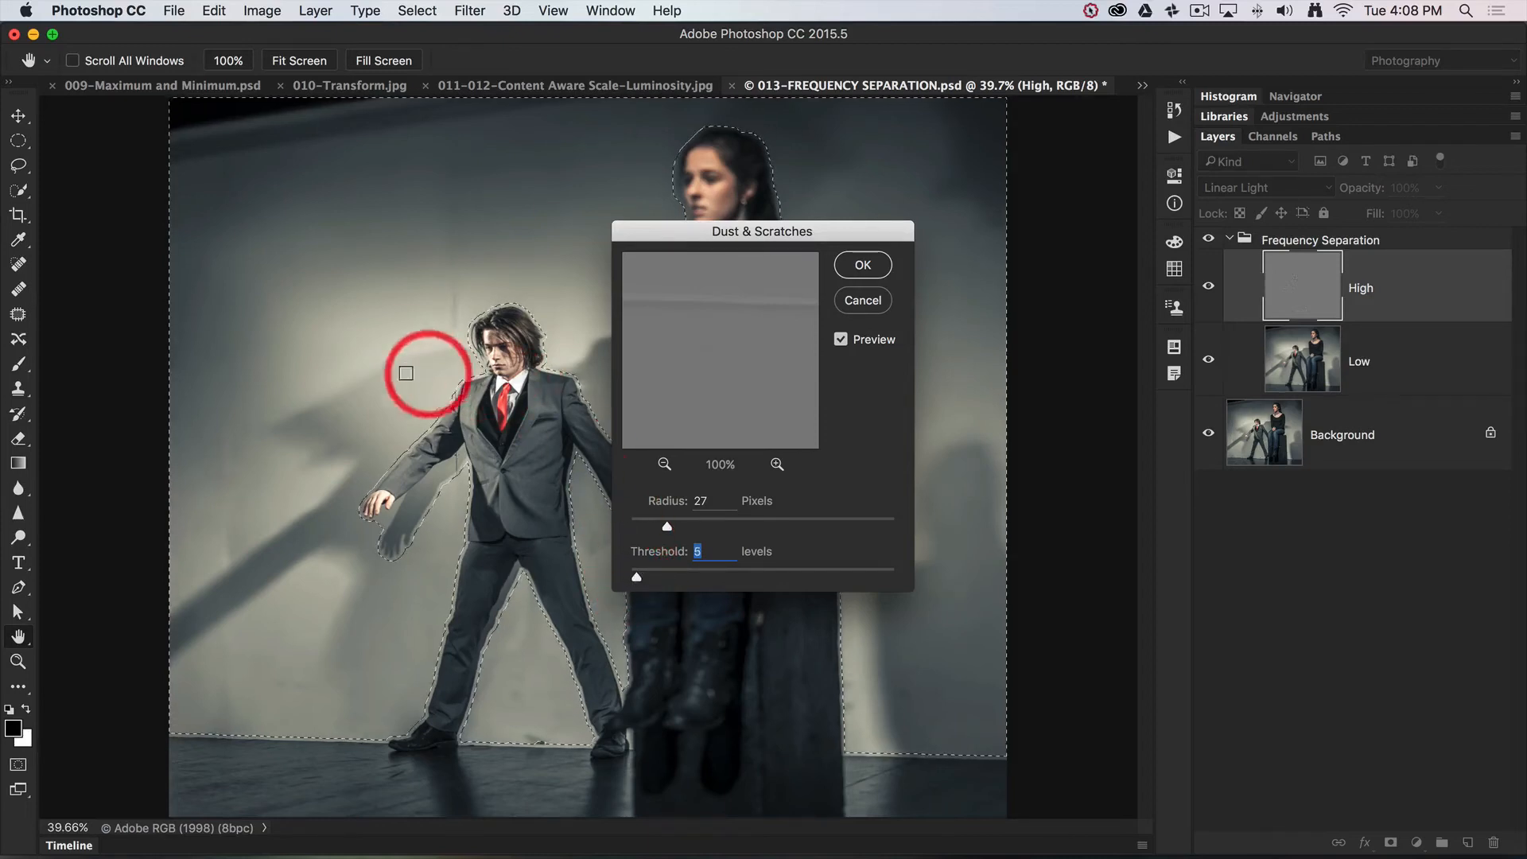
mouse_move(517, 232)
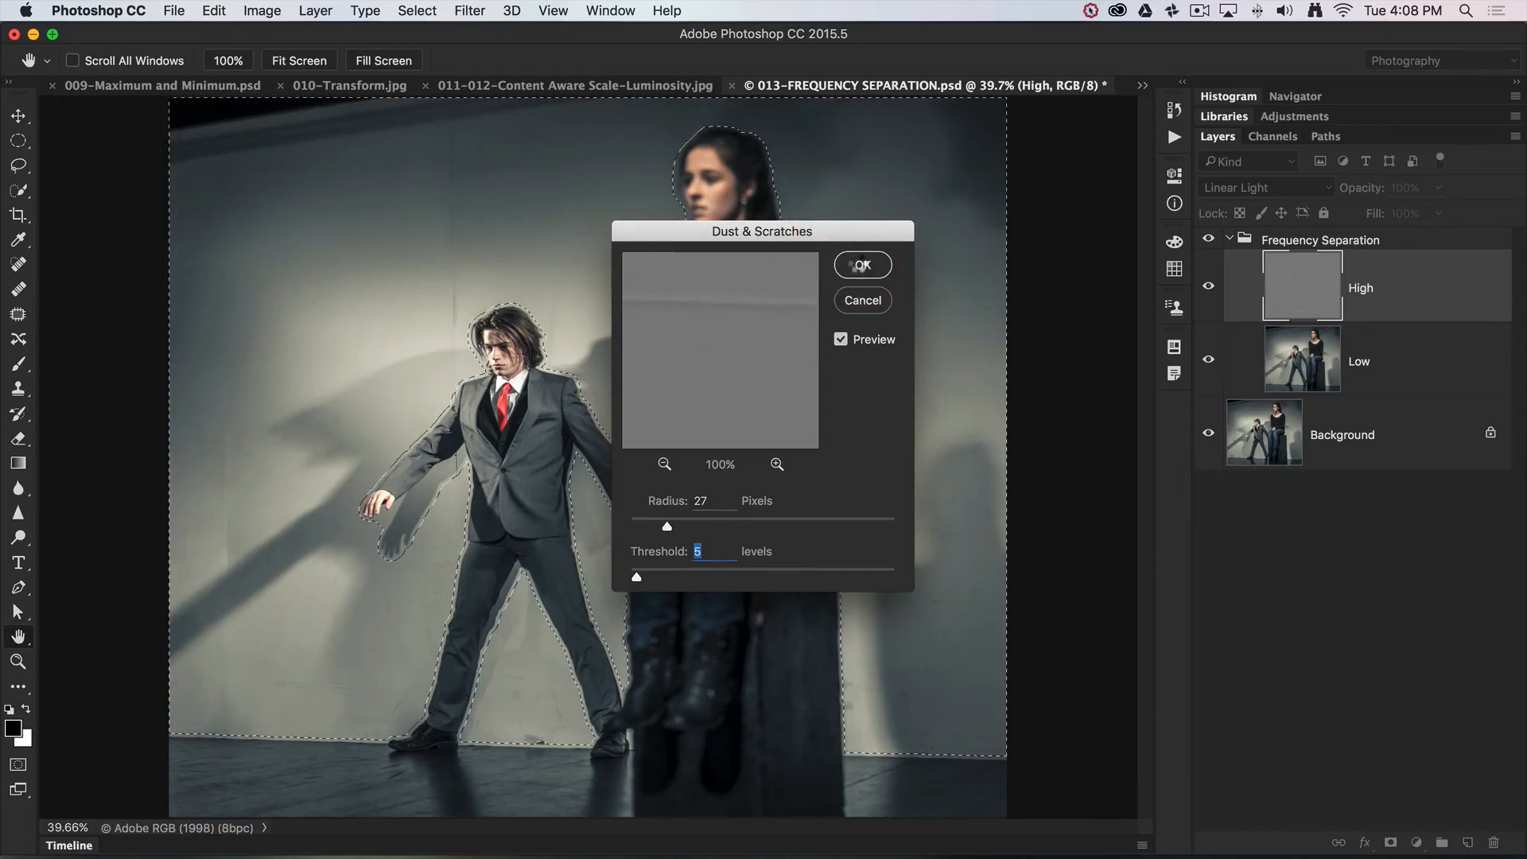
click(860, 264)
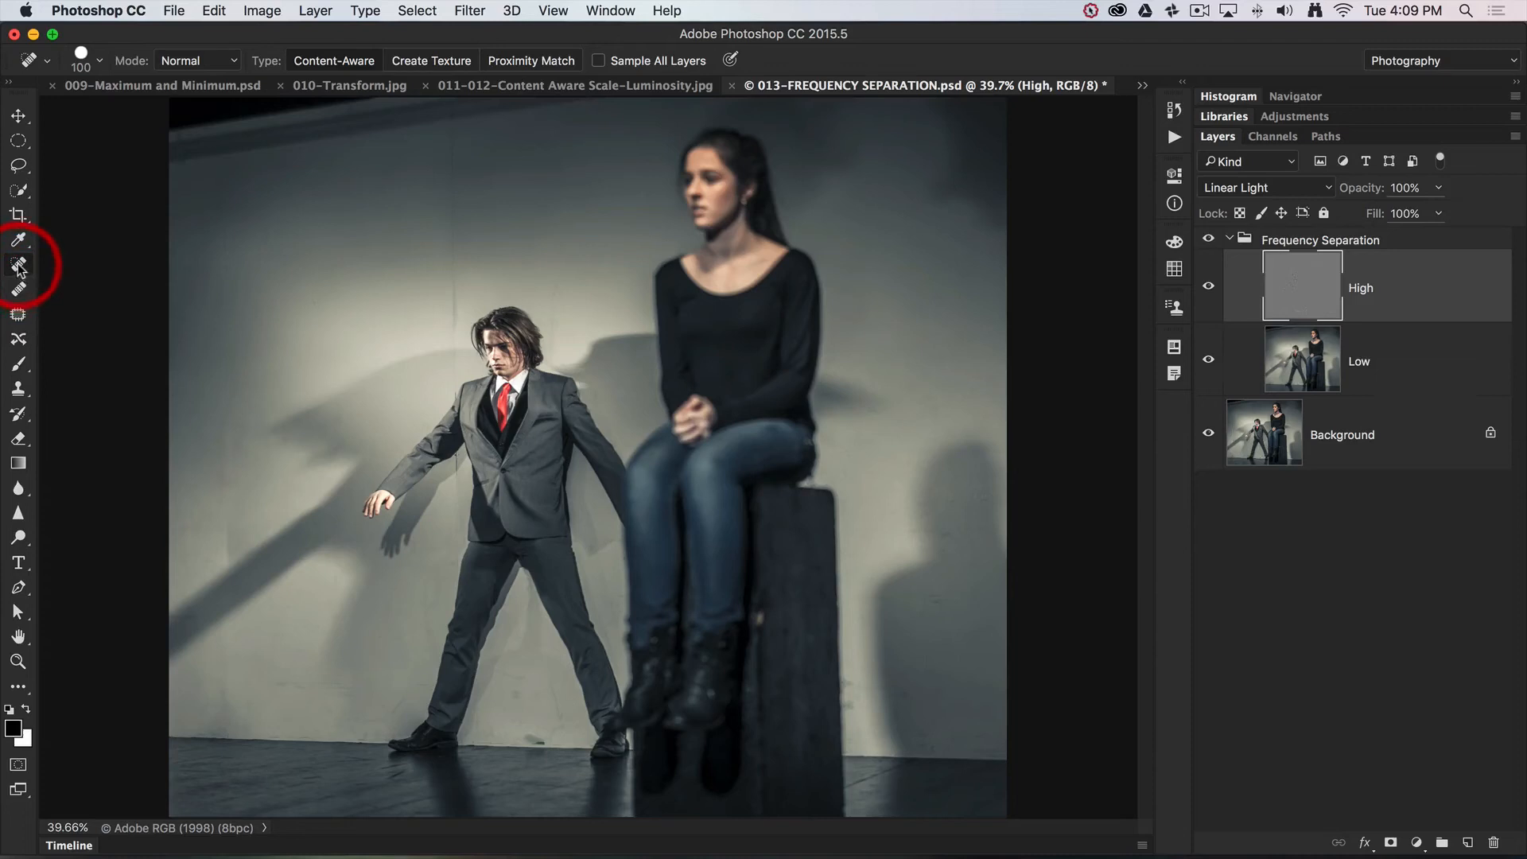
mouse_move(514, 114)
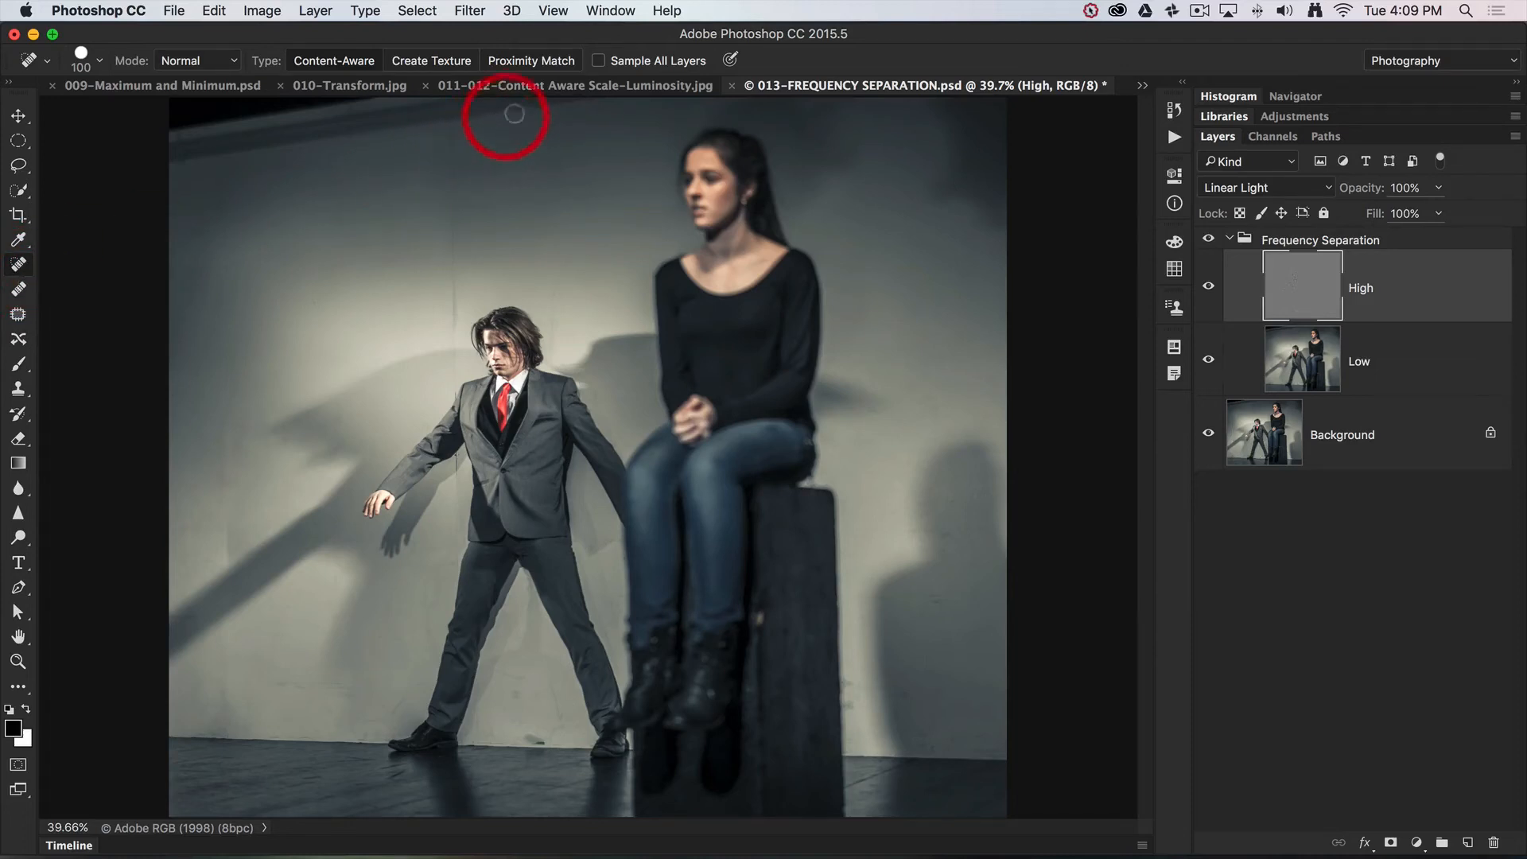
mouse_move(1100, 477)
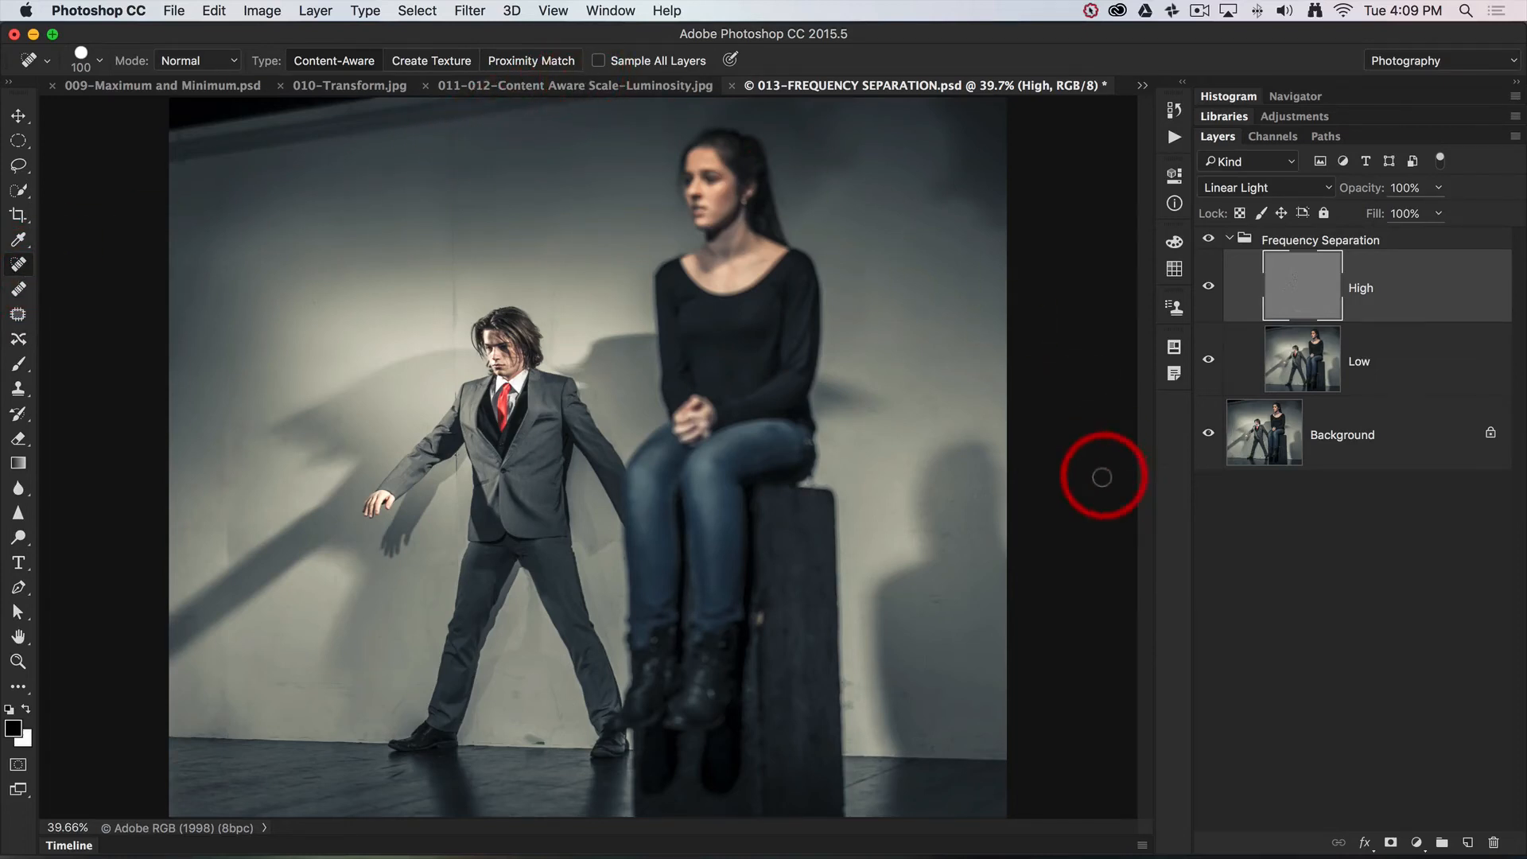
mouse_move(1465, 839)
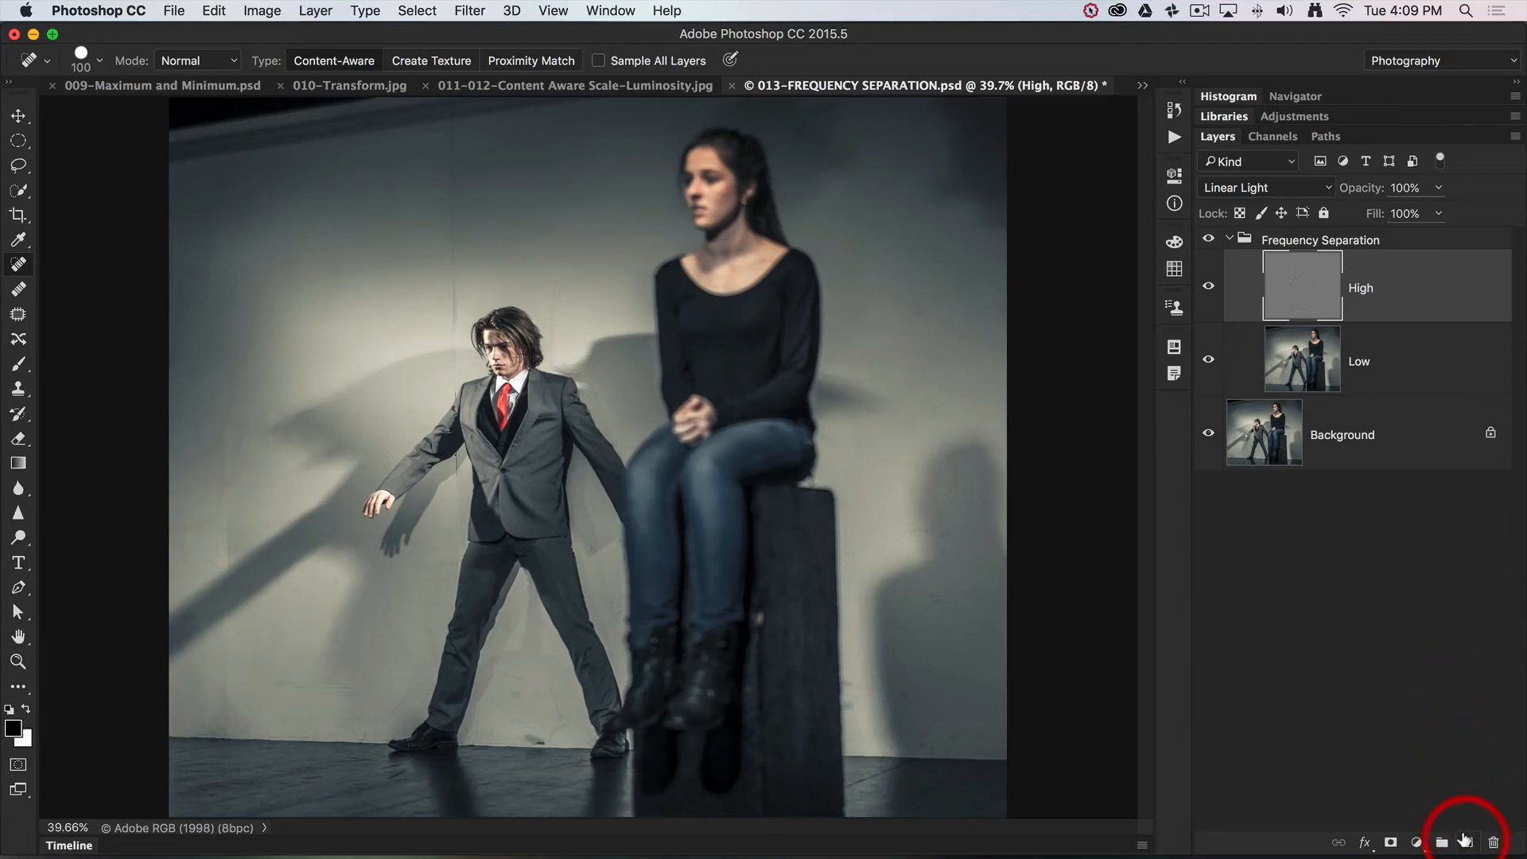
Step: Create an empty Layer 1 above High inside the Frequency Separation group
click(1442, 843)
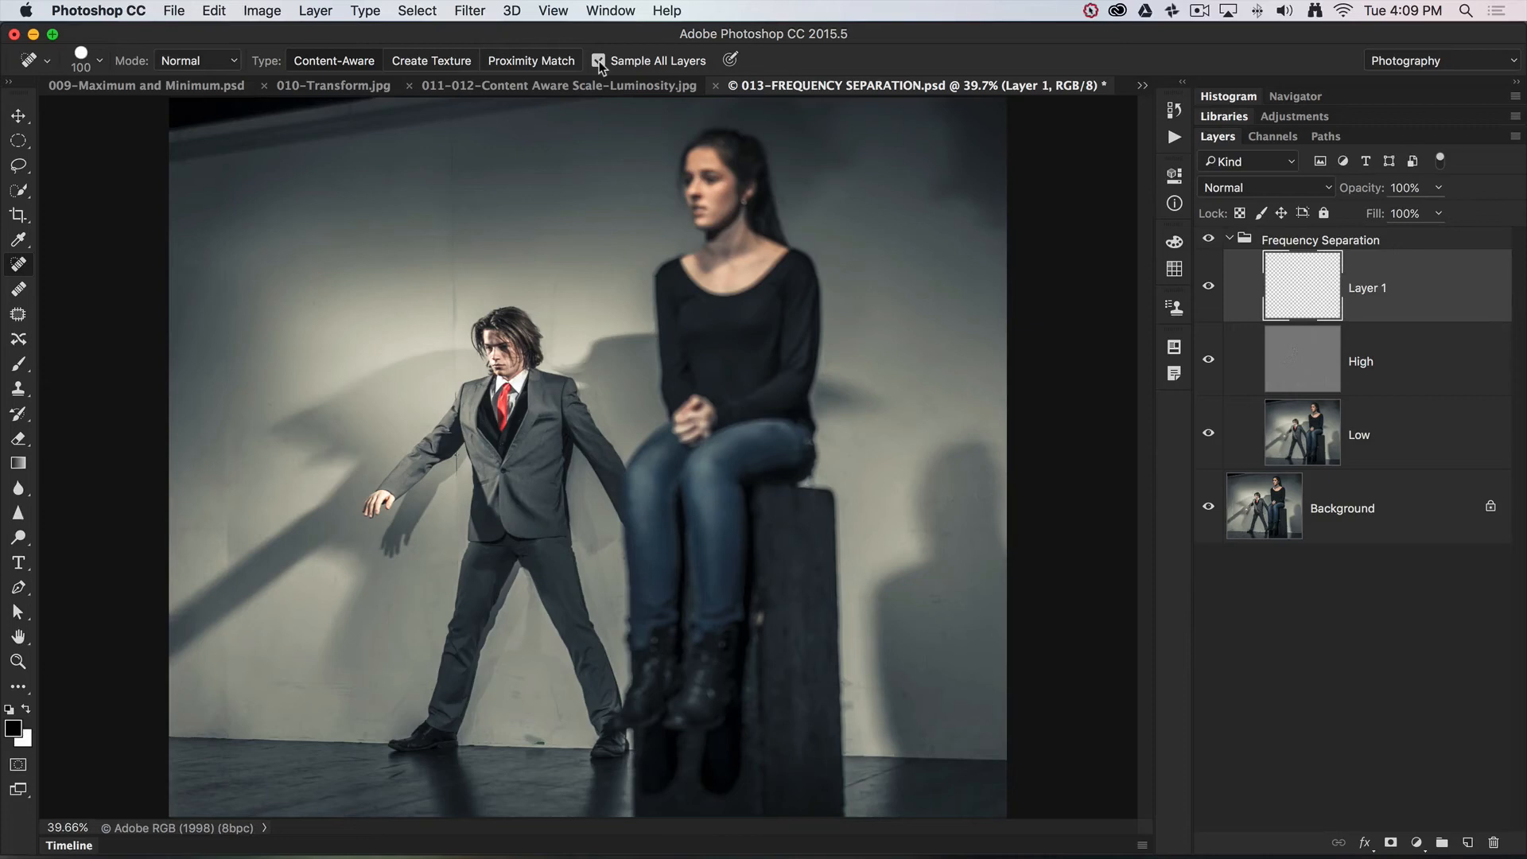
Step: Turn Sample All Layers back on so healing strokes land on Layer 1
click(600, 61)
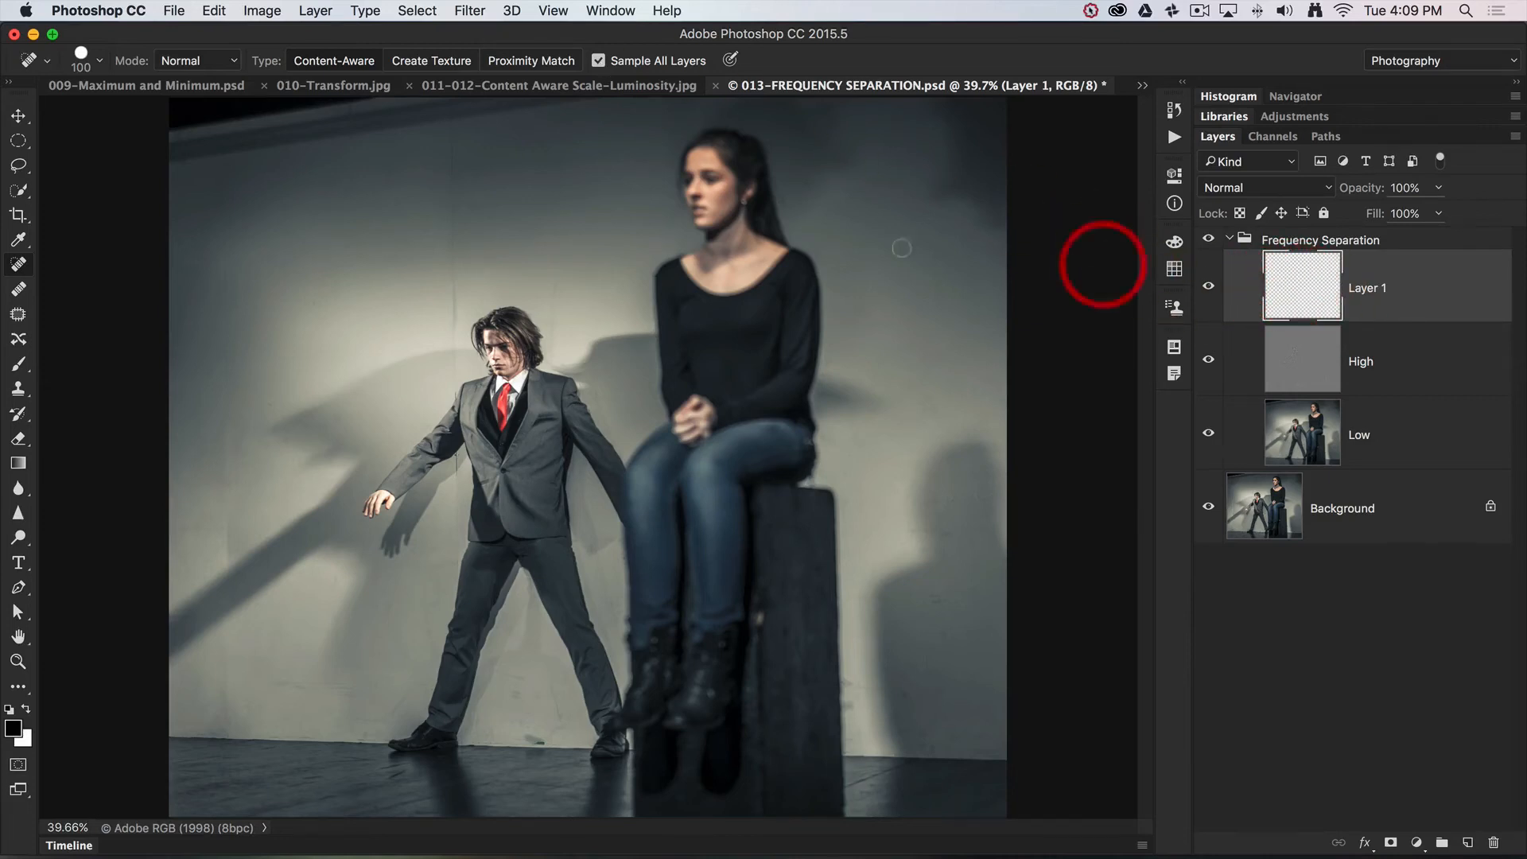
mouse_move(445, 151)
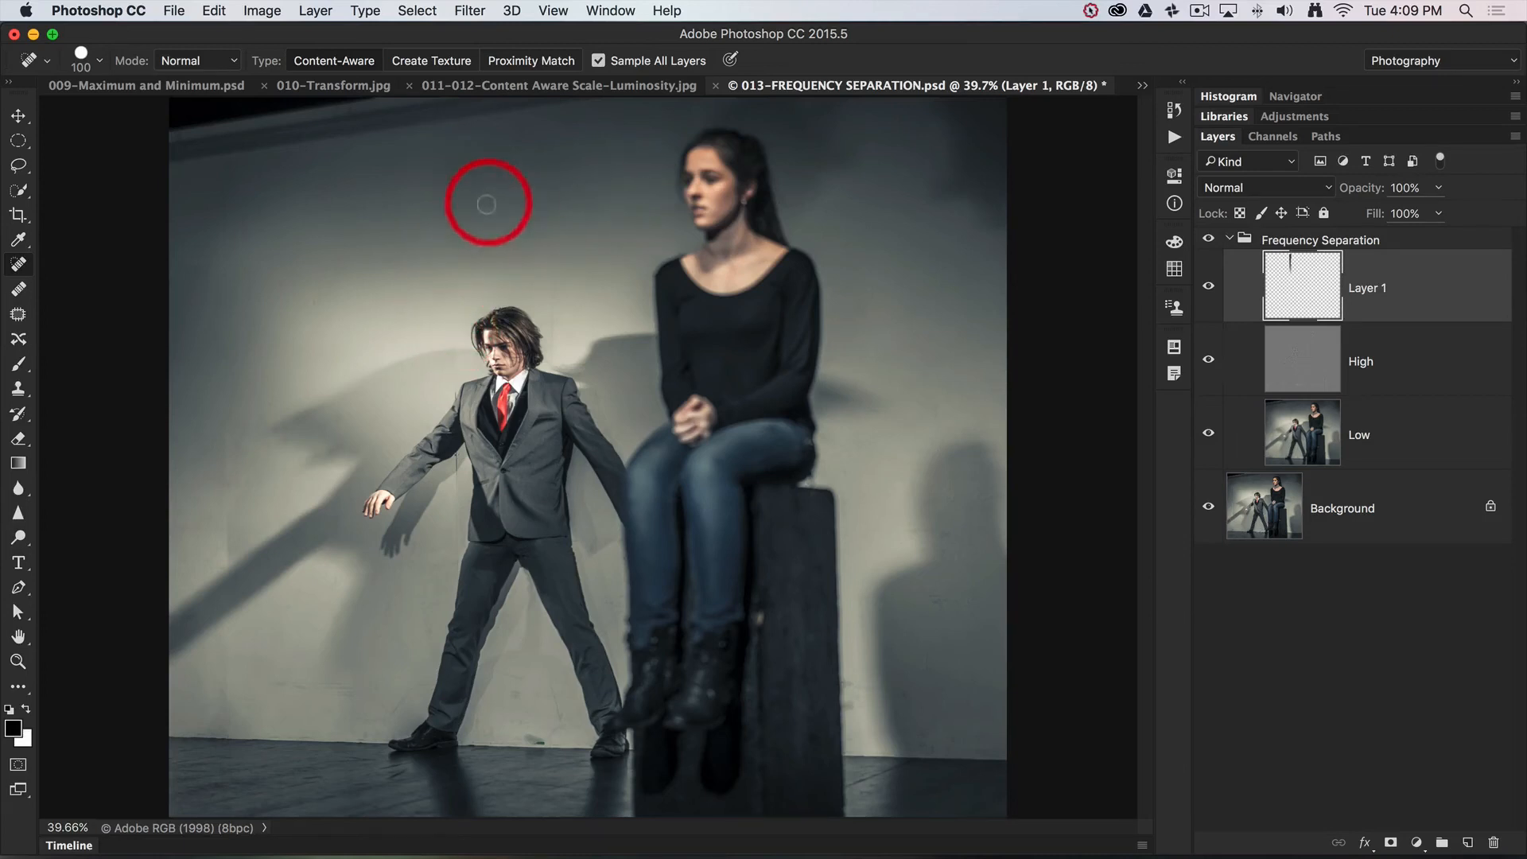
mouse_move(558, 299)
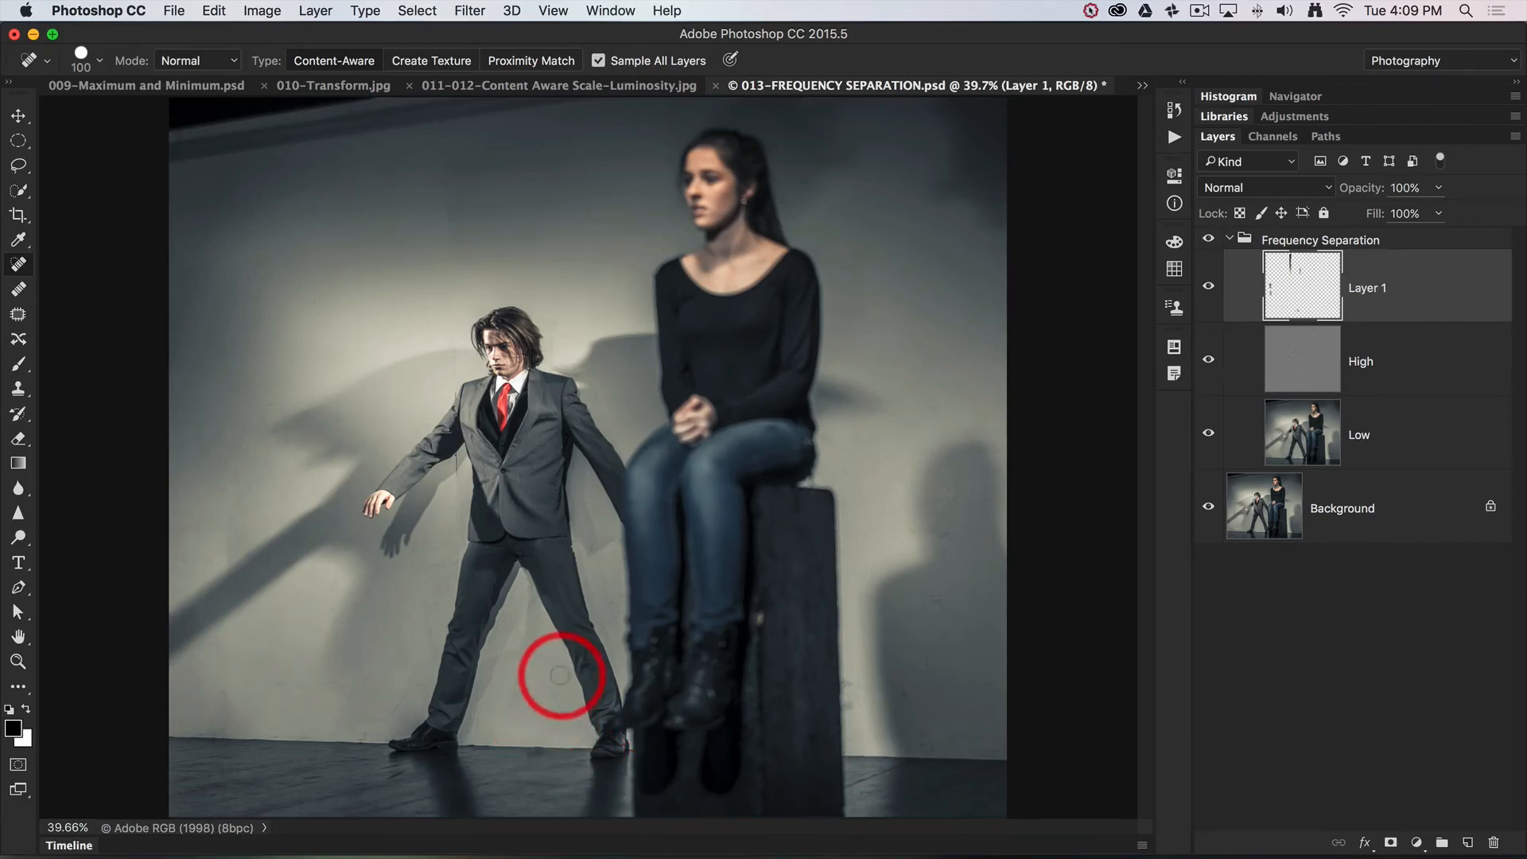
mouse_move(516, 680)
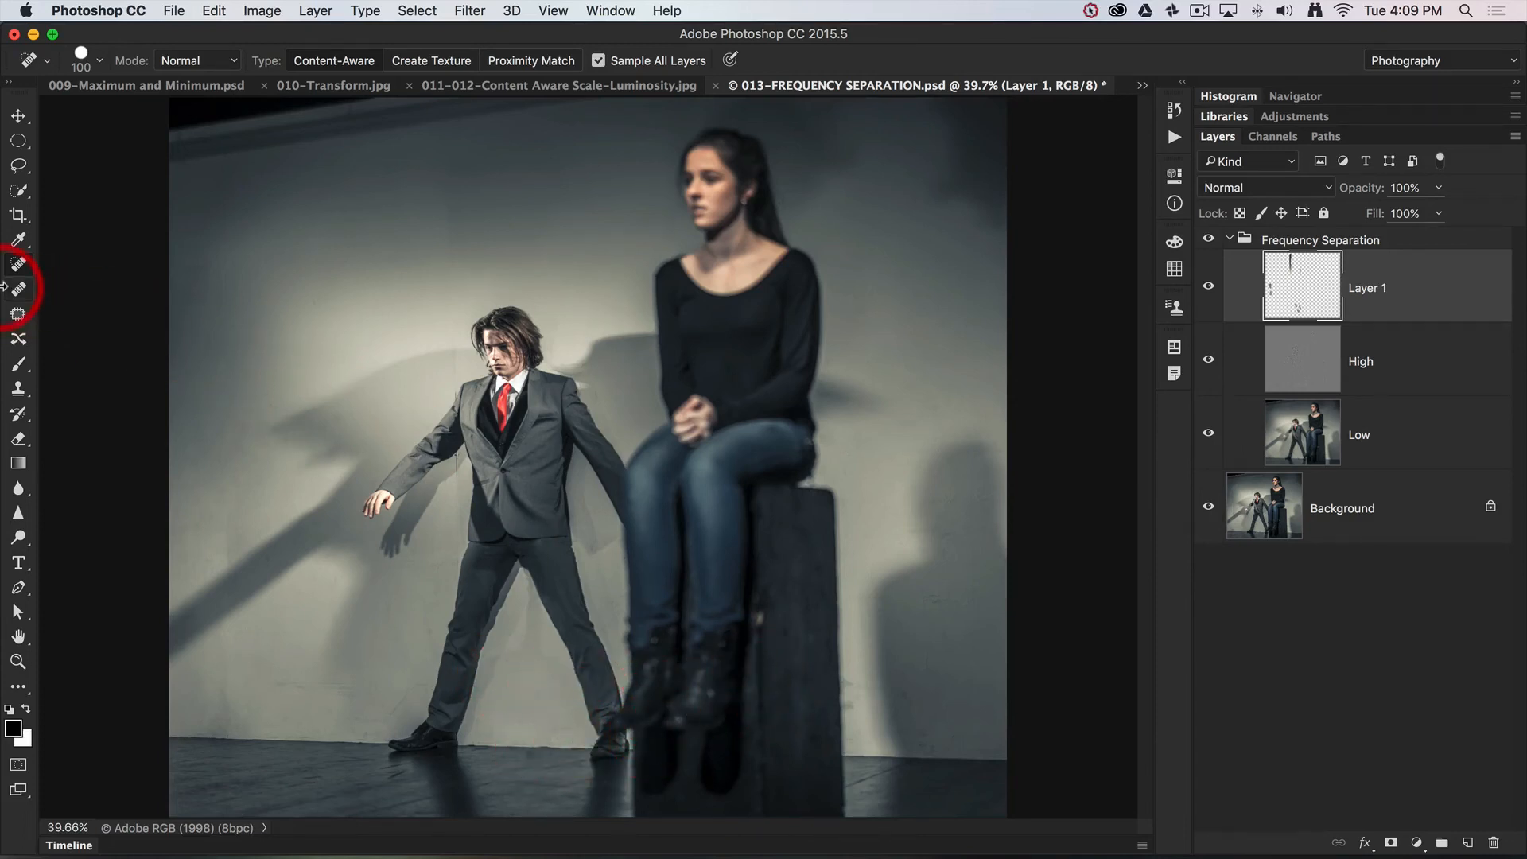
mouse_move(18, 290)
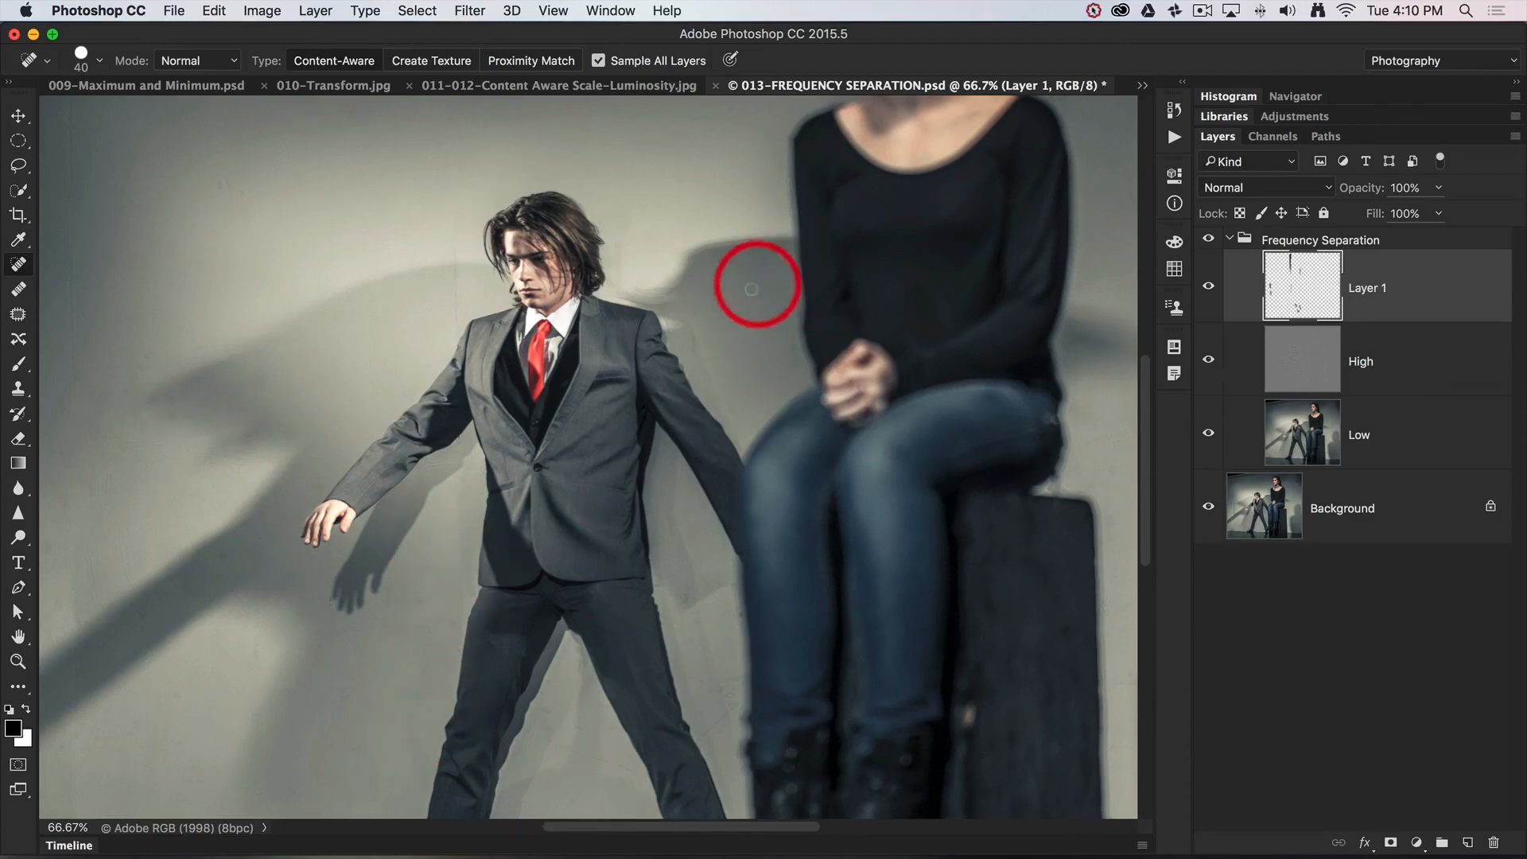
mouse_move(765, 293)
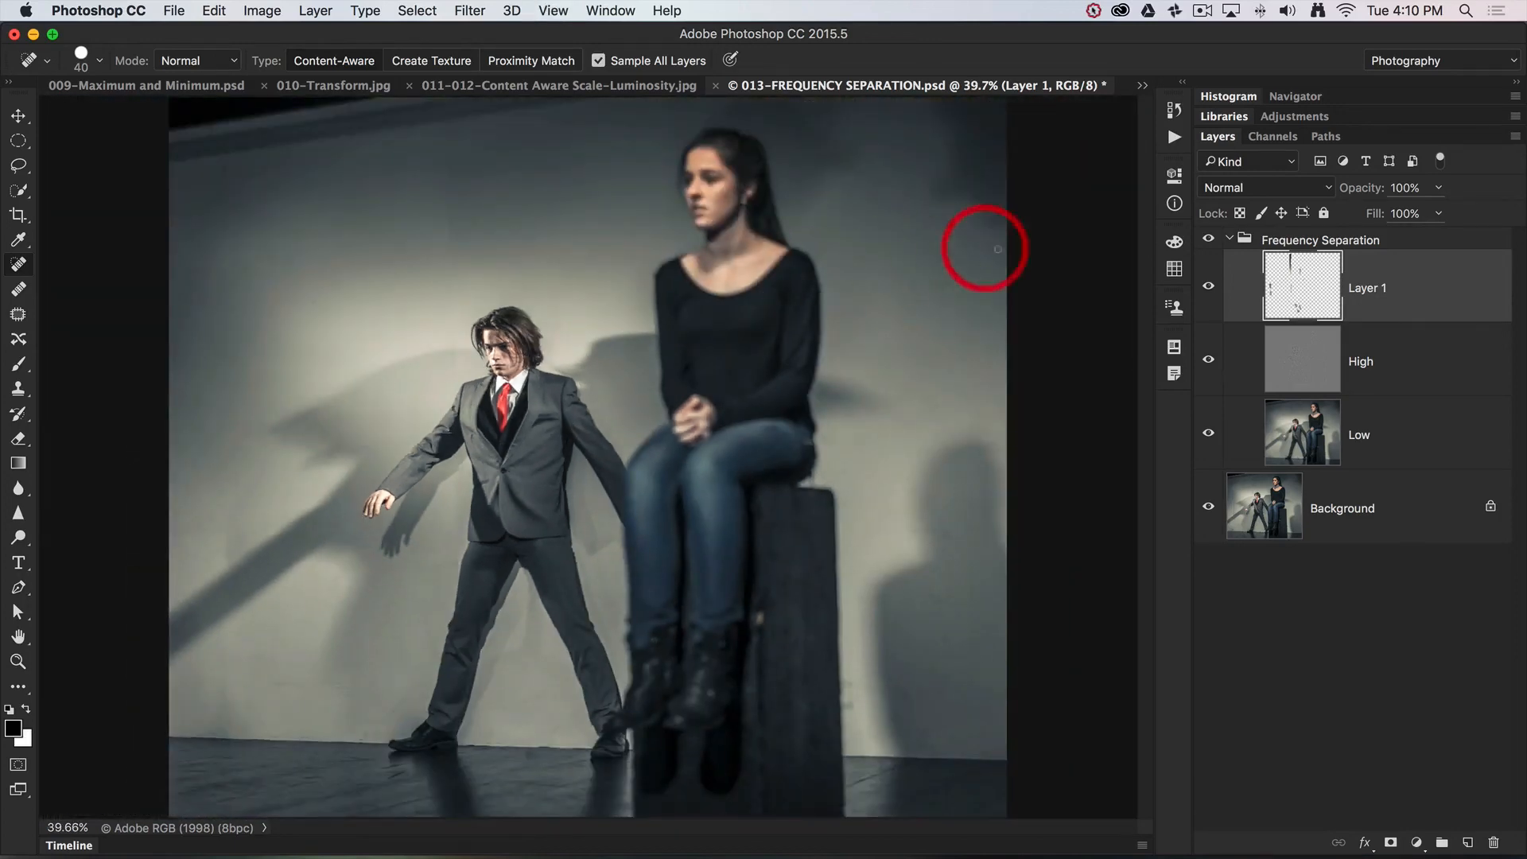
mouse_move(1101, 296)
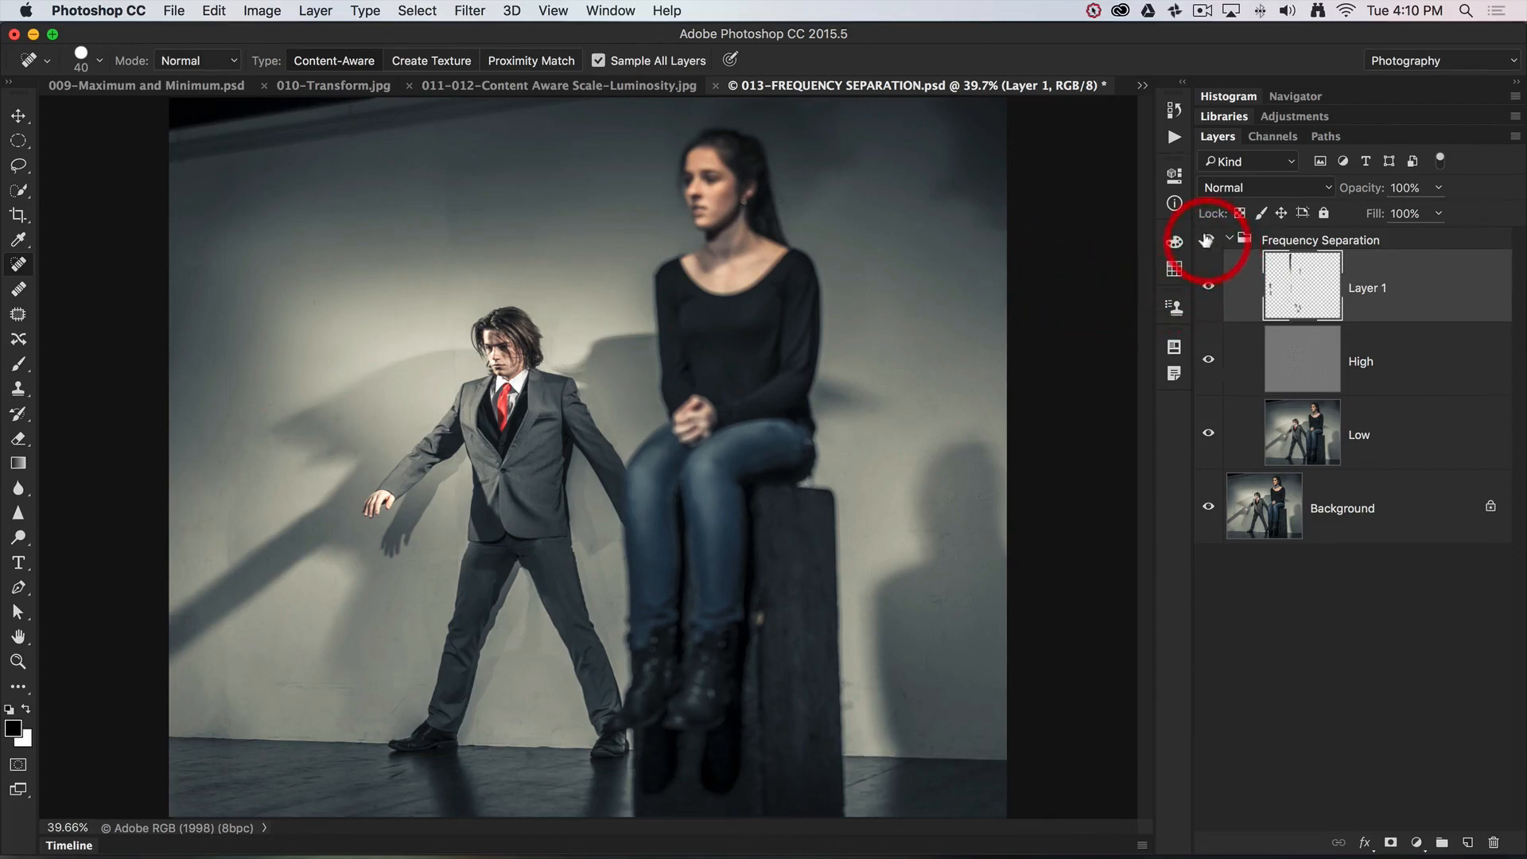
mouse_move(1208, 286)
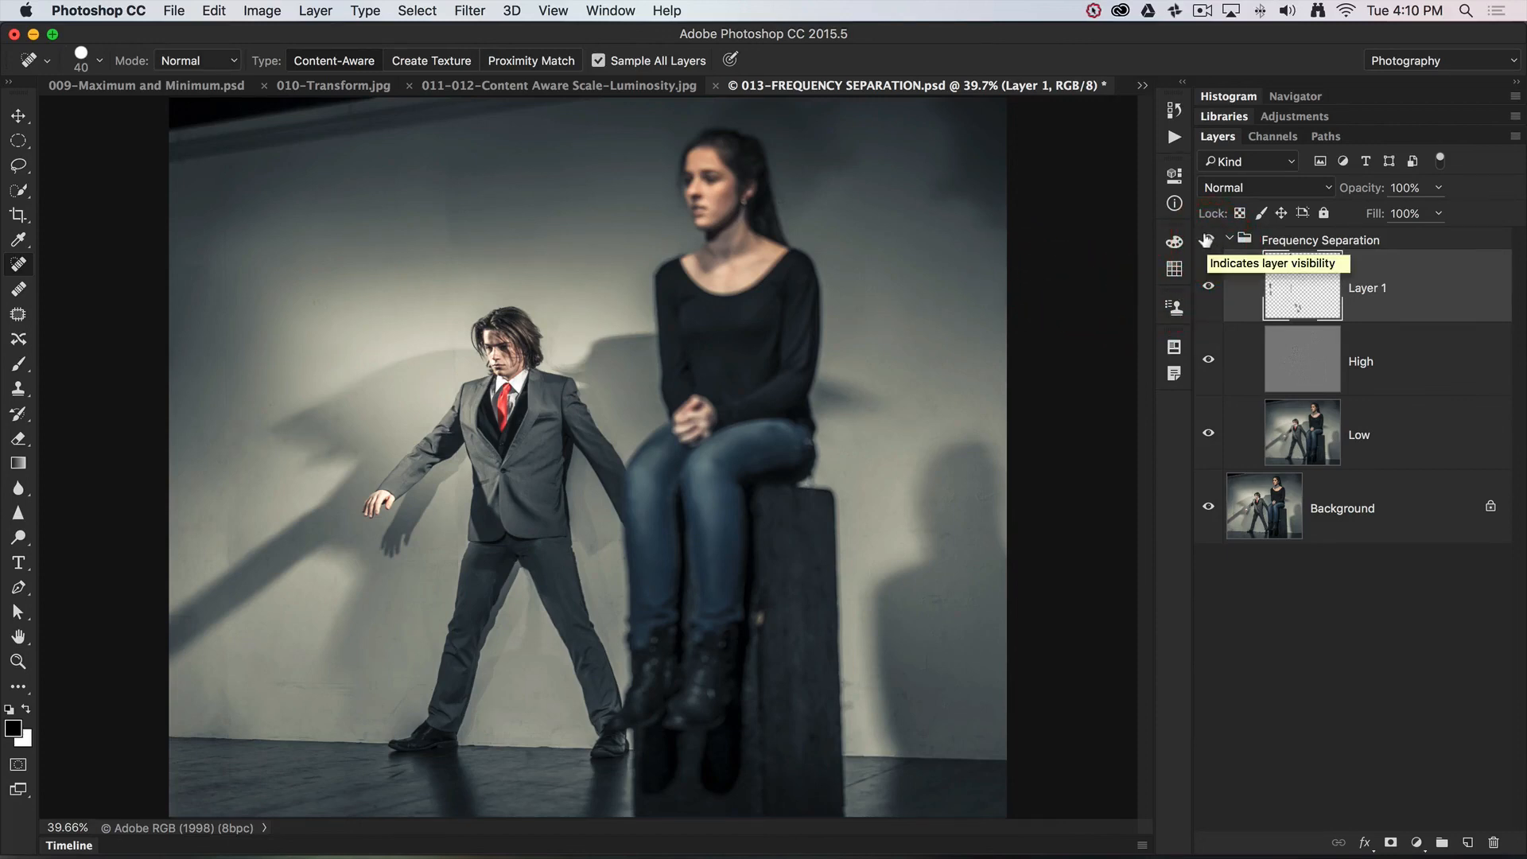
Step: Hide the Frequency Separation group to reveal the original grungy wall for comparison
click(1207, 287)
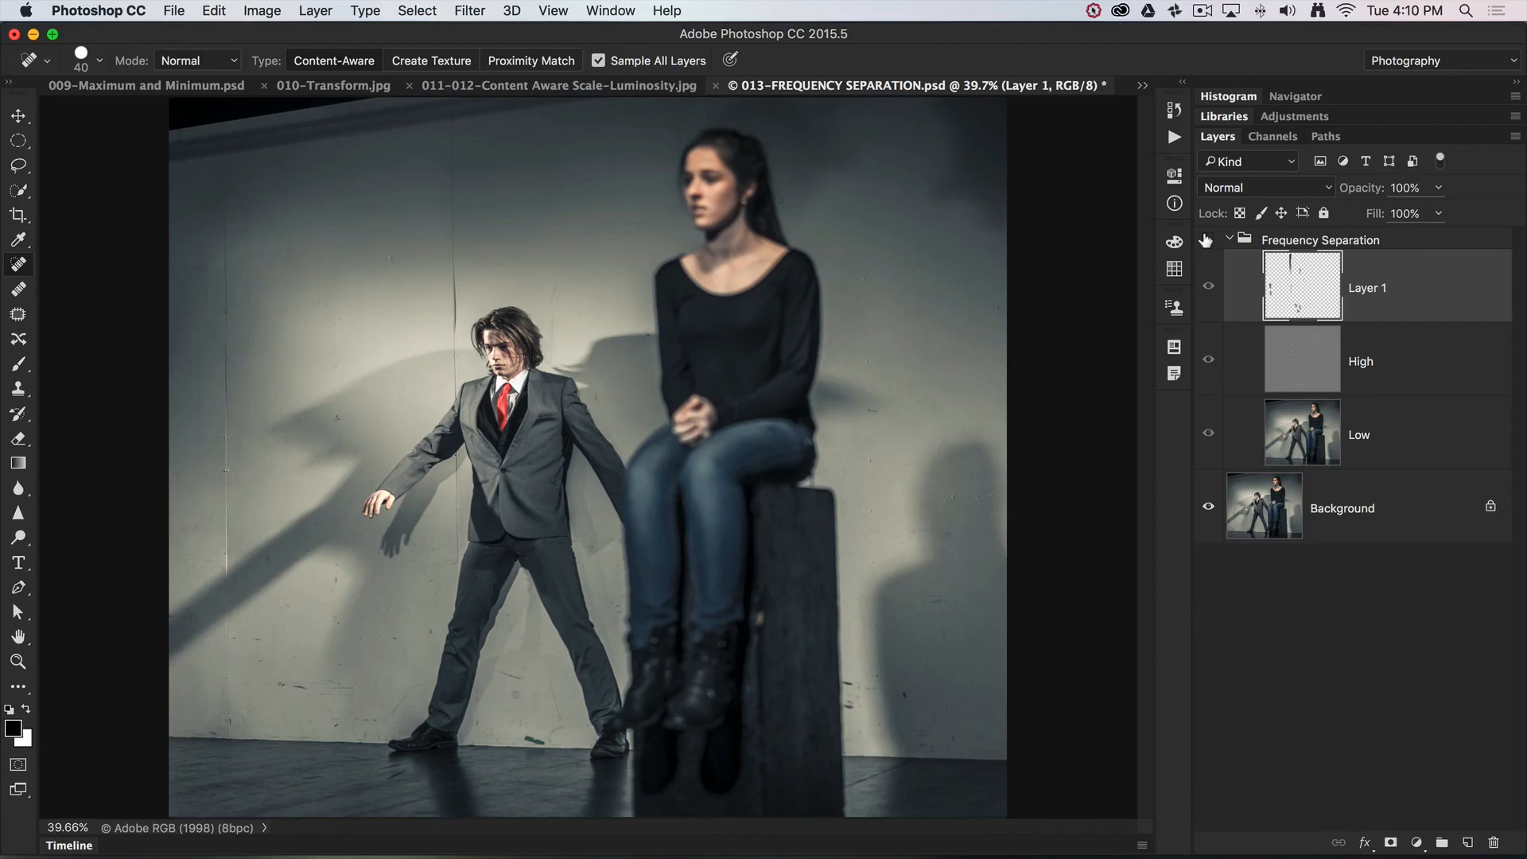